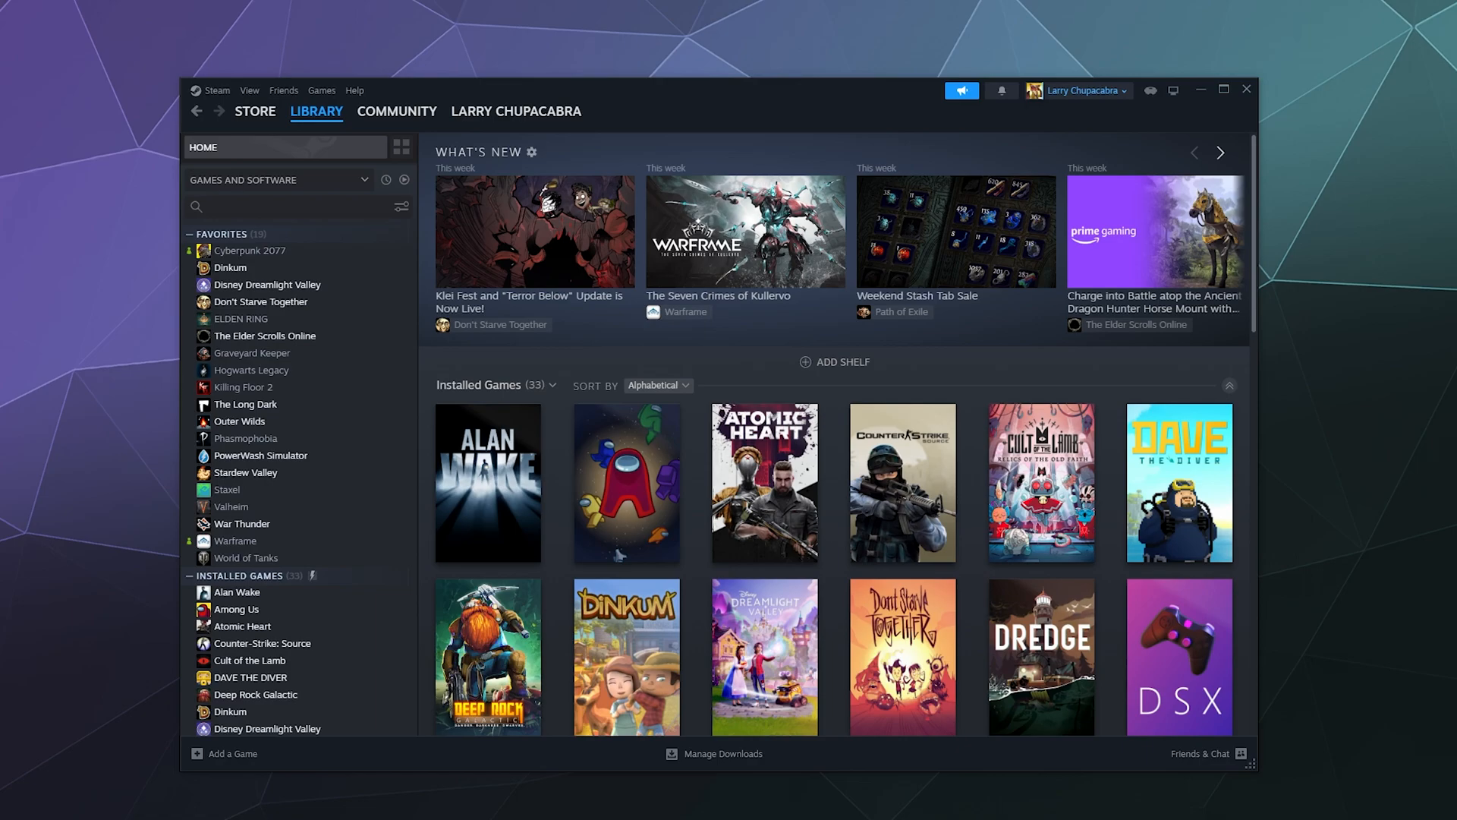
Step: Bring up the Steam client menu from the top-left menu bar
click(217, 89)
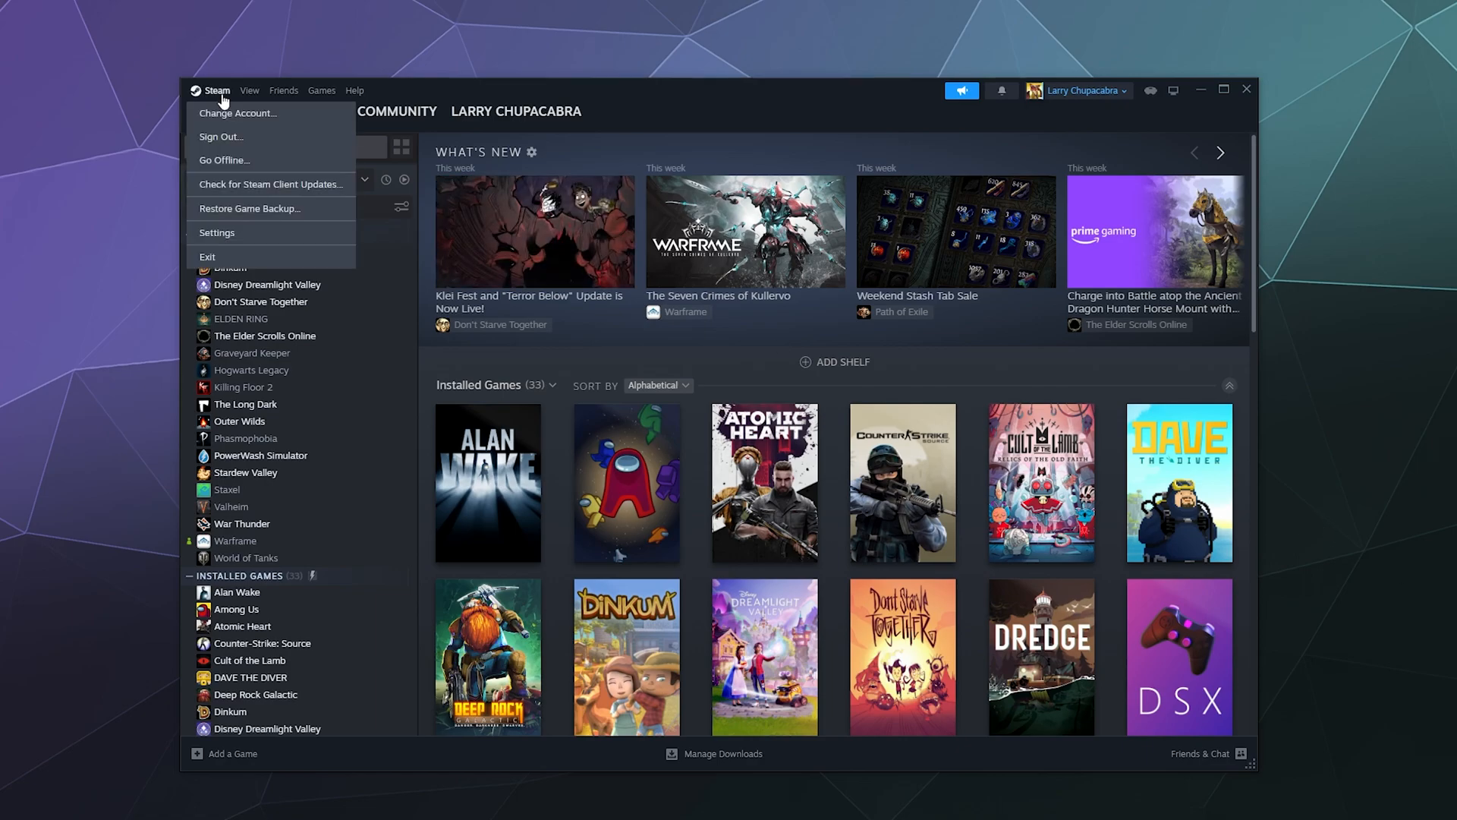
mouse_move(224, 159)
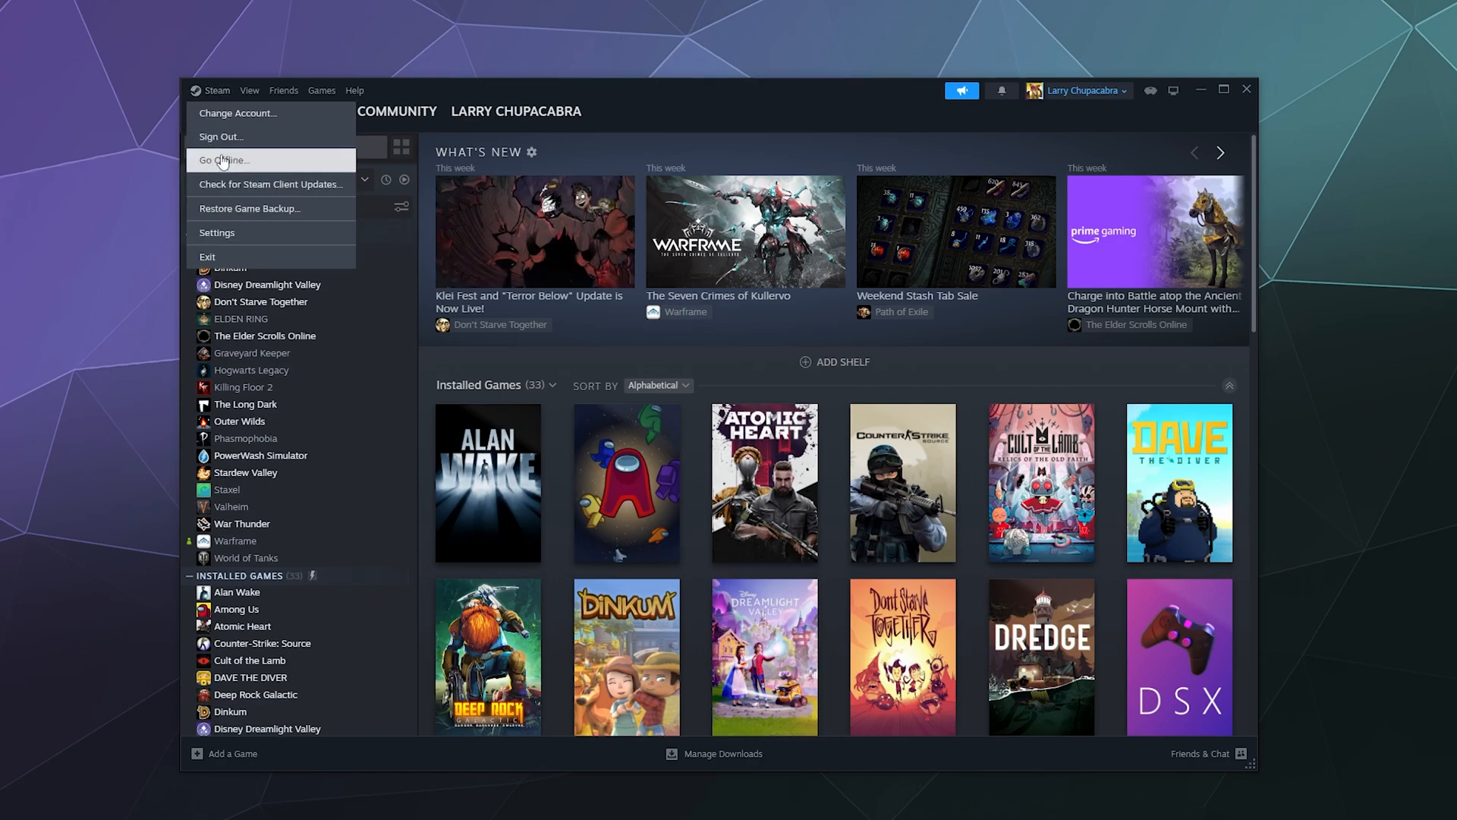
Step: Go from Settings in the Steam menu to the Controller page of Steam settings
click(217, 233)
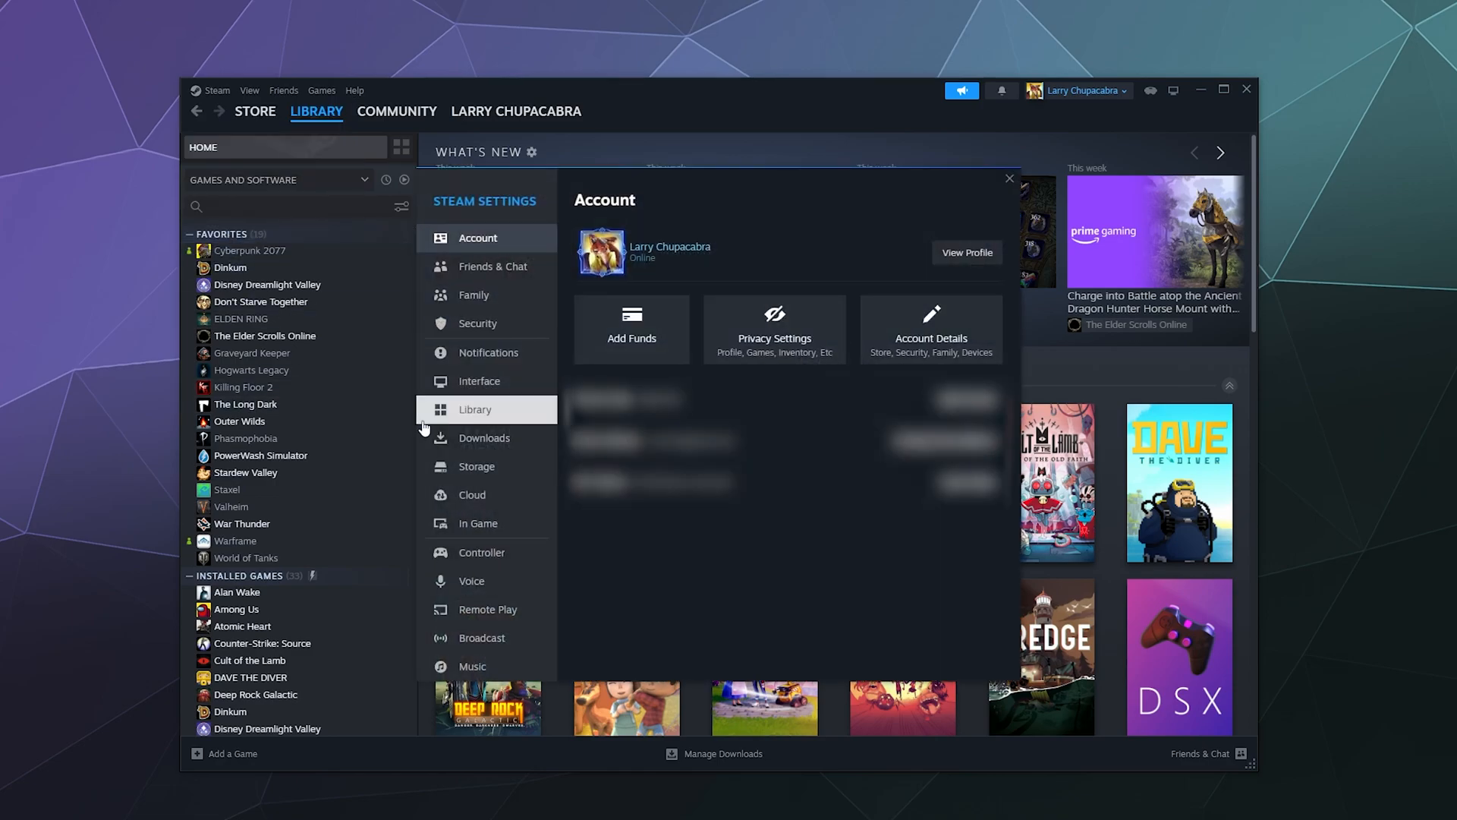
mouse_move(482, 552)
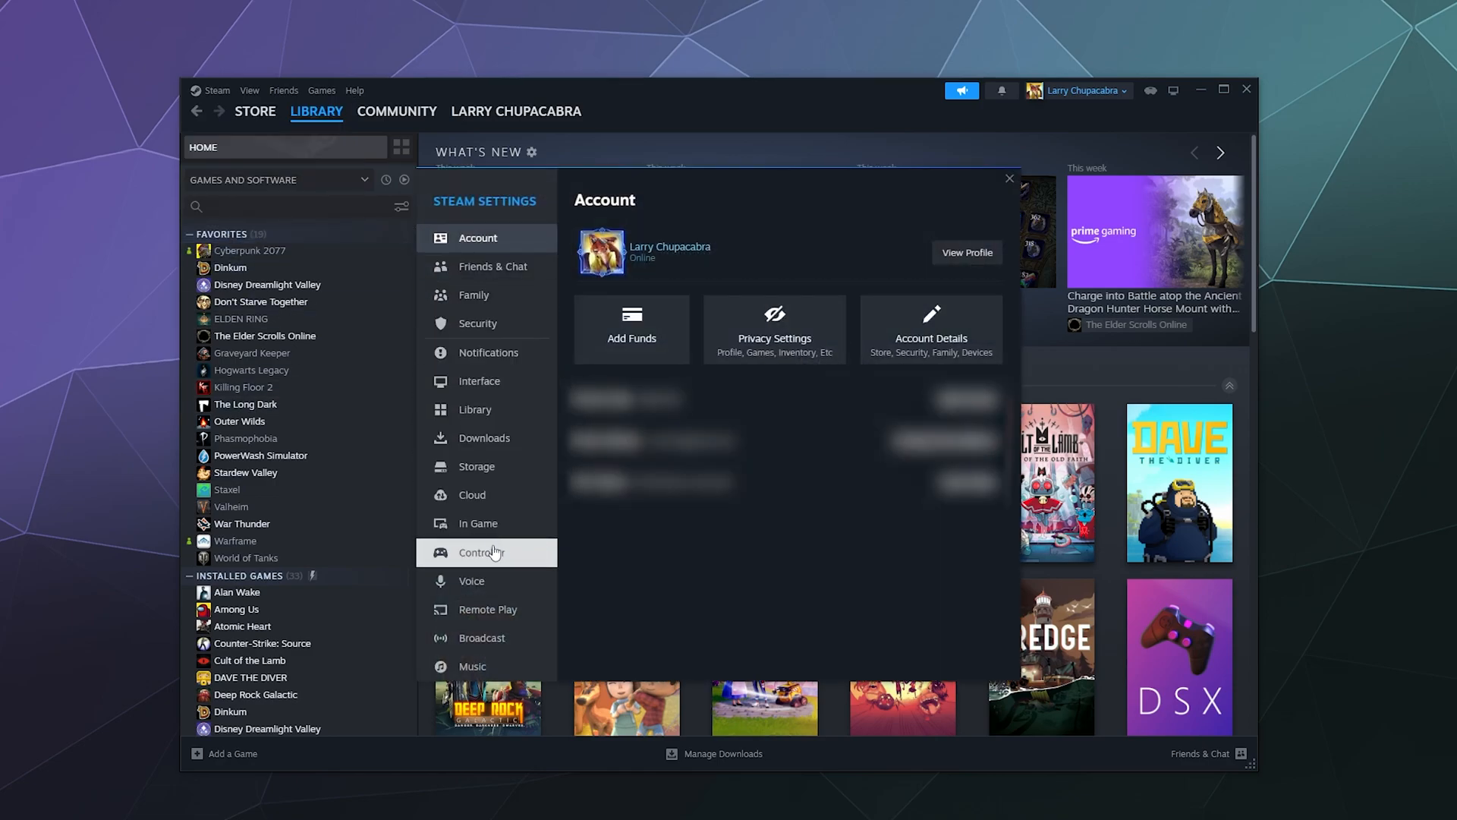
click(481, 553)
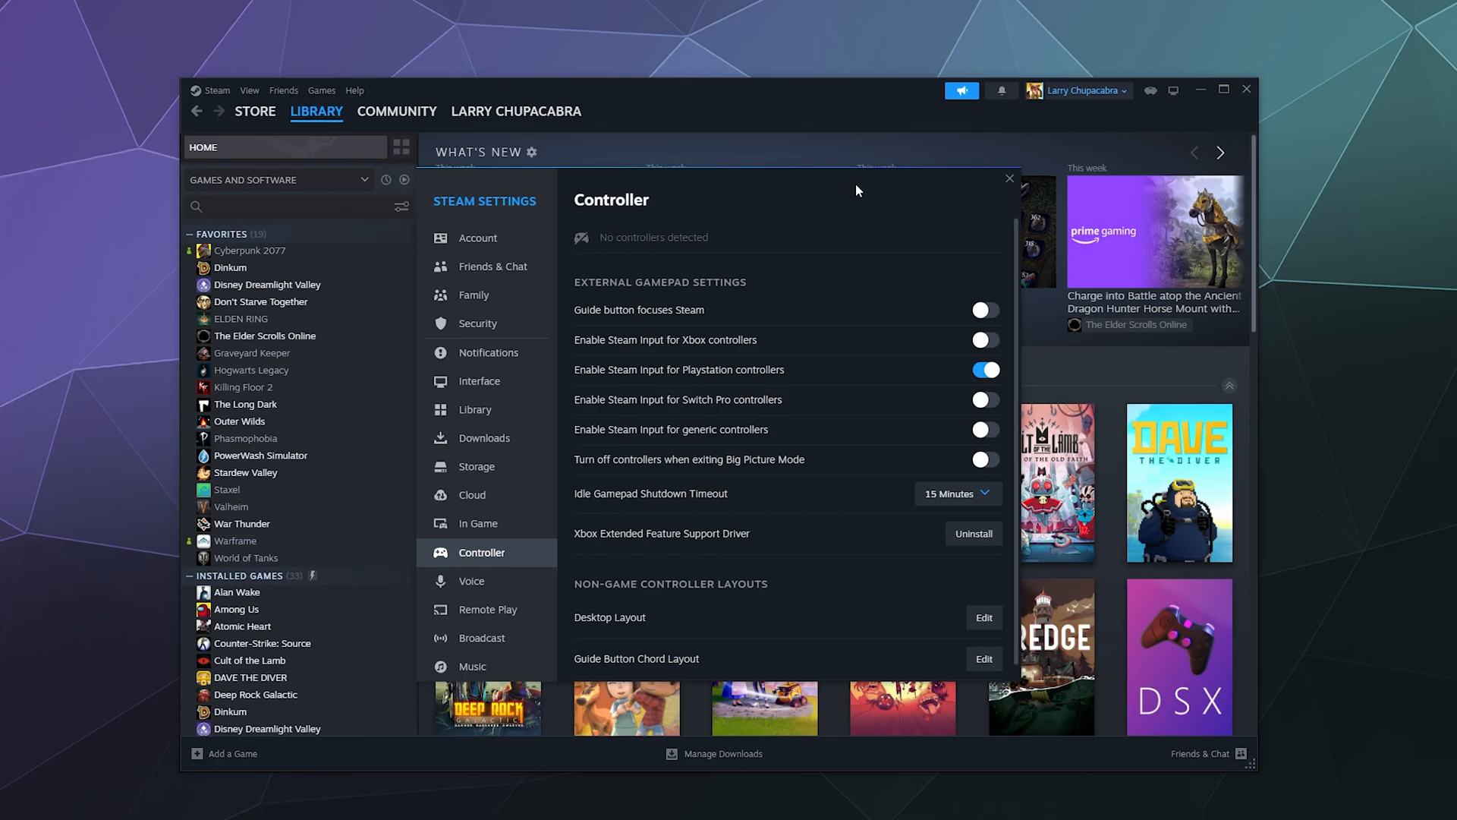
mouse_move(577, 544)
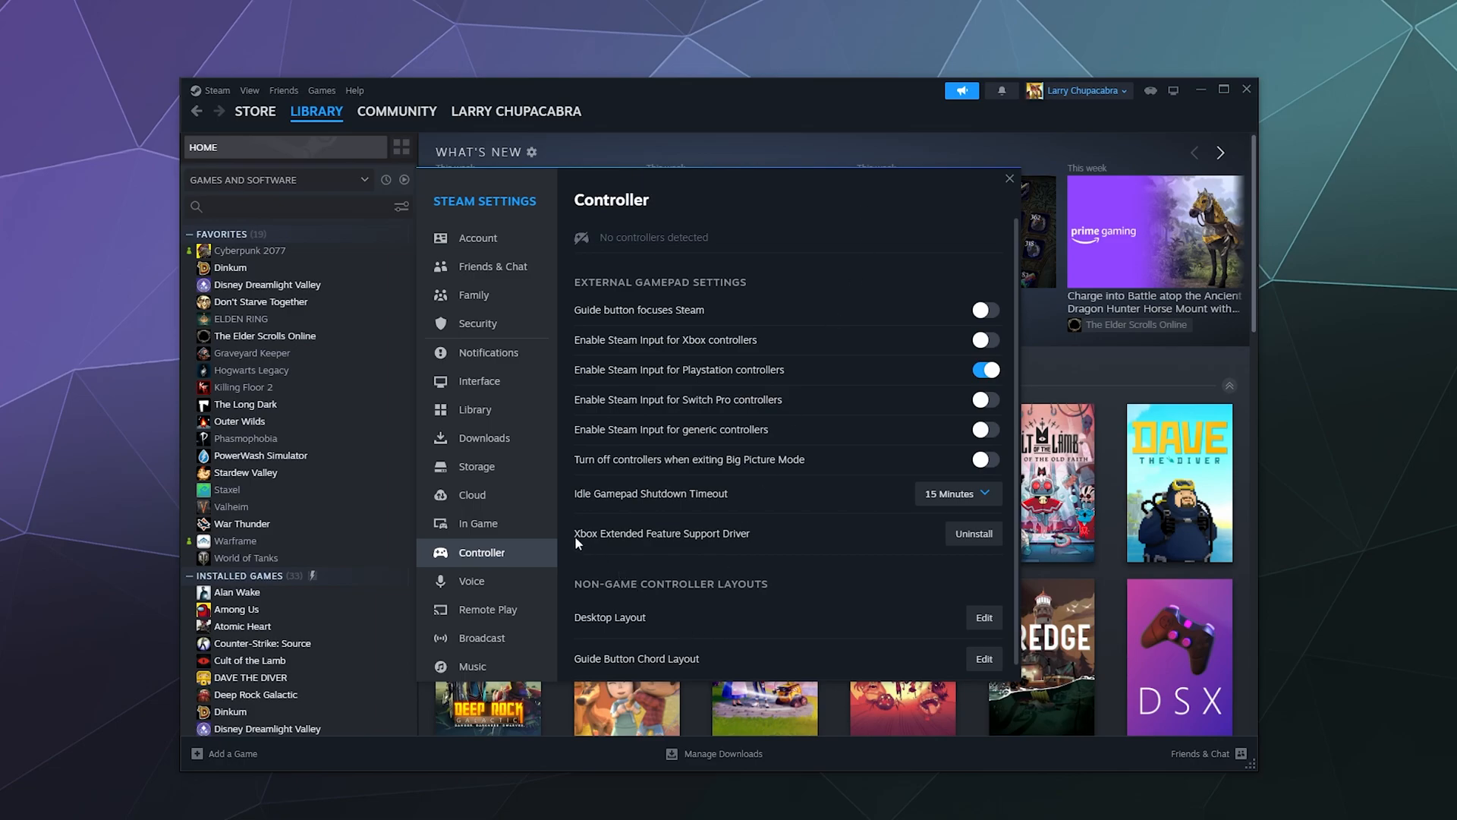
mouse_move(715, 543)
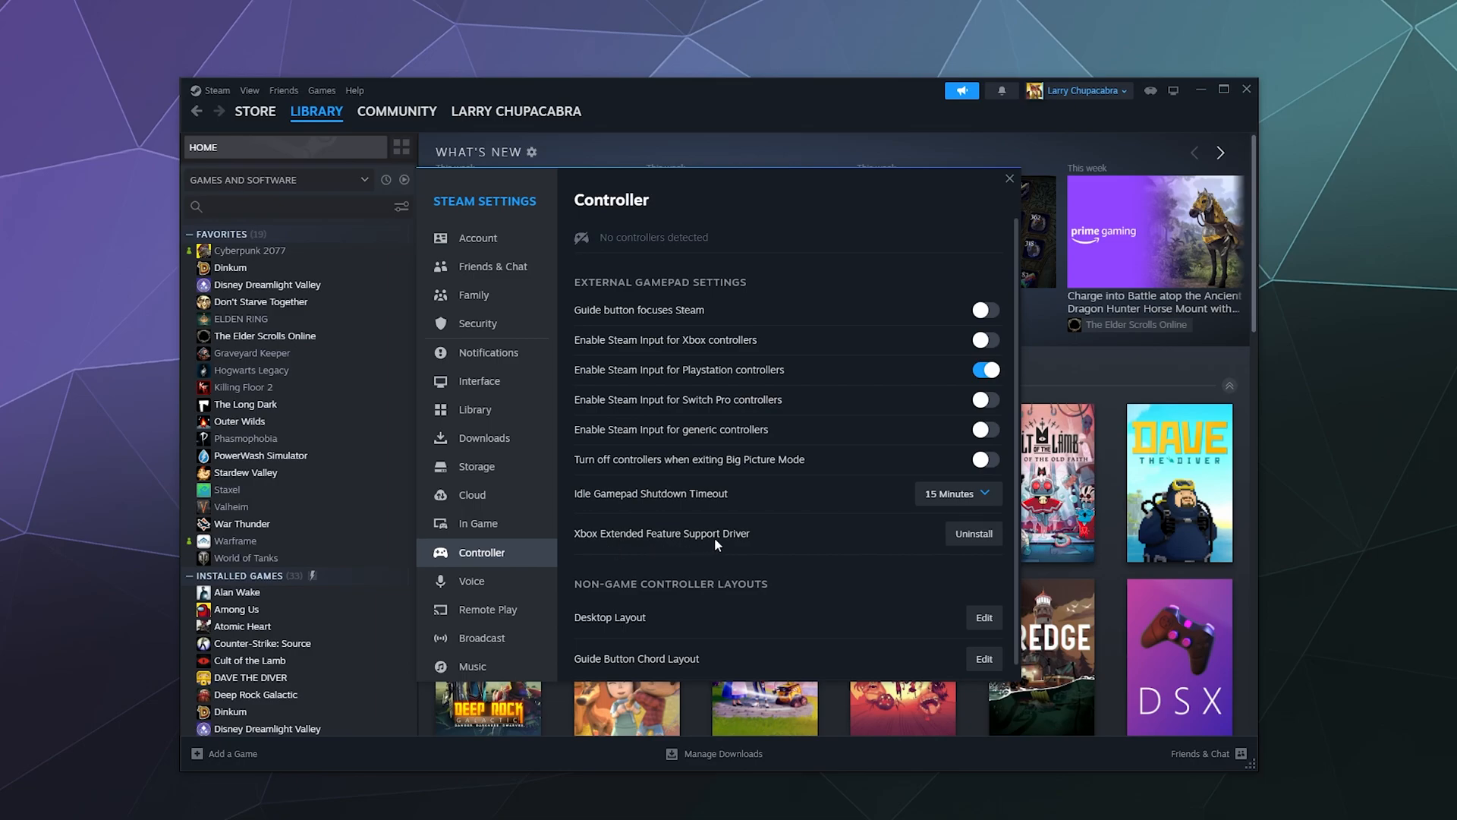
mouse_move(768, 540)
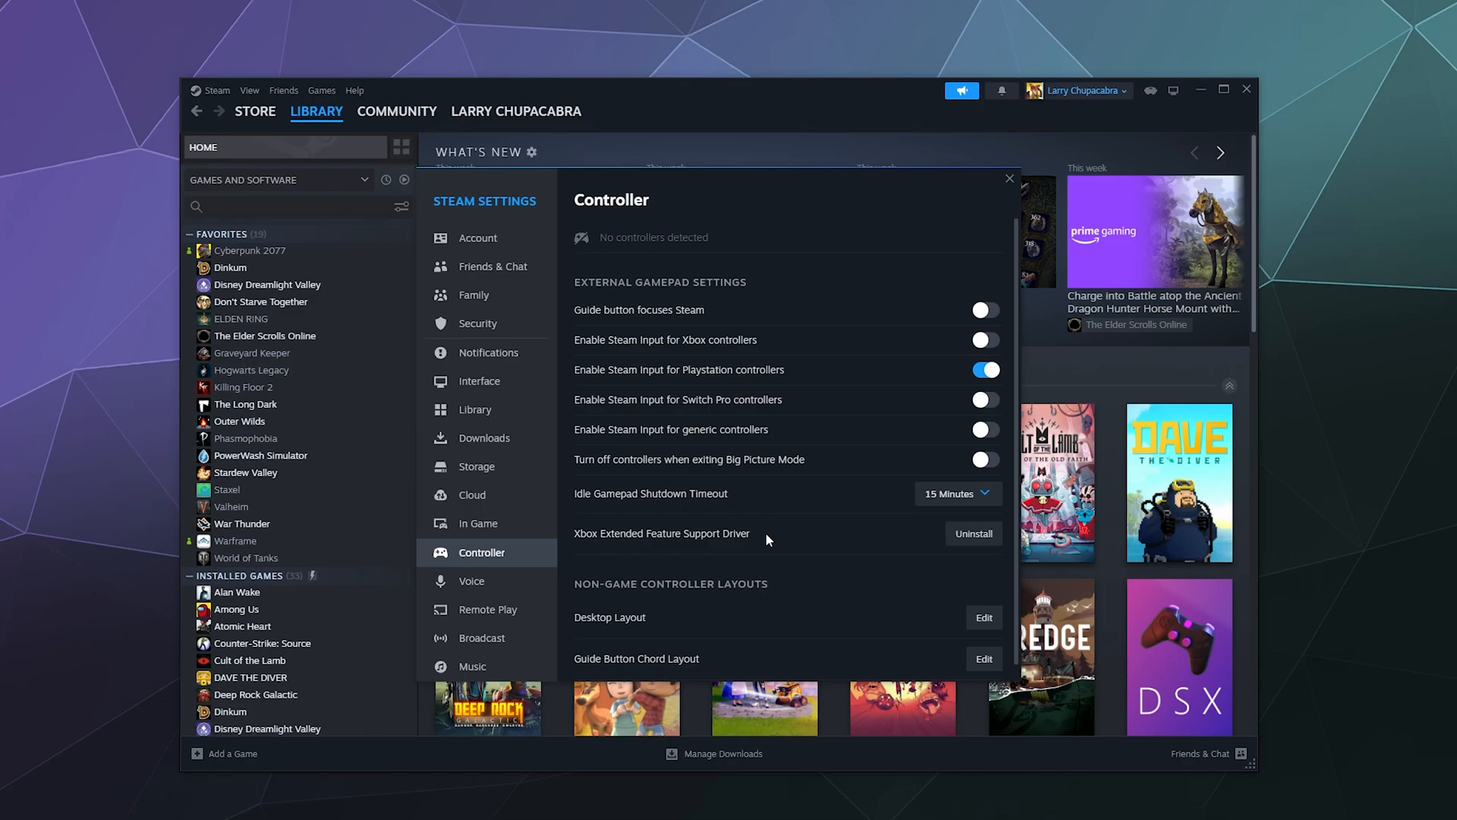
mouse_move(814, 359)
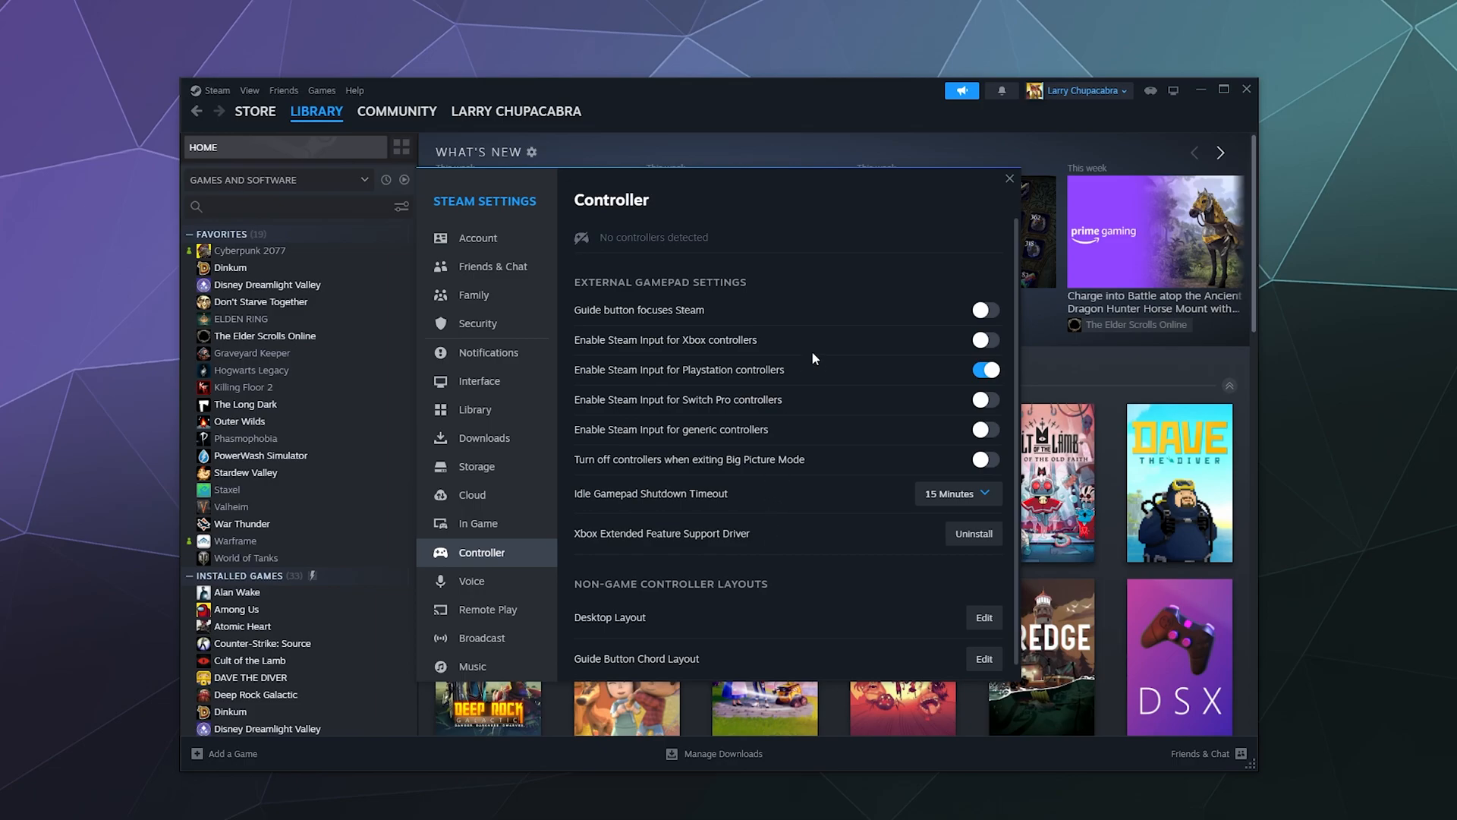
Step: Toggle PlayStation Steam Input off, enable Xbox Steam Input, then re-enable PlayStation
click(984, 369)
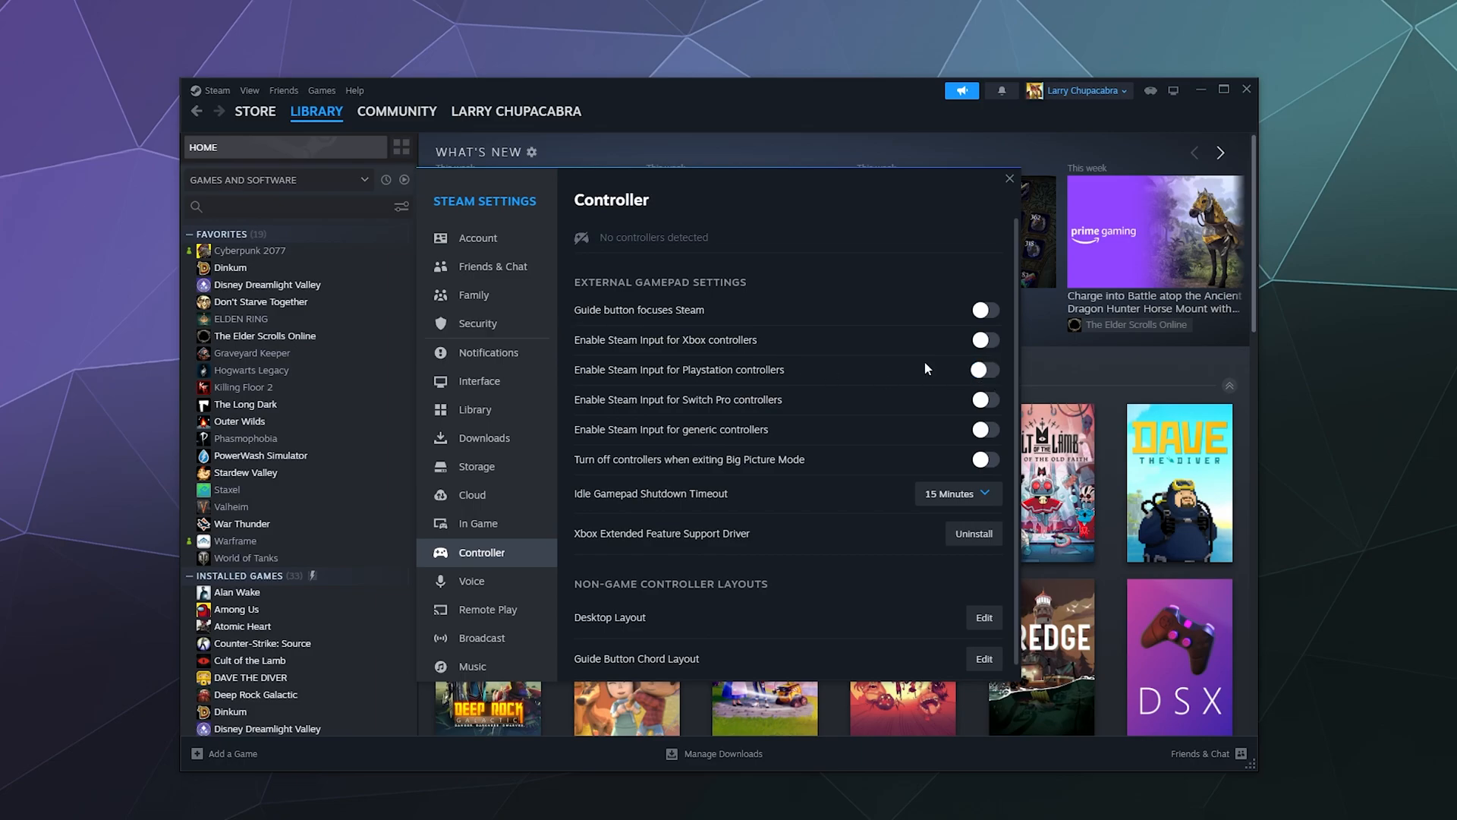
mouse_move(680, 366)
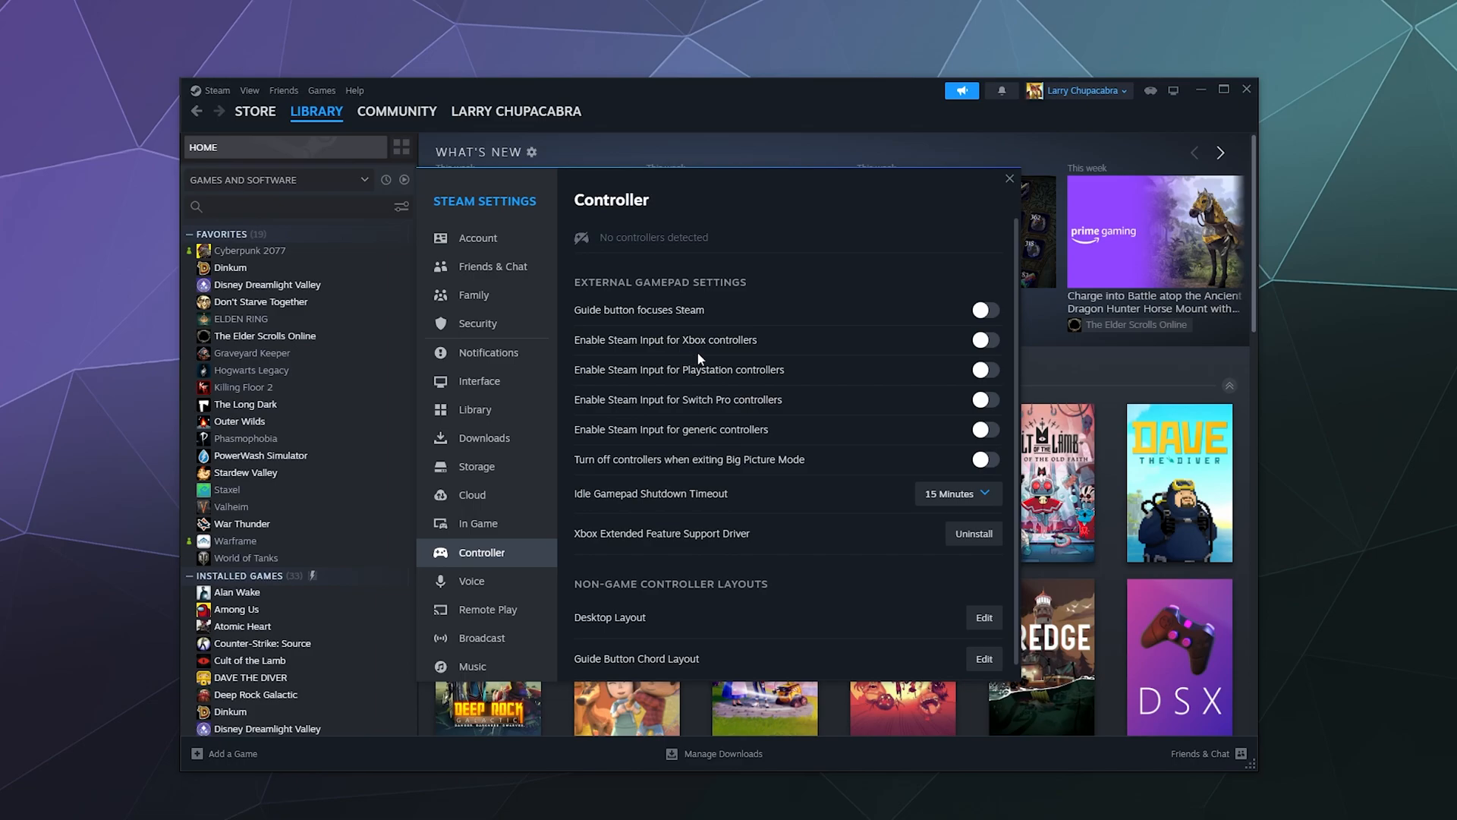
click(984, 339)
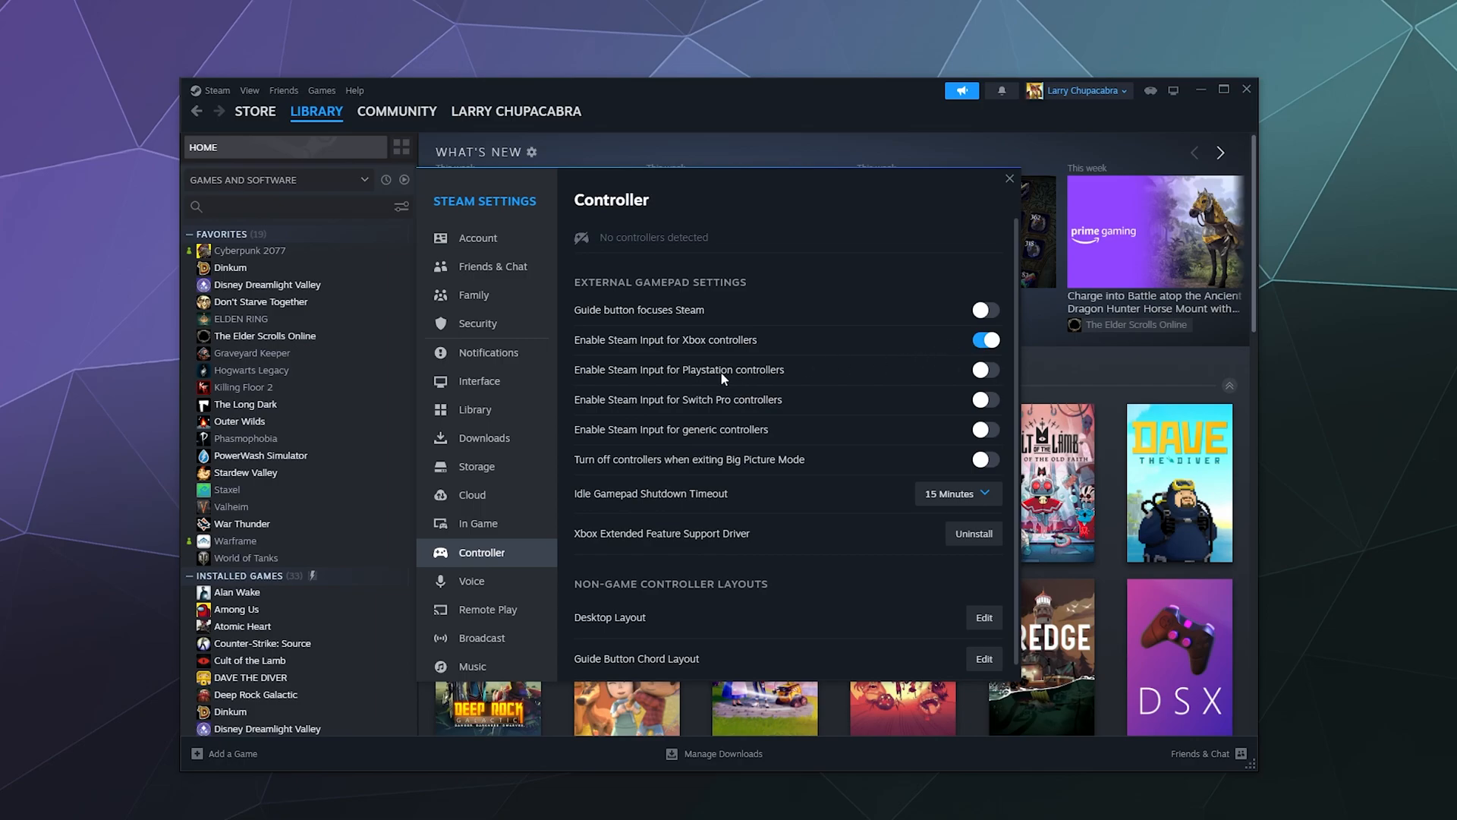
click(984, 369)
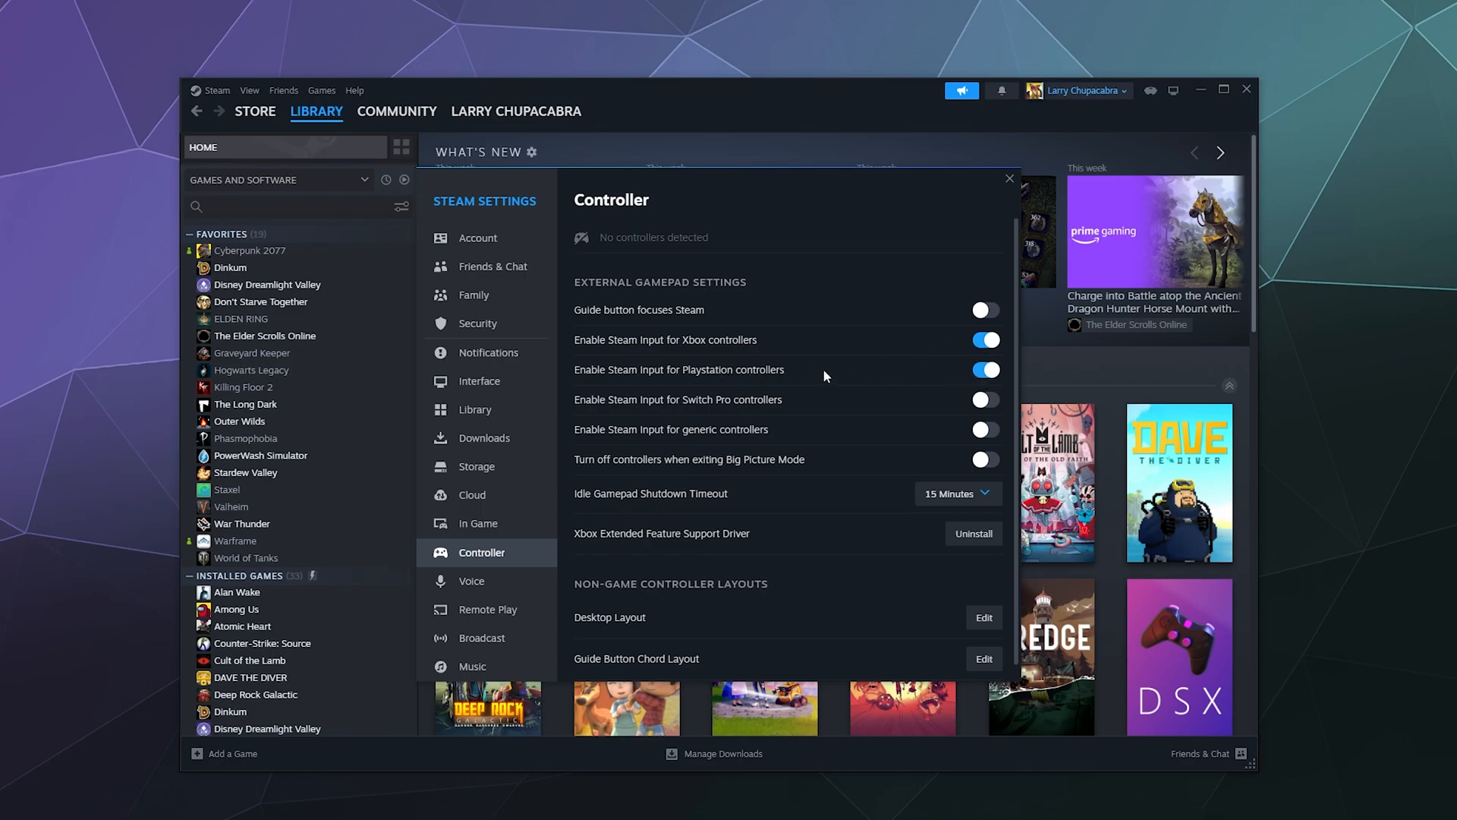
mouse_move(727, 442)
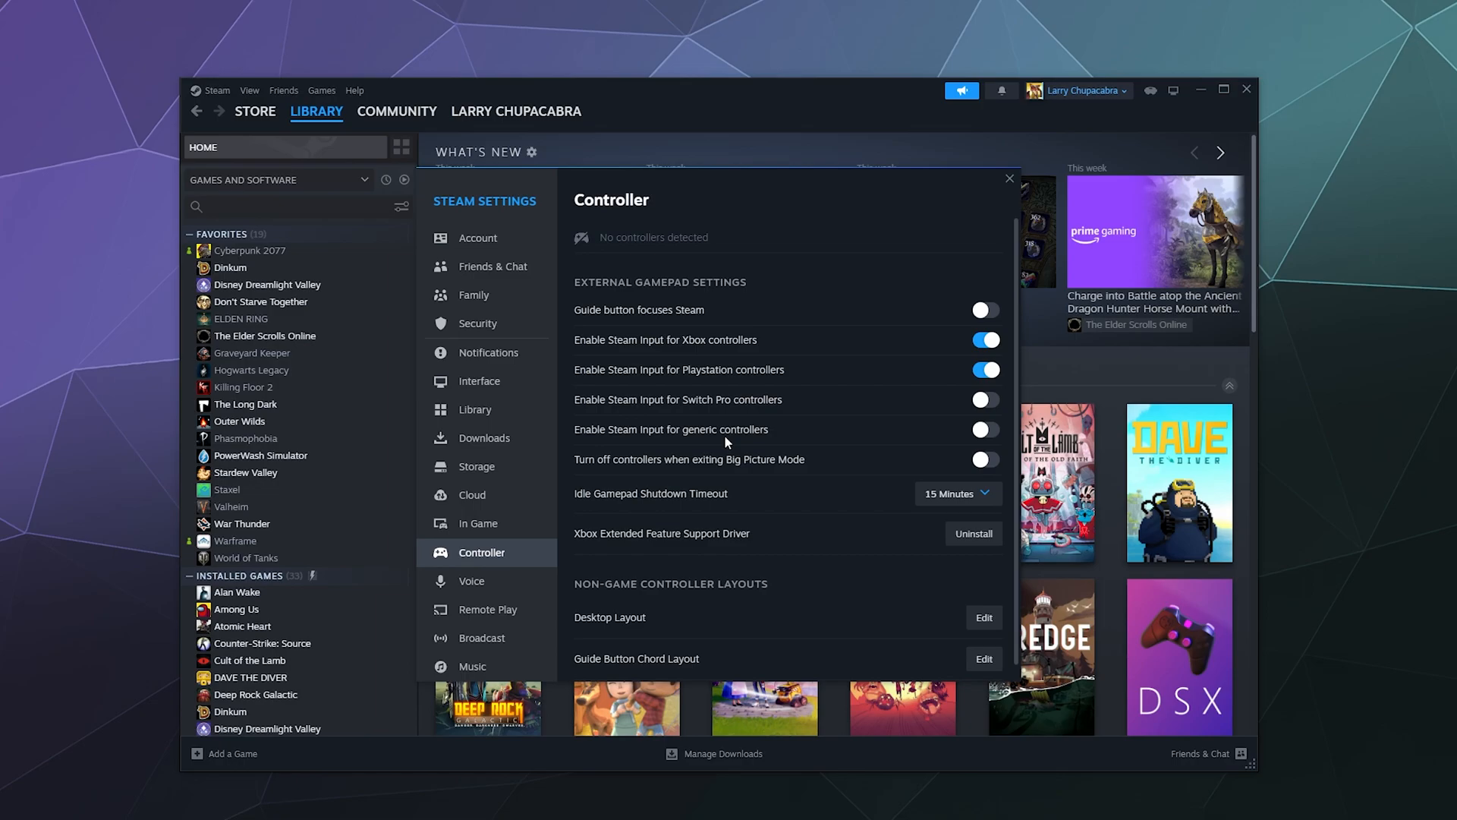
mouse_move(794, 381)
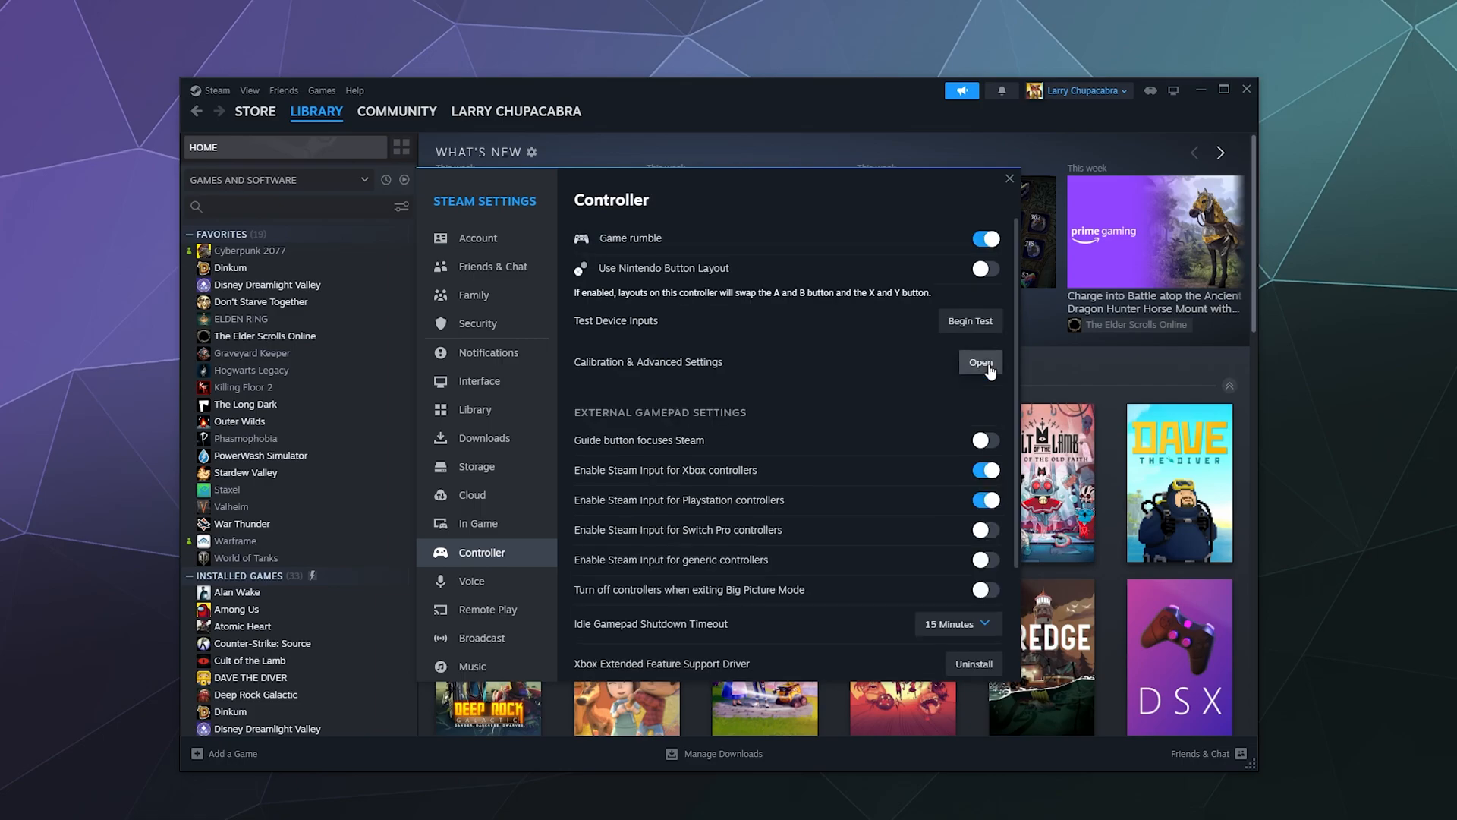
mouse_move(771, 246)
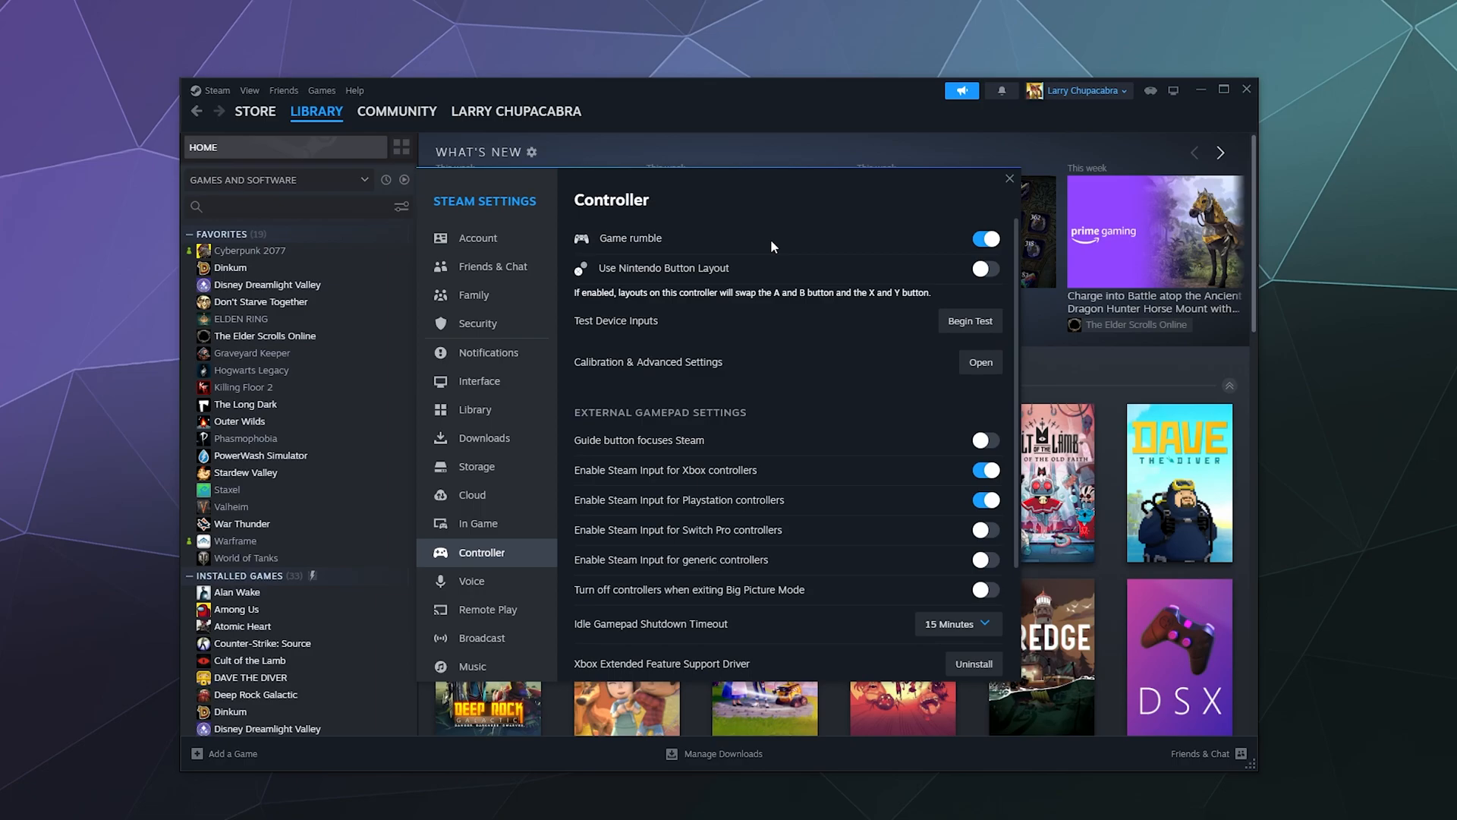
mouse_move(890, 270)
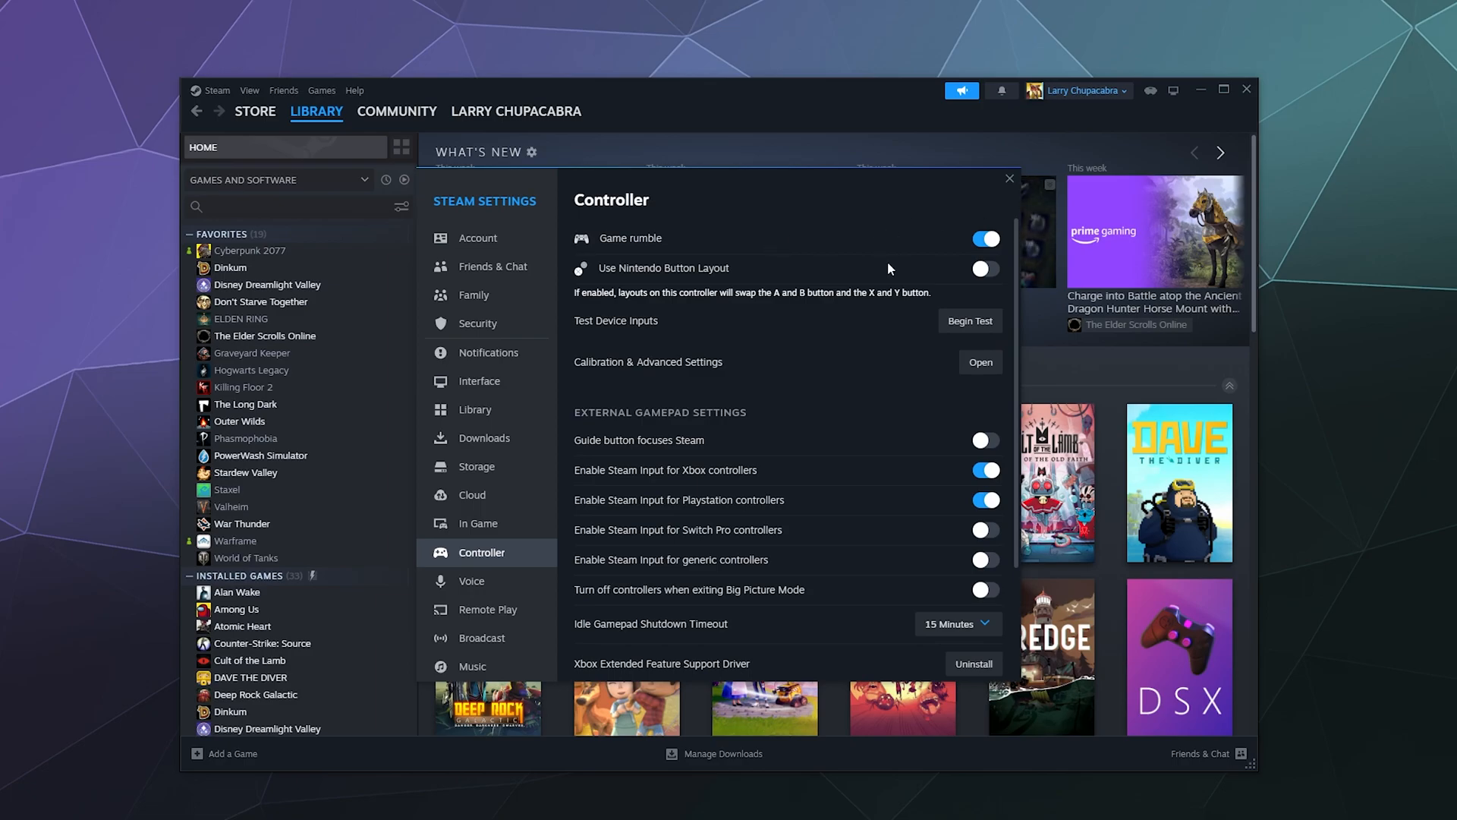
mouse_move(592, 281)
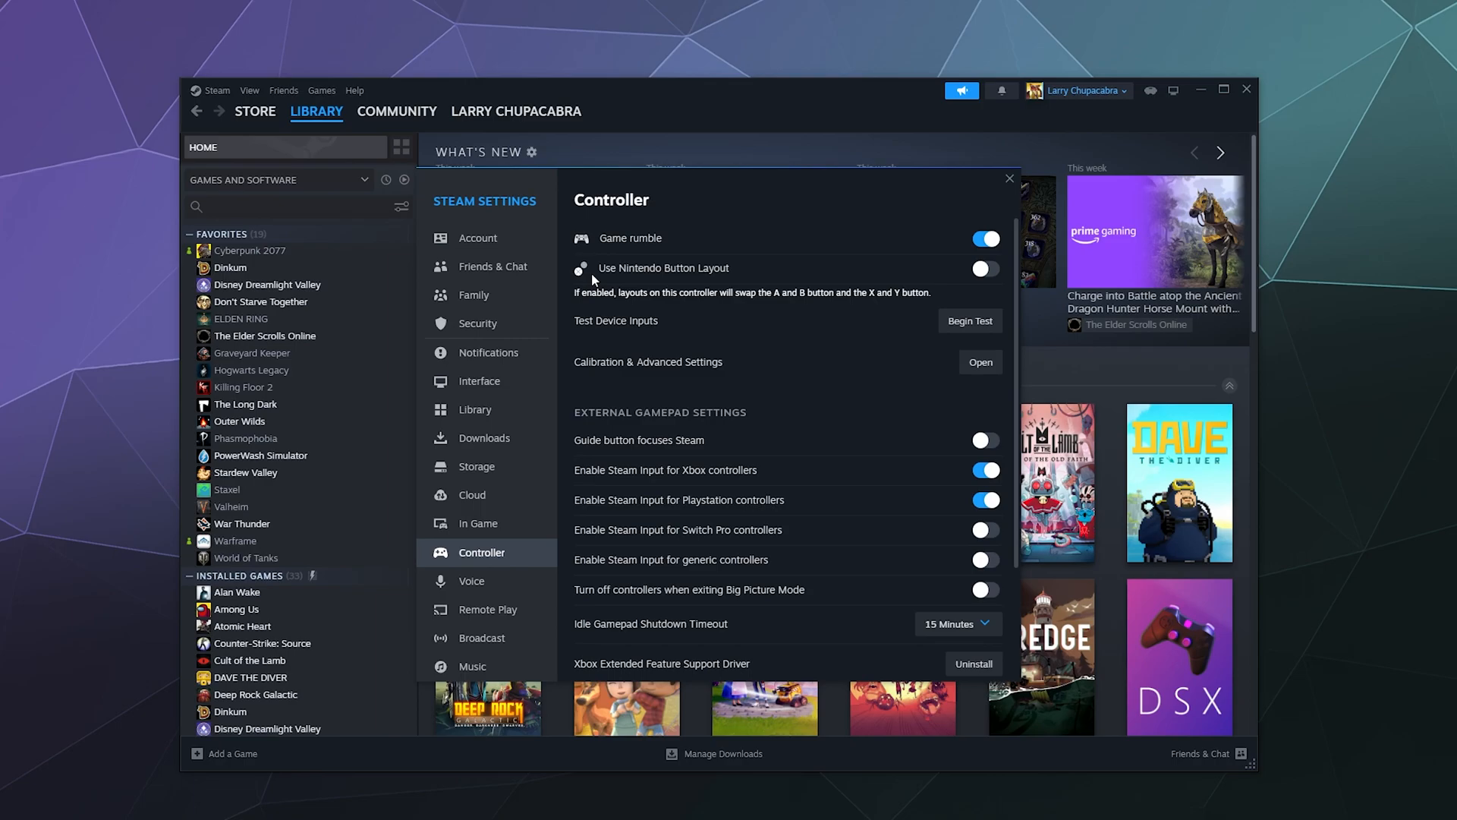
mouse_move(781, 358)
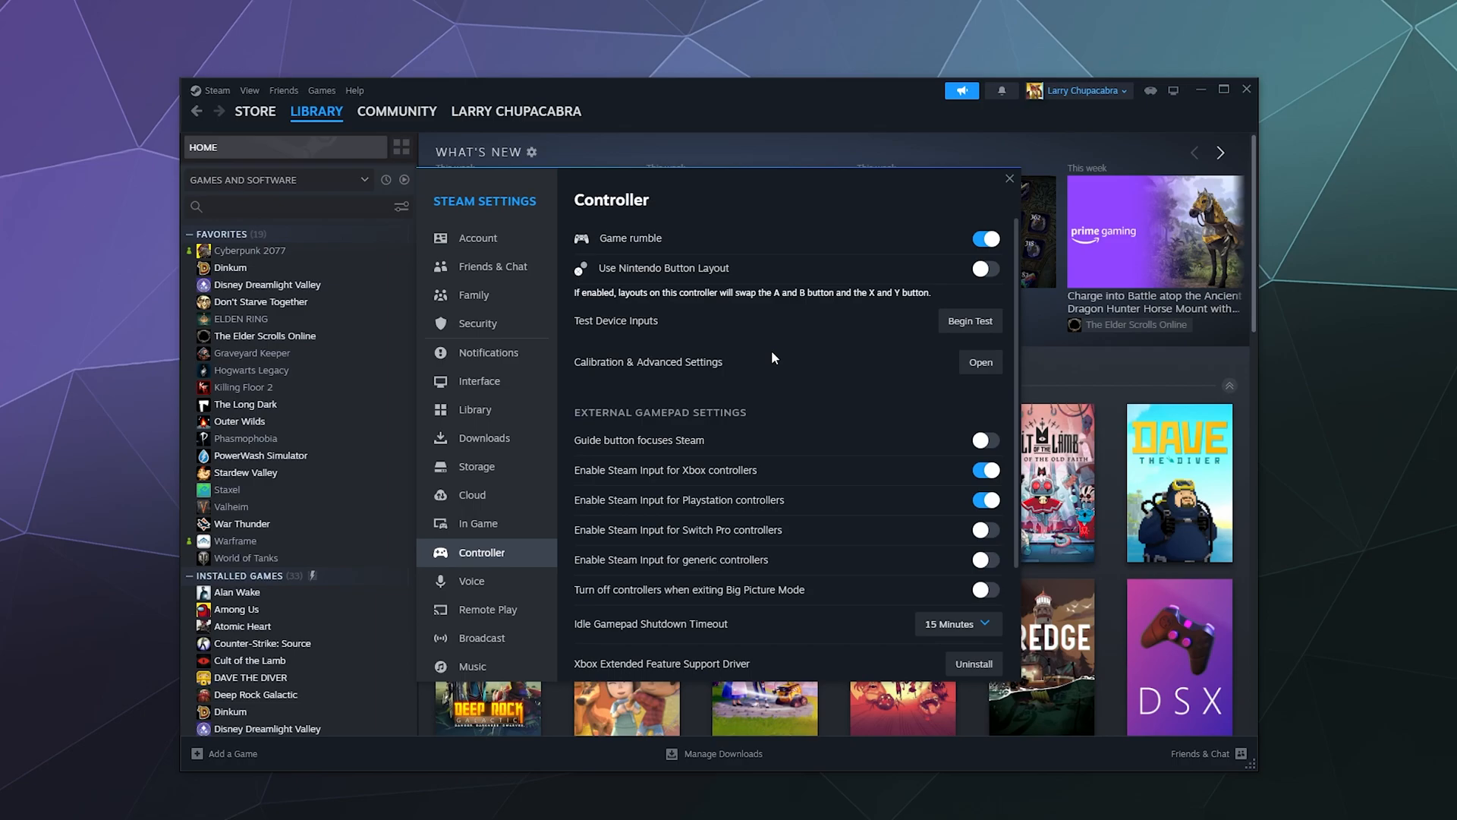
mouse_move(713, 311)
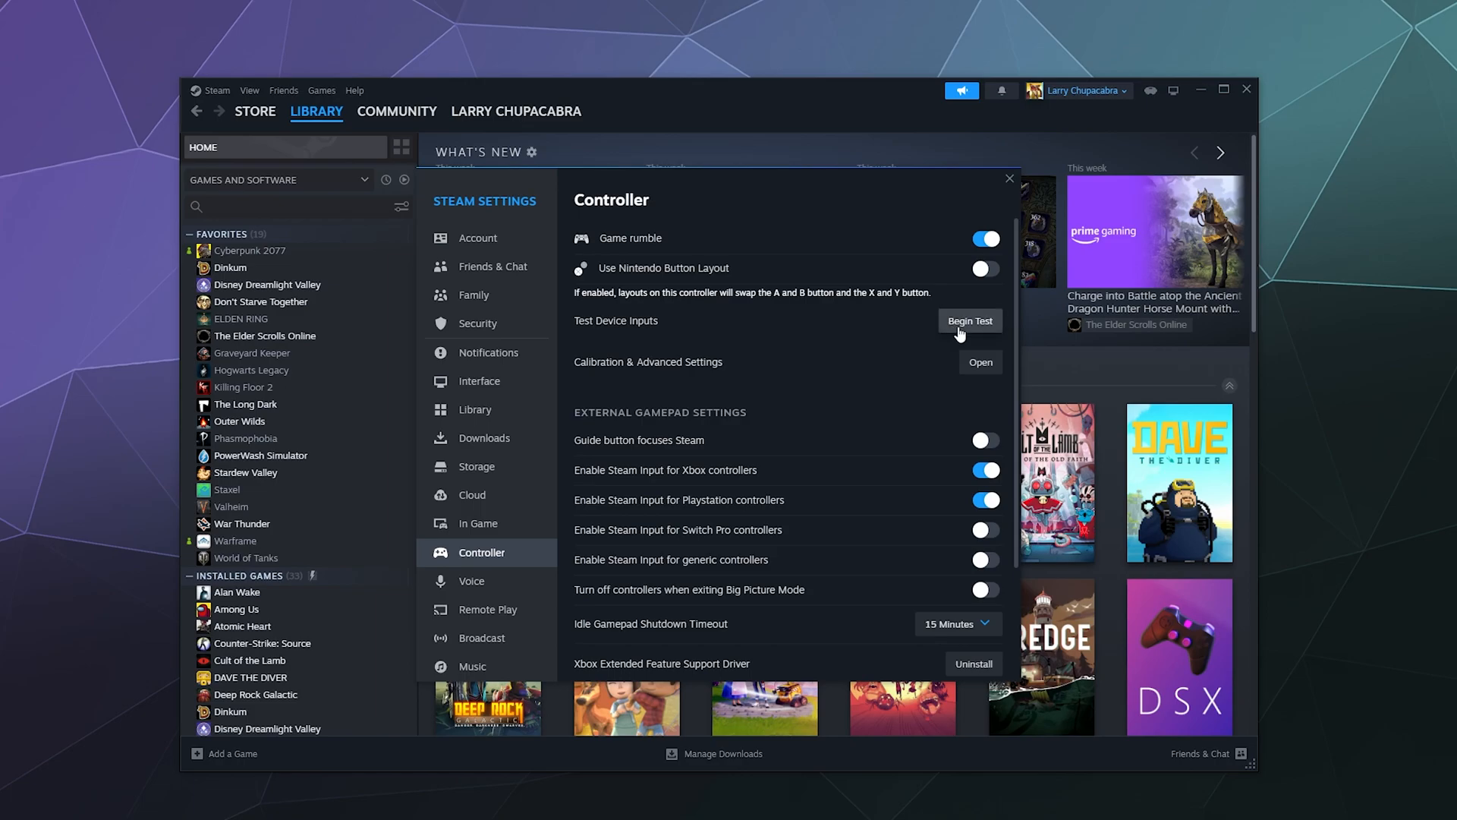
click(970, 320)
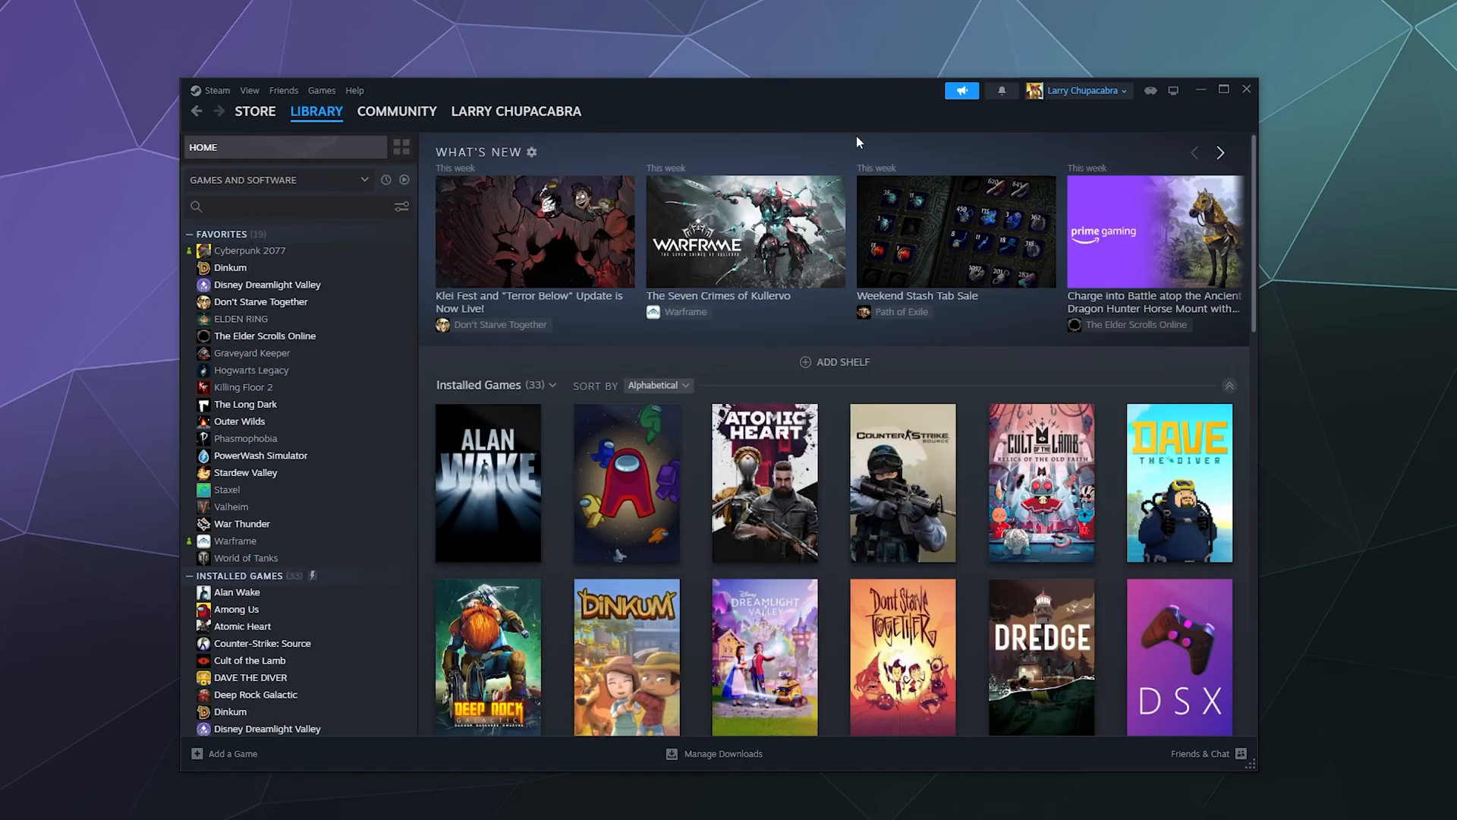
mouse_move(857, 142)
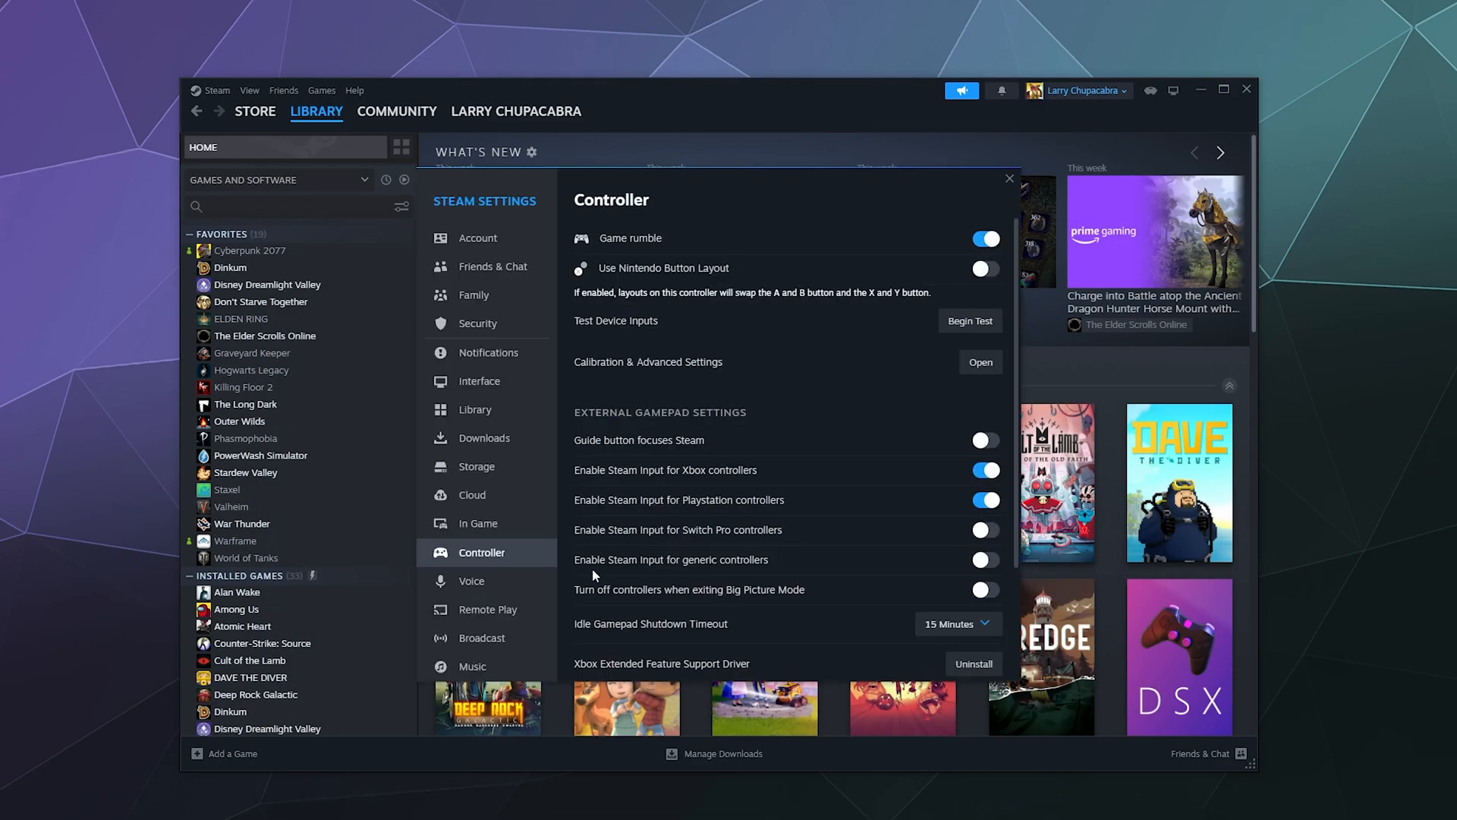
mouse_move(780, 378)
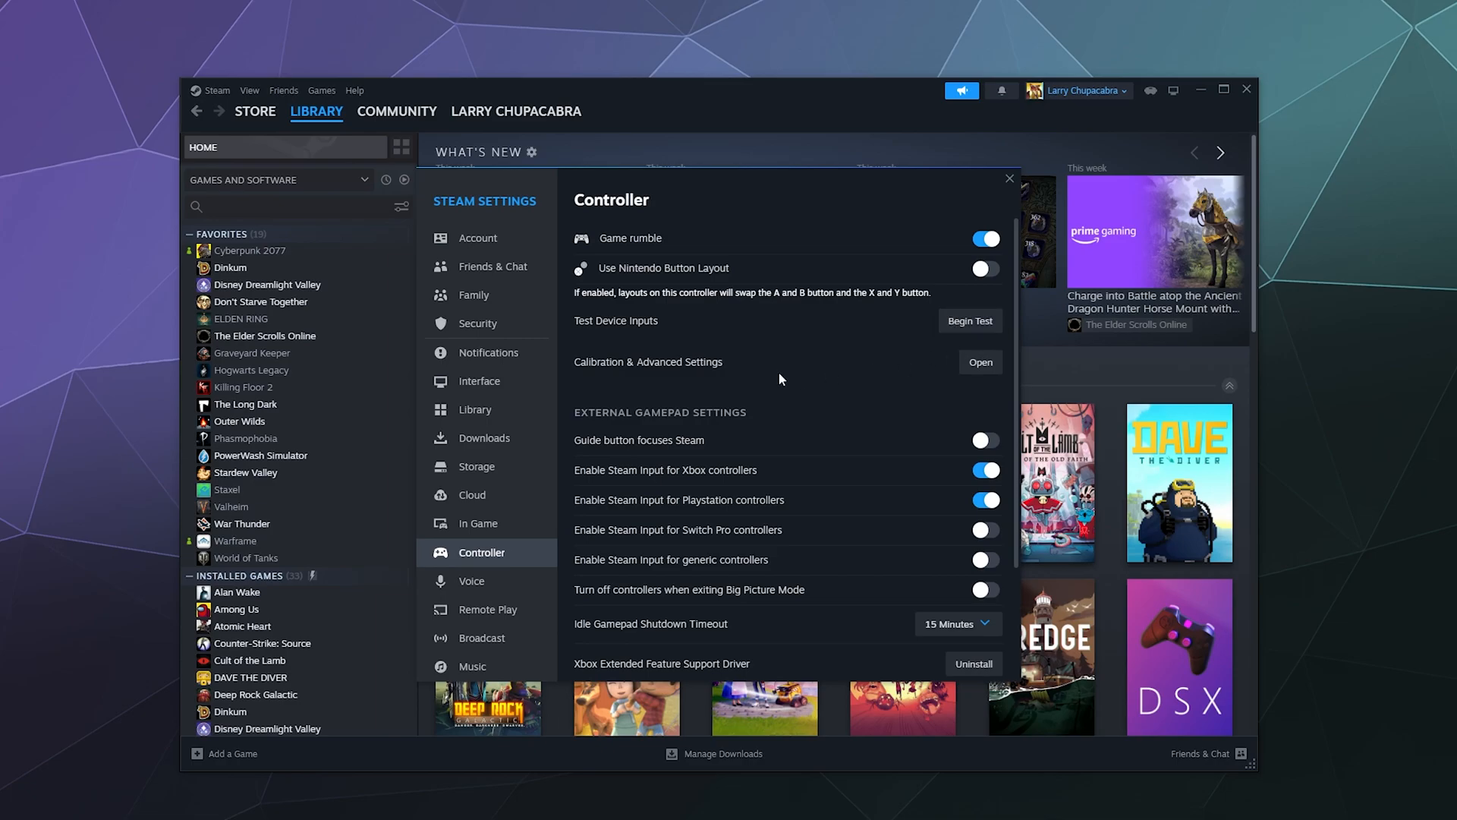
Step: Enter Calibration & Advanced Settings and show the Gyro Calibration readings via Output Settings
click(979, 361)
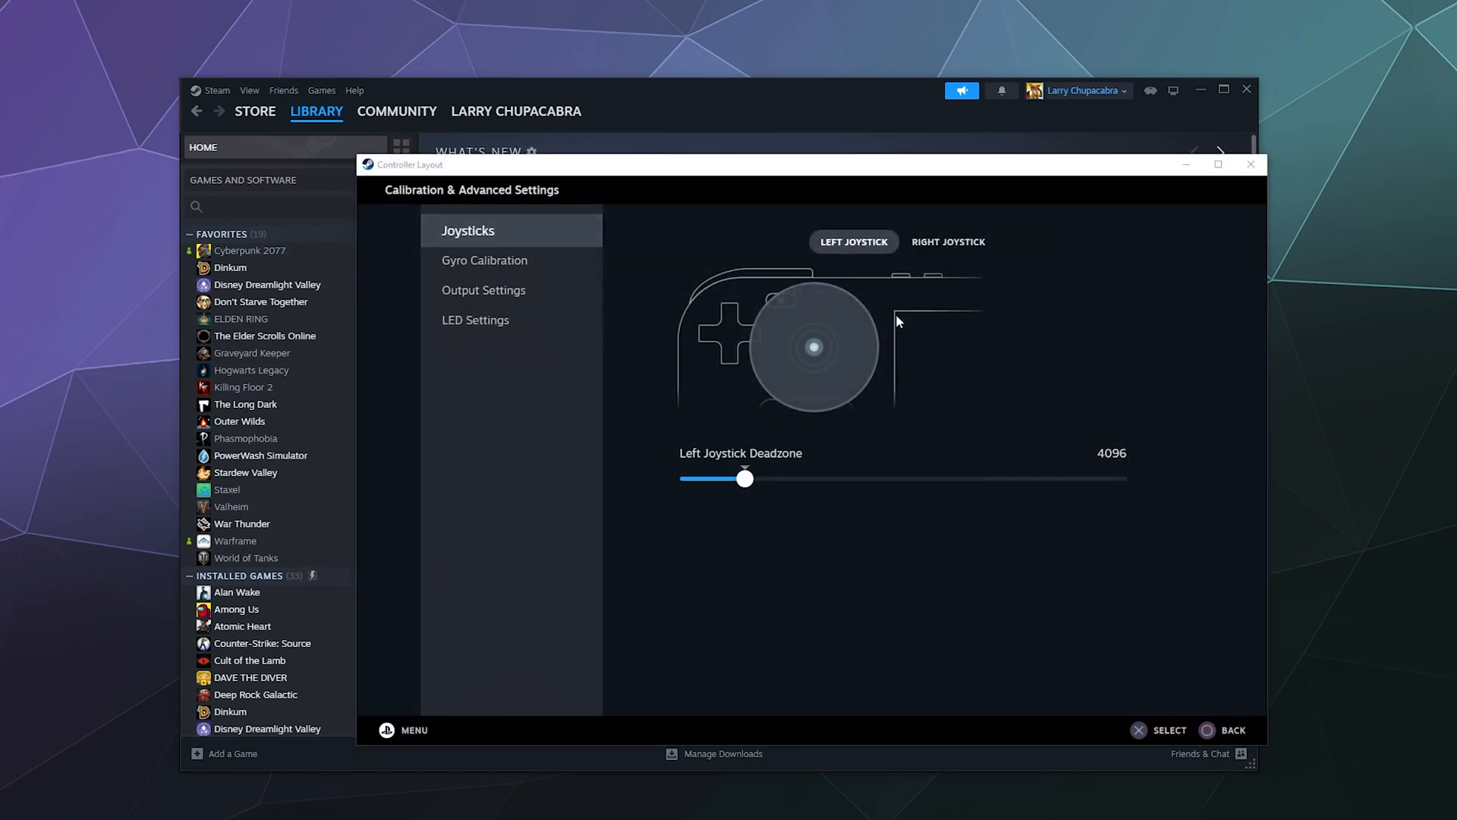
mouse_move(518, 393)
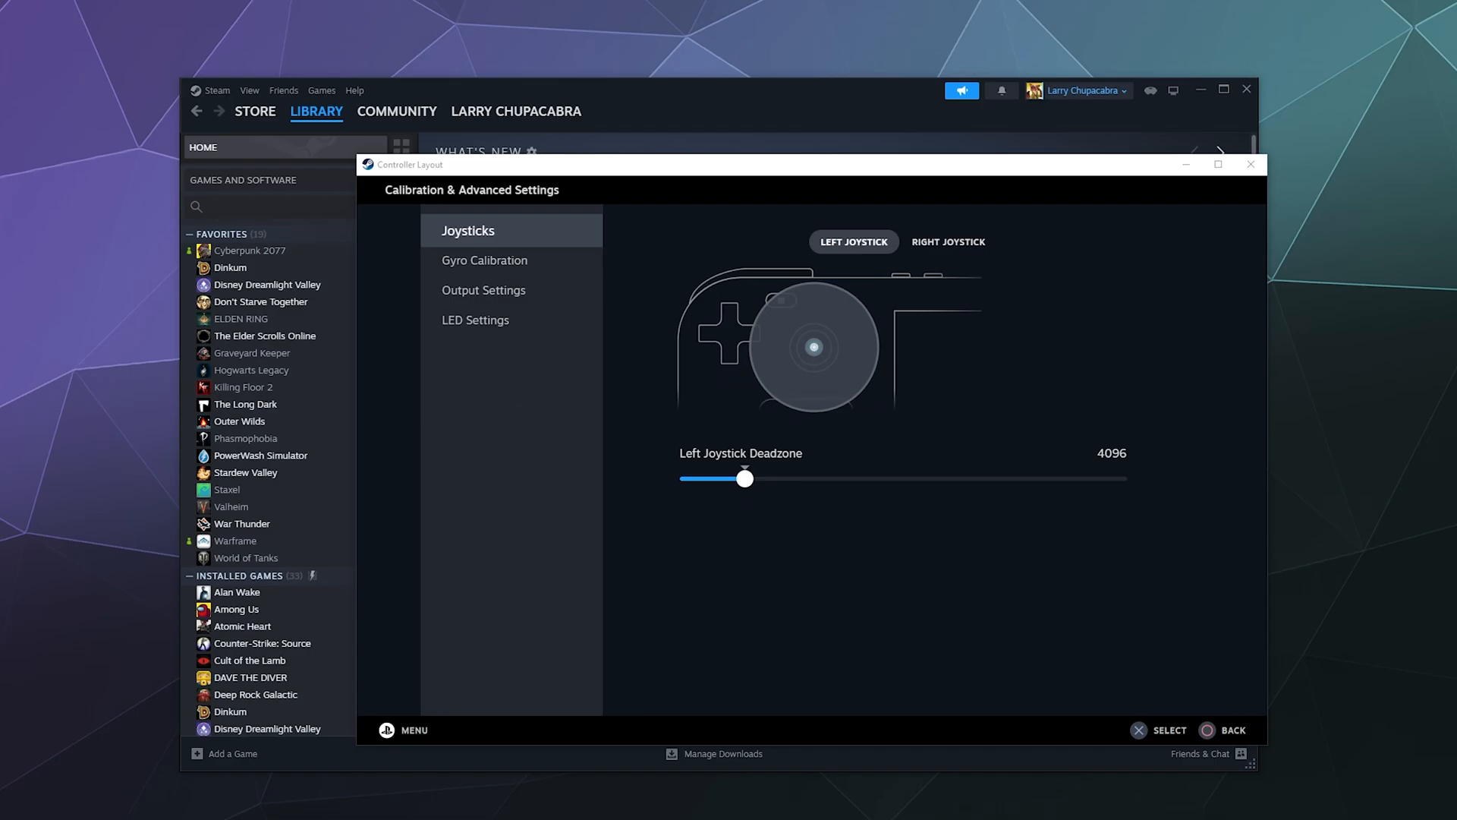
click(482, 289)
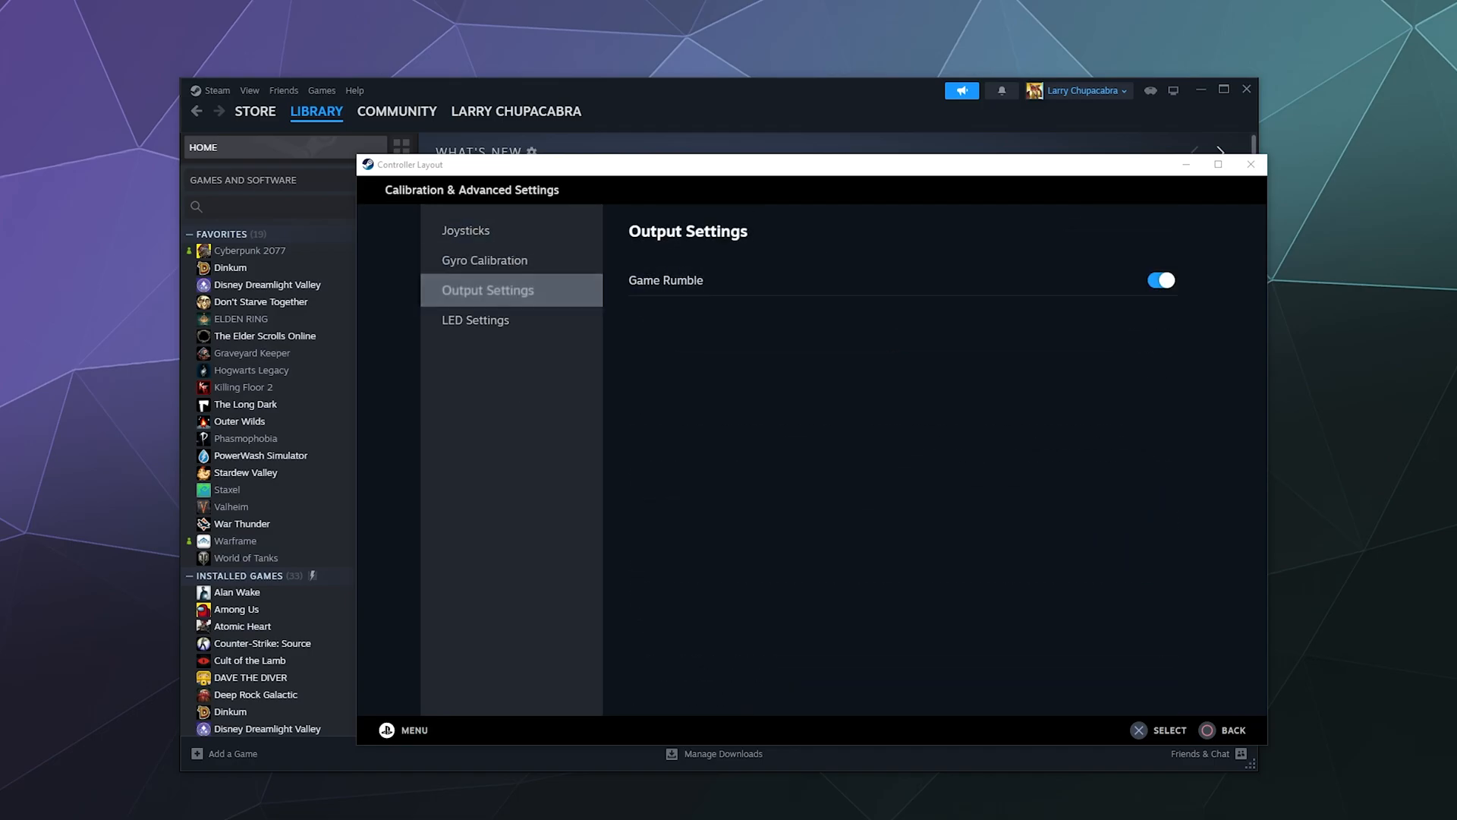
click(484, 260)
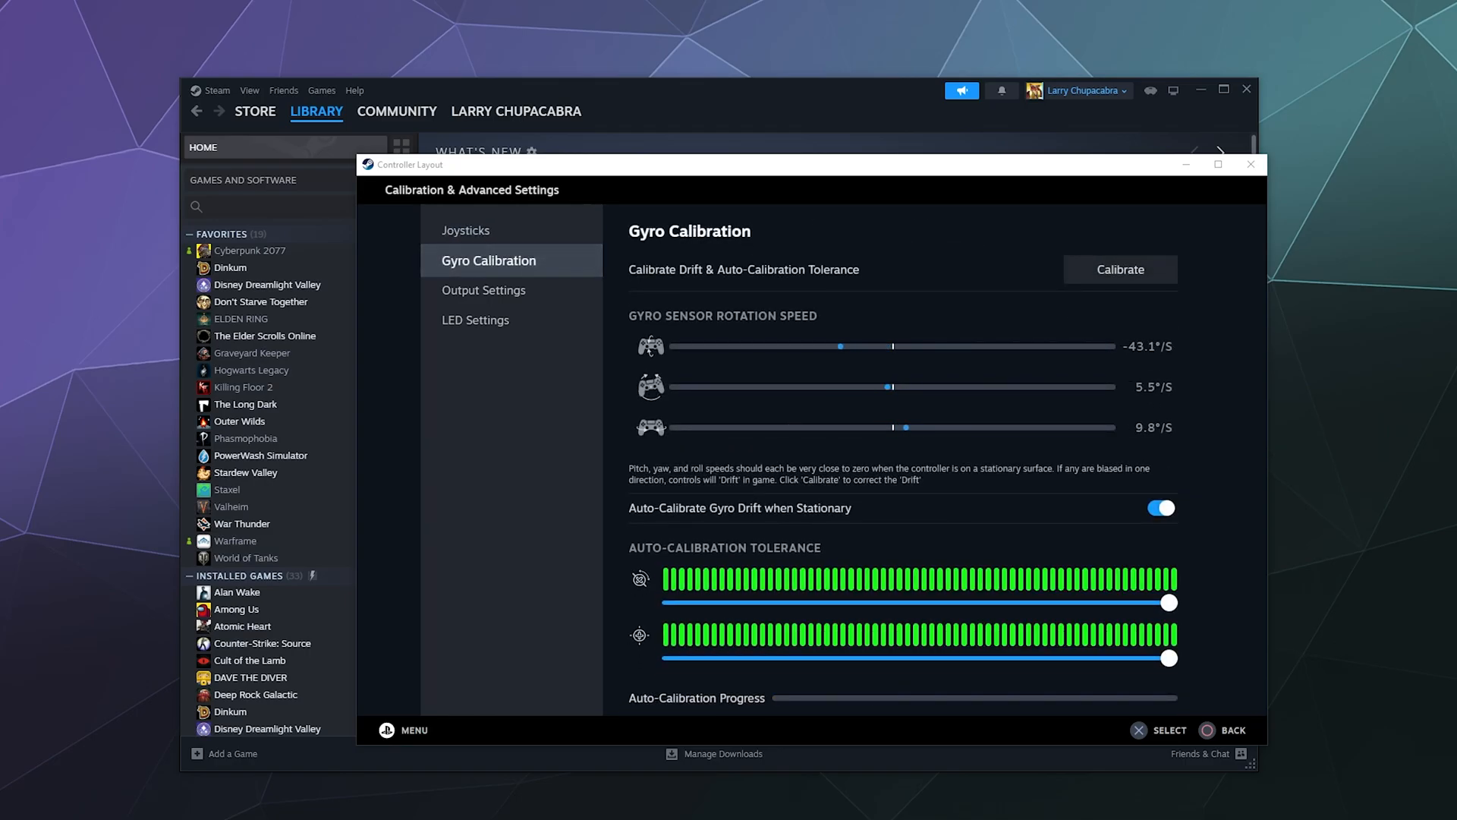
Step: Run the gyro drift calibration to completion, then show Output Settings with game rumble on
click(488, 290)
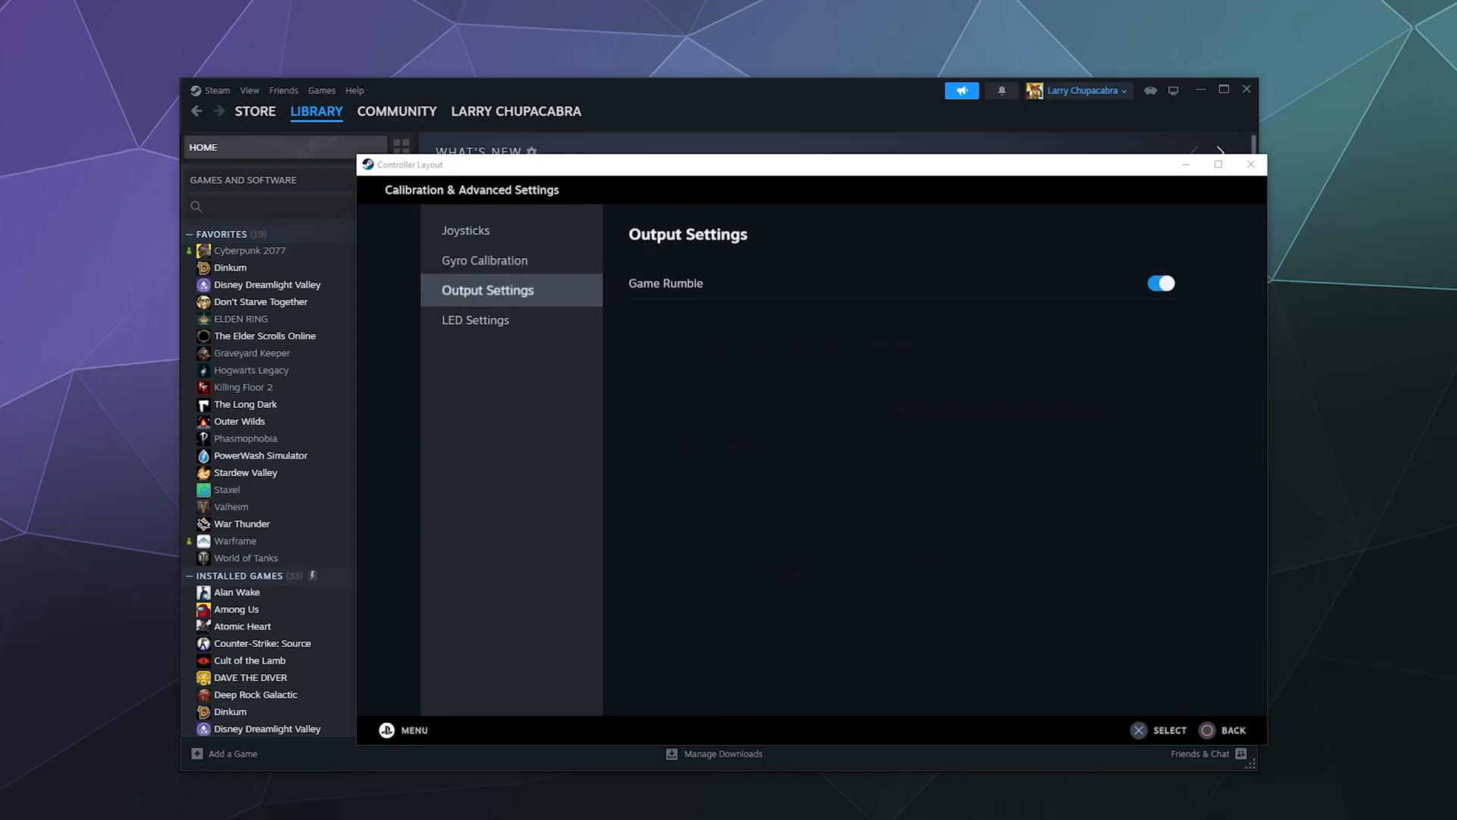
click(484, 259)
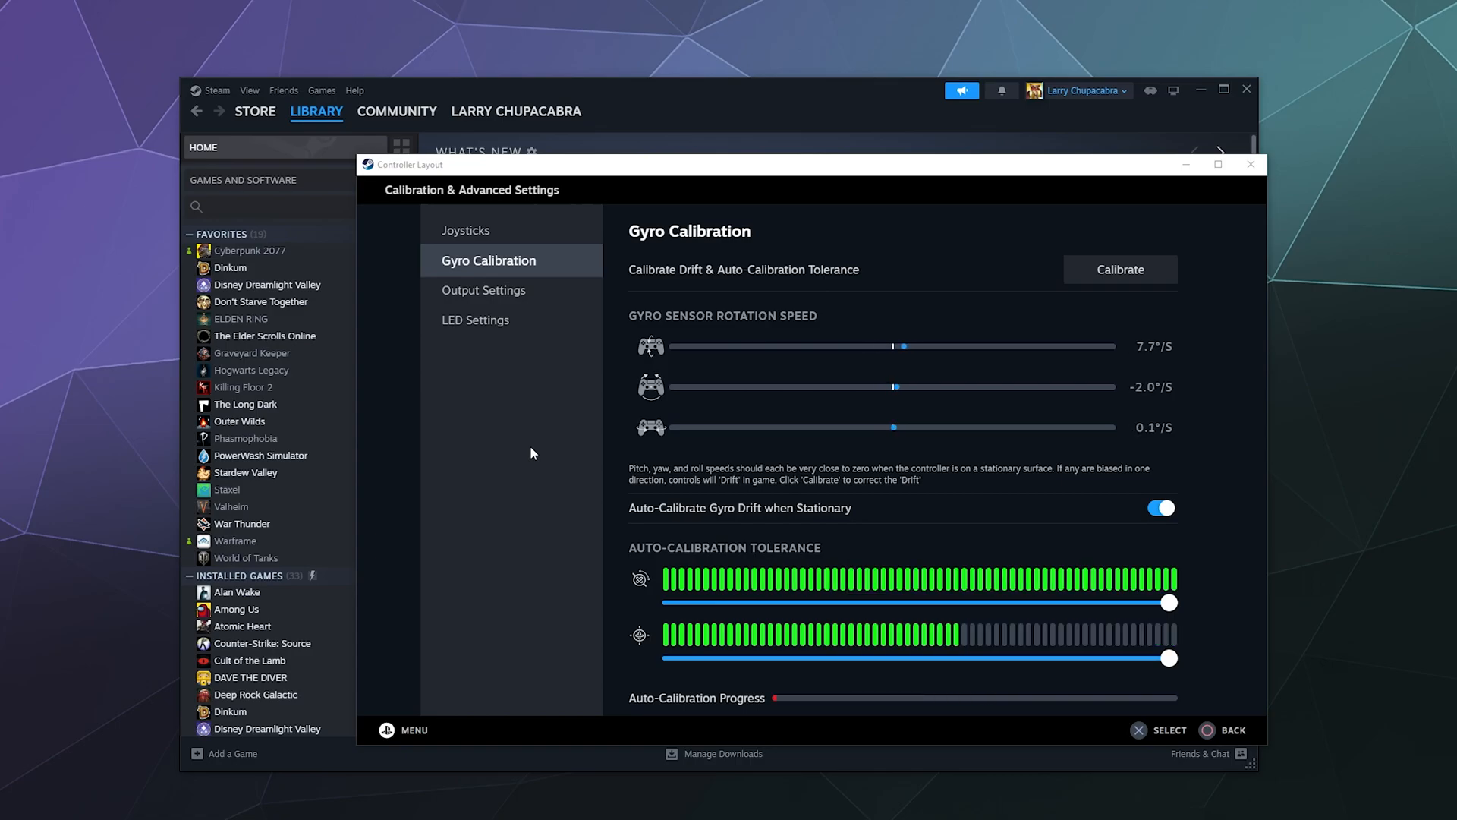
scroll(down, 3)
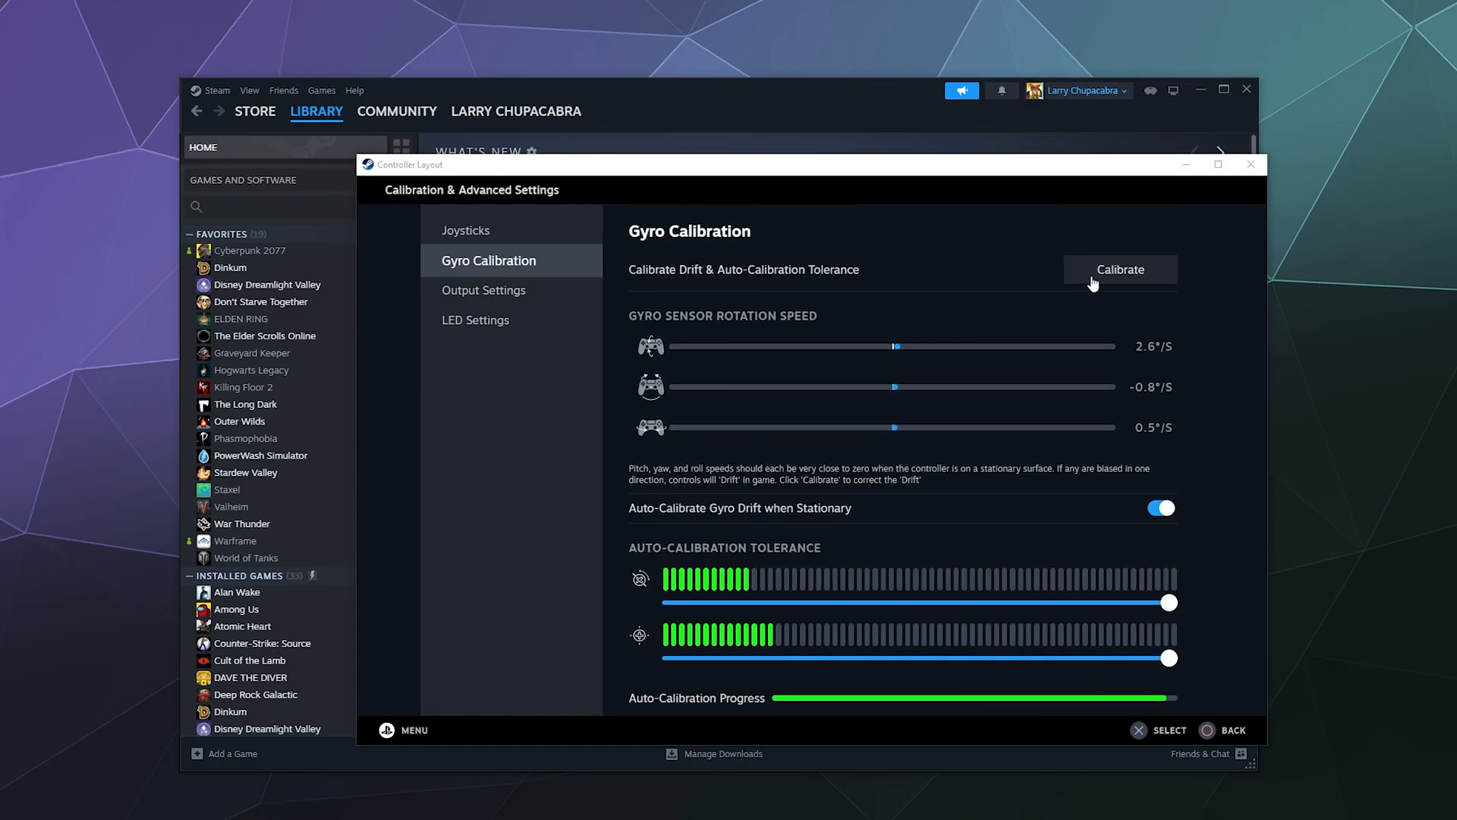
click(1119, 271)
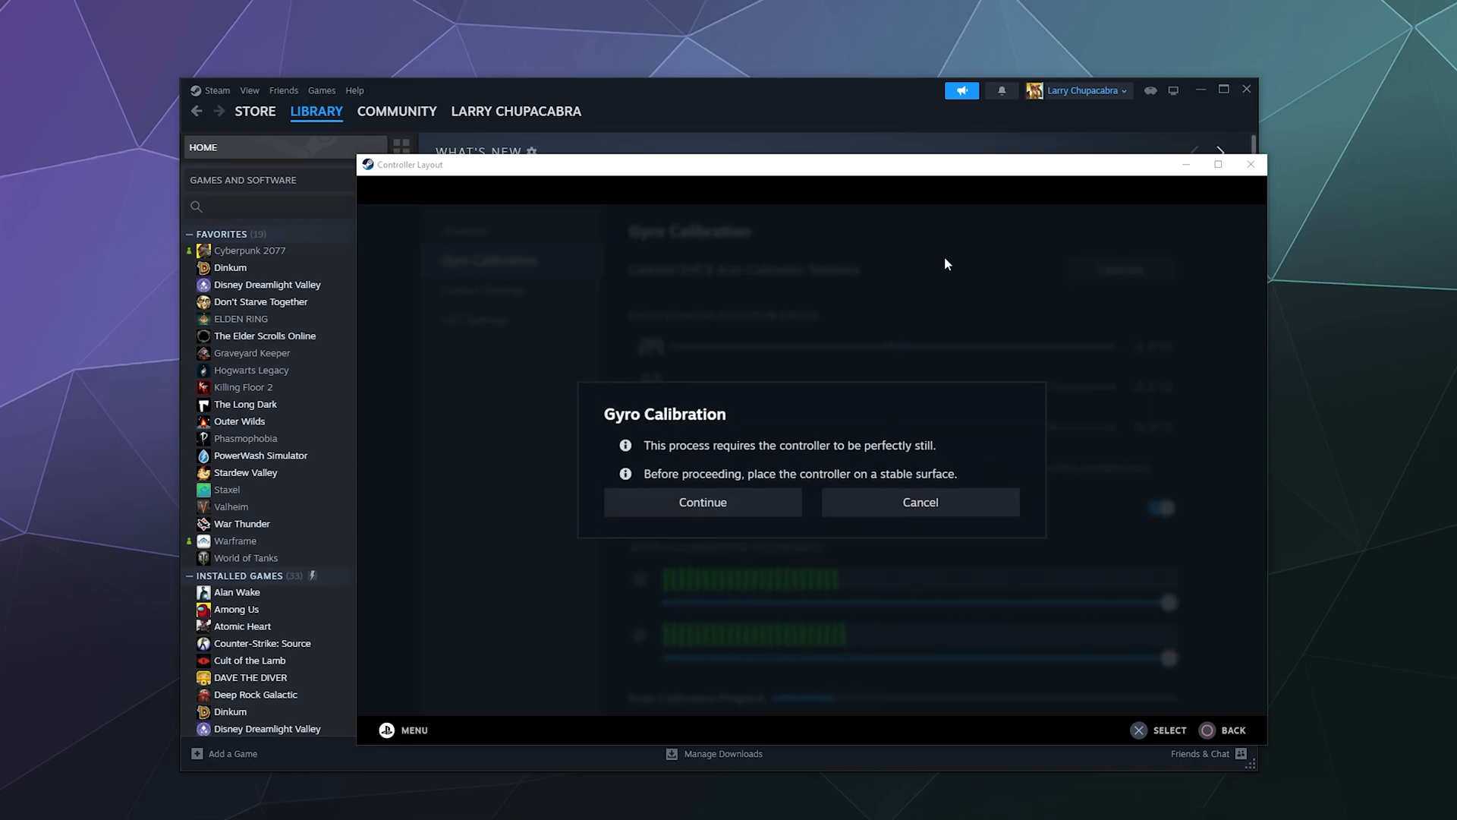
mouse_move(757, 509)
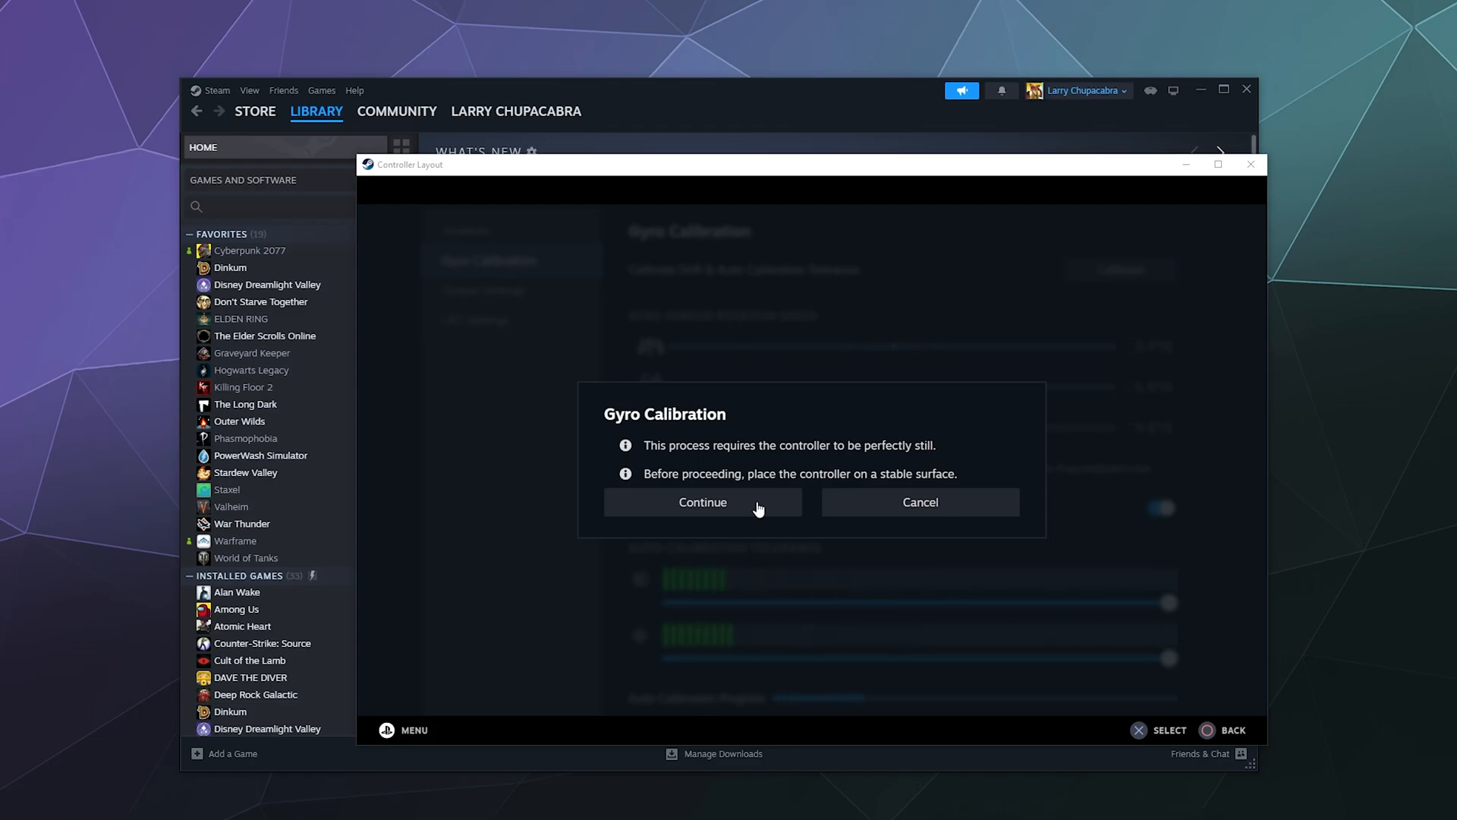
click(703, 503)
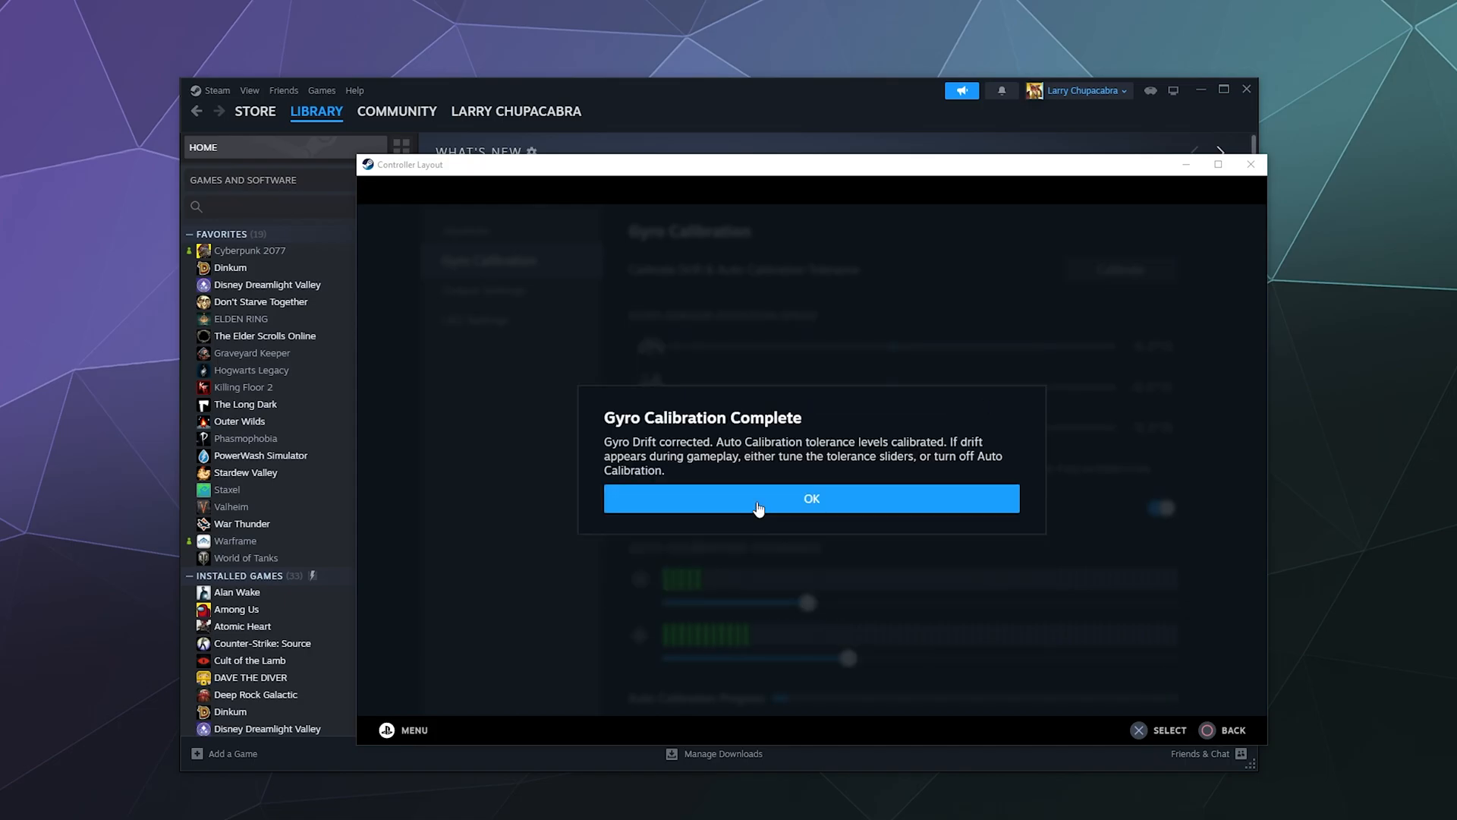
click(811, 498)
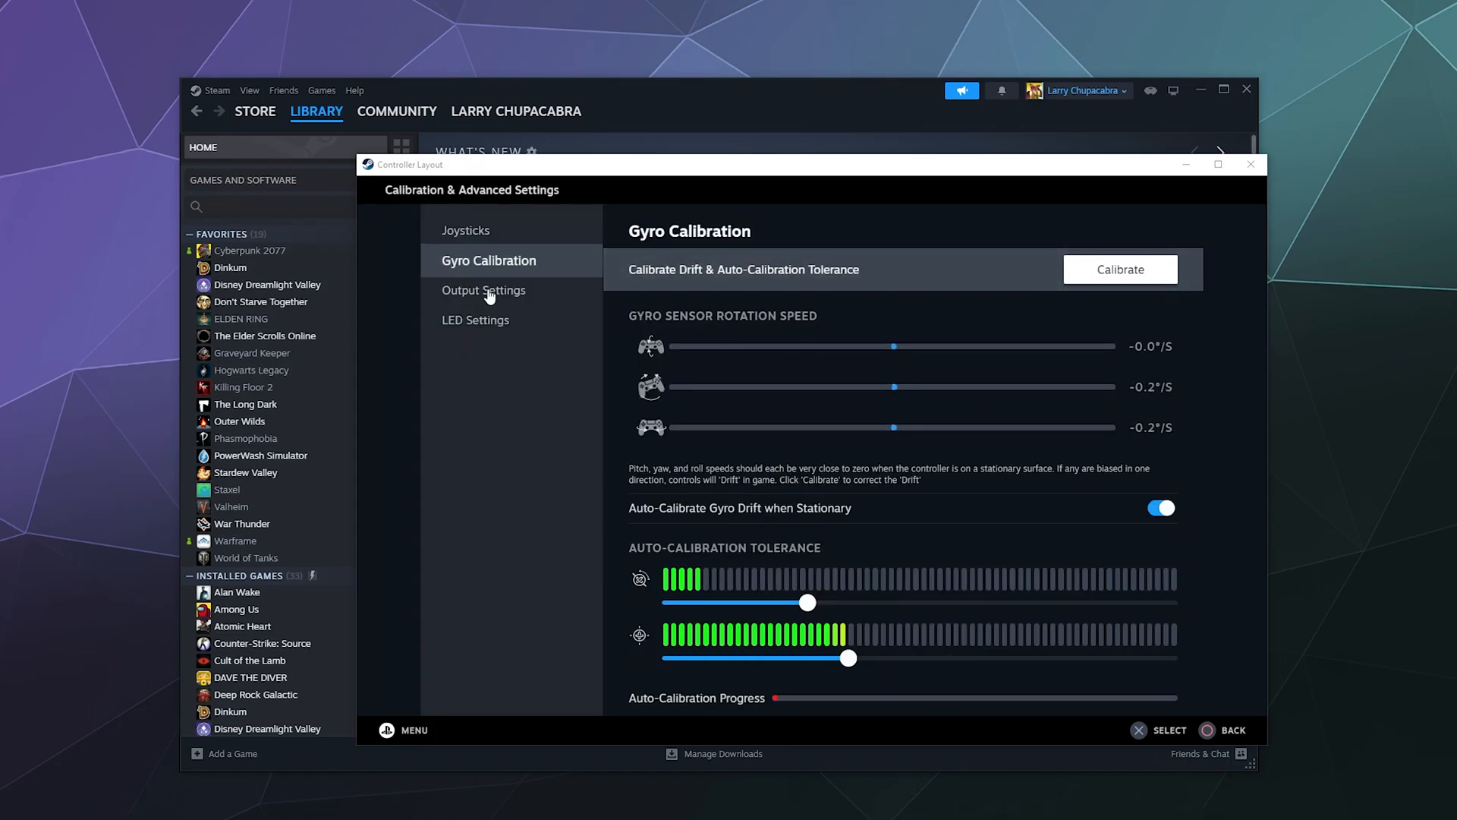
click(483, 290)
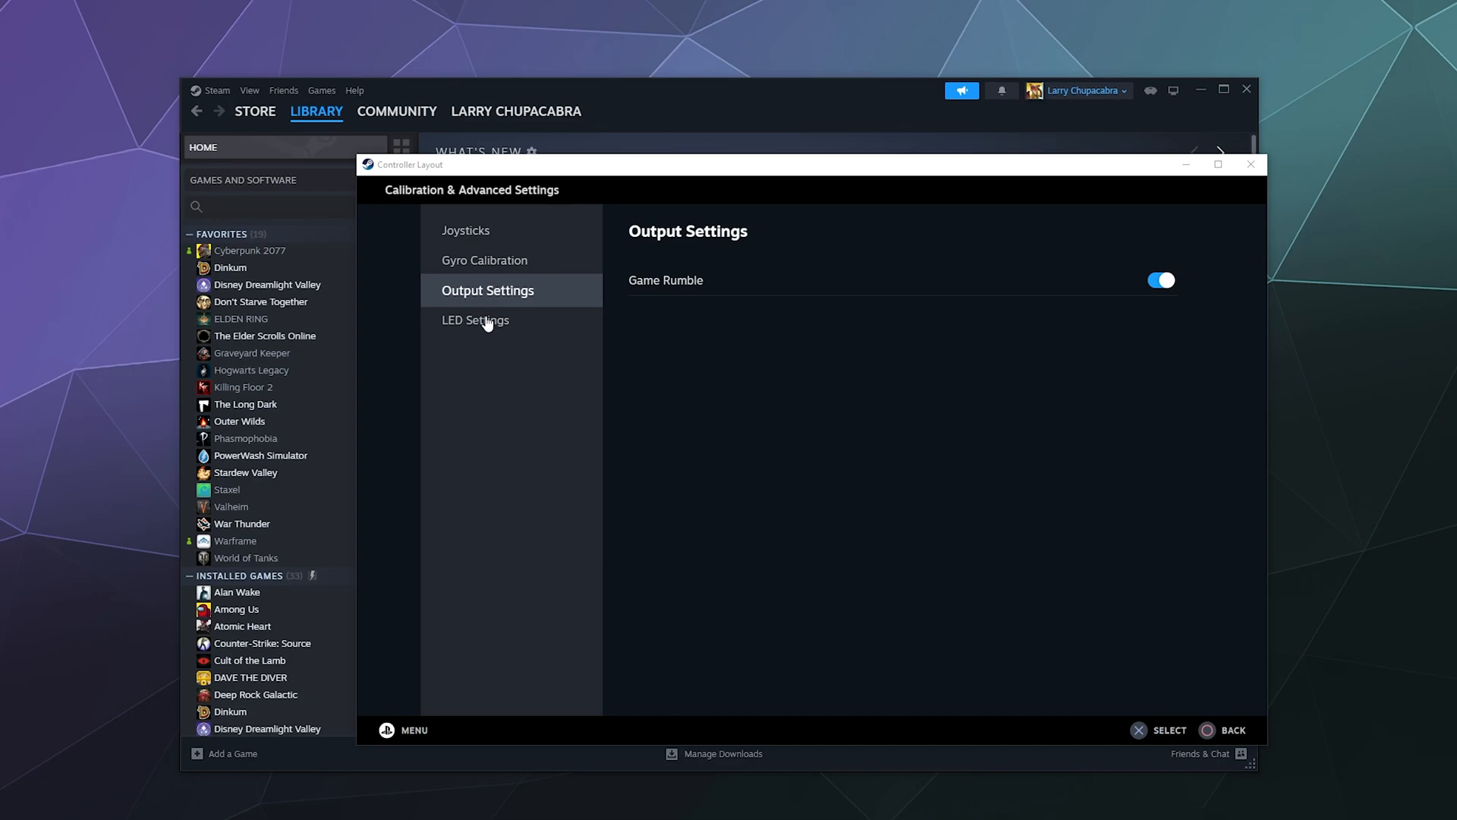
Step: View the LED settings at 166° colour, full saturation and brightness, then leave the window
click(475, 320)
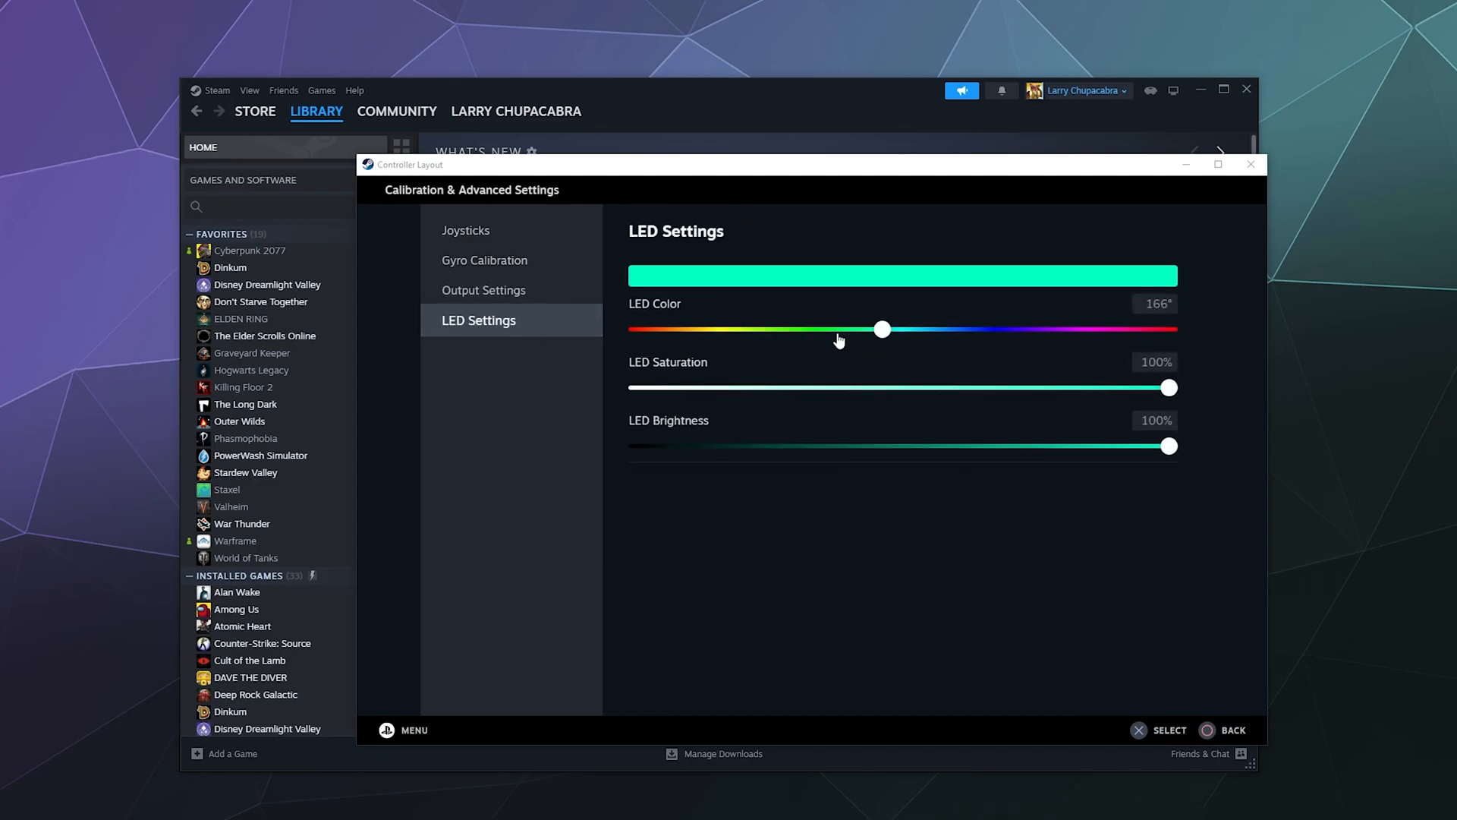
mouse_move(687, 174)
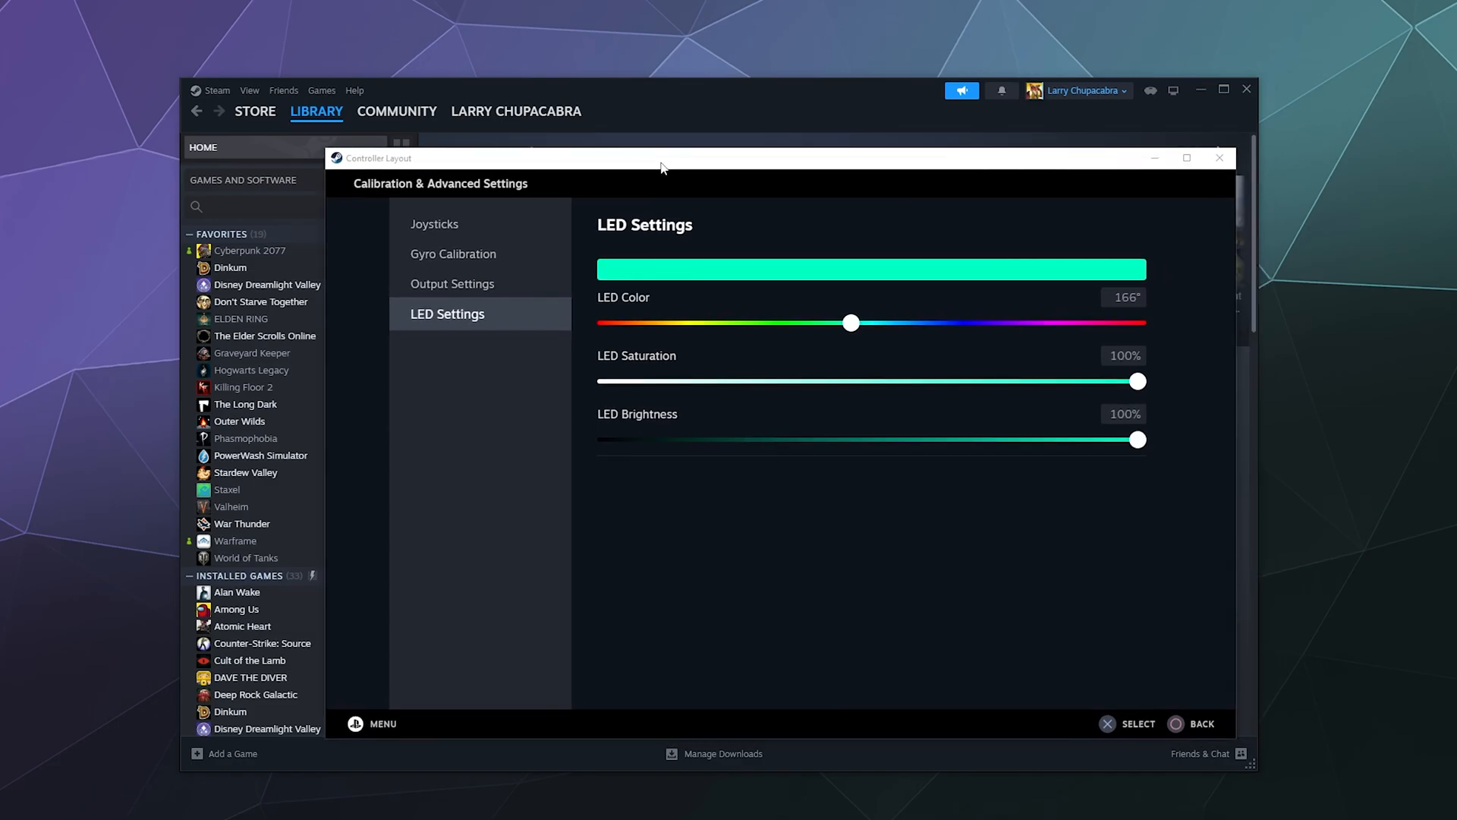
mouse_move(1304, 181)
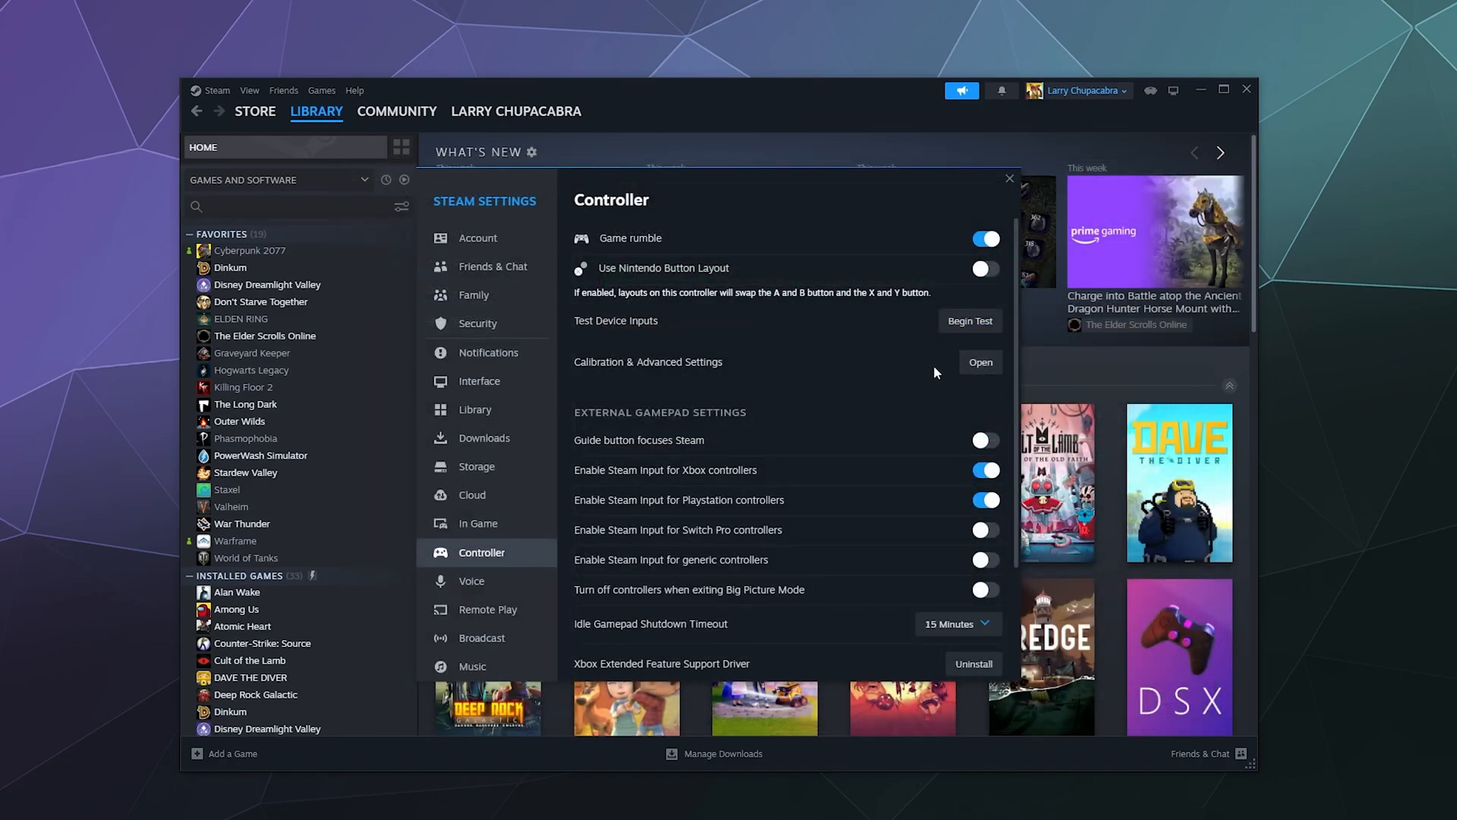
scroll(down, 3)
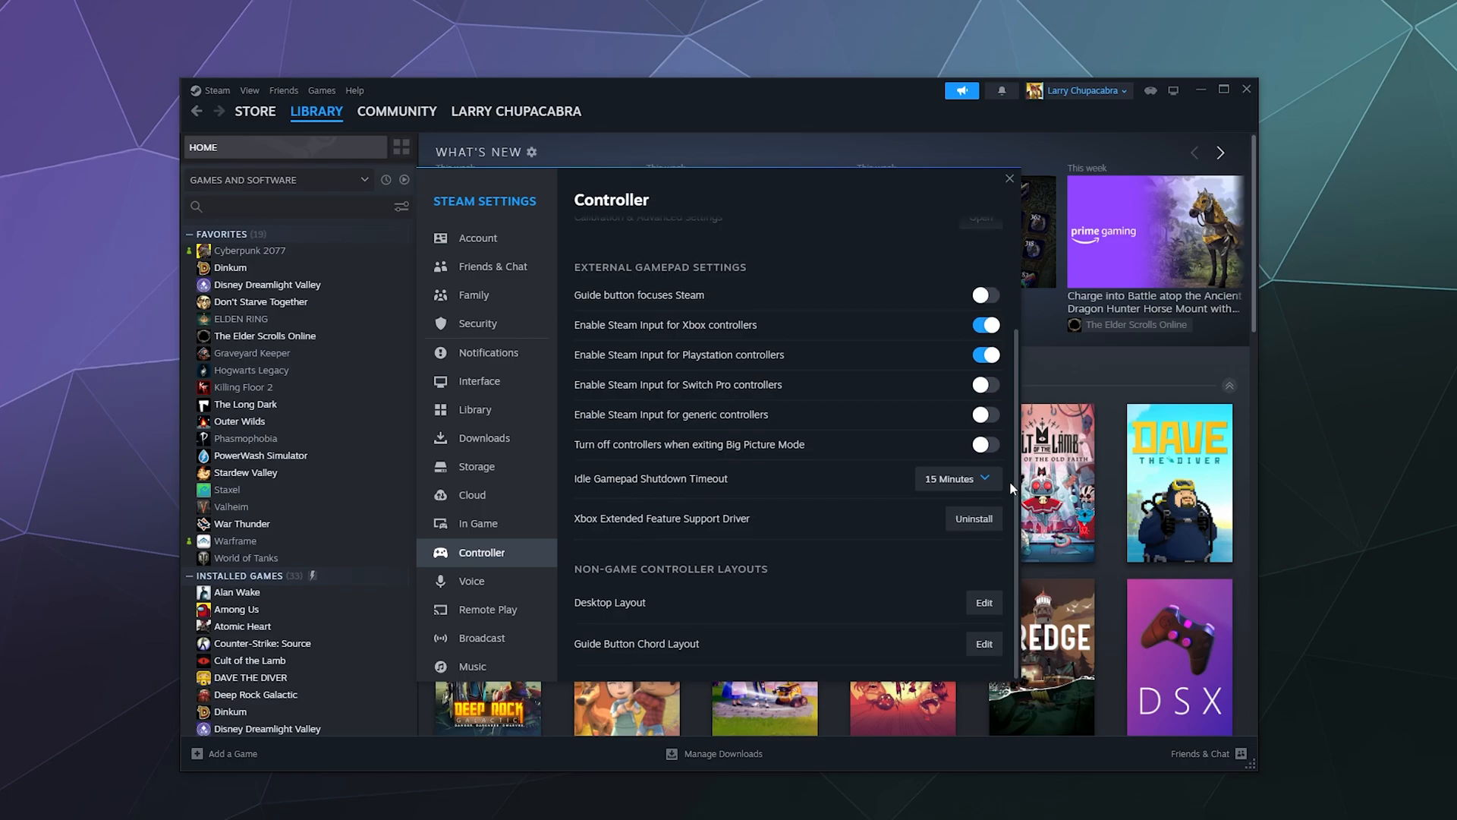
mouse_move(821, 615)
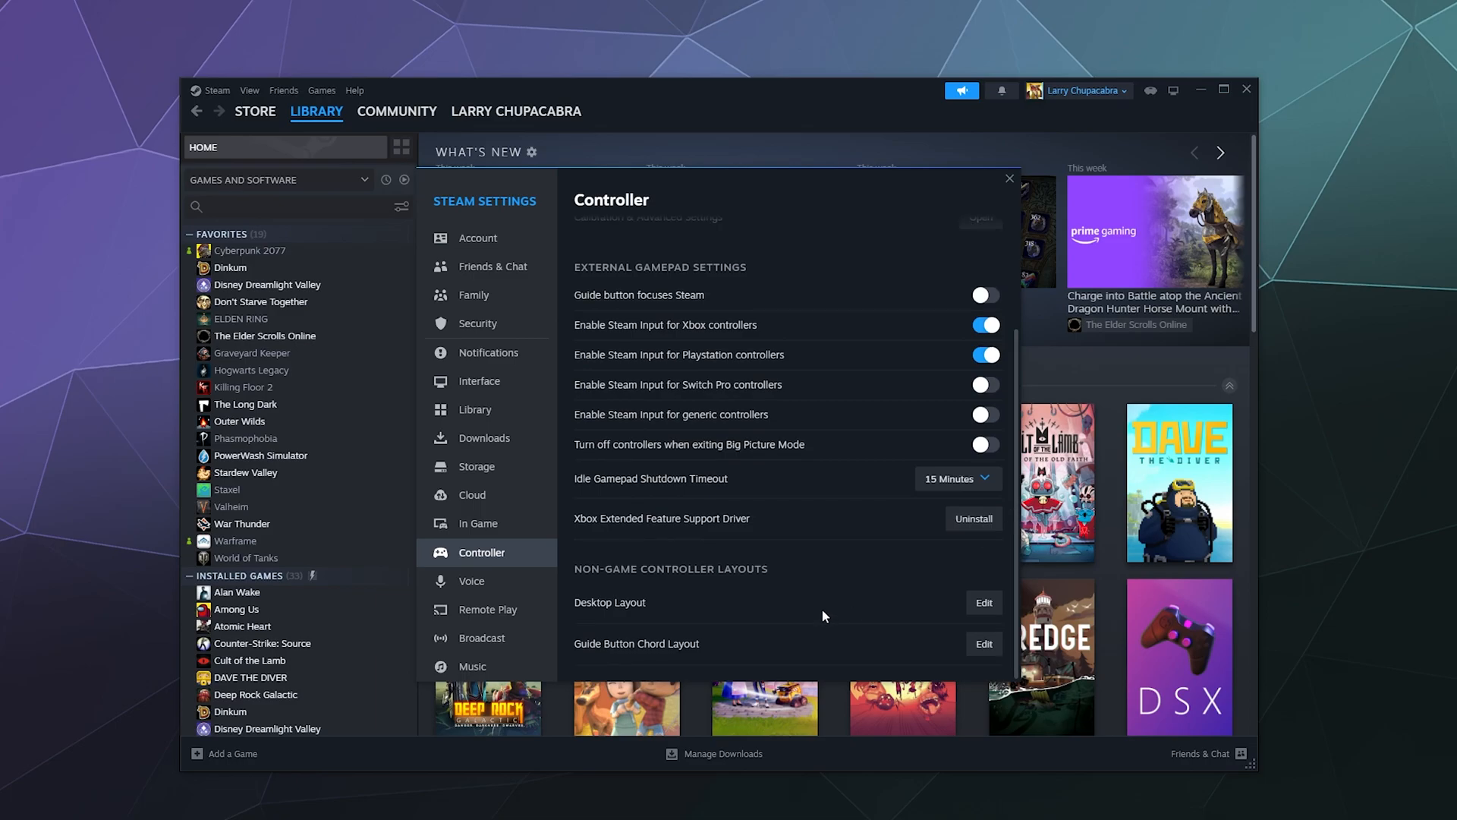
mouse_move(602, 612)
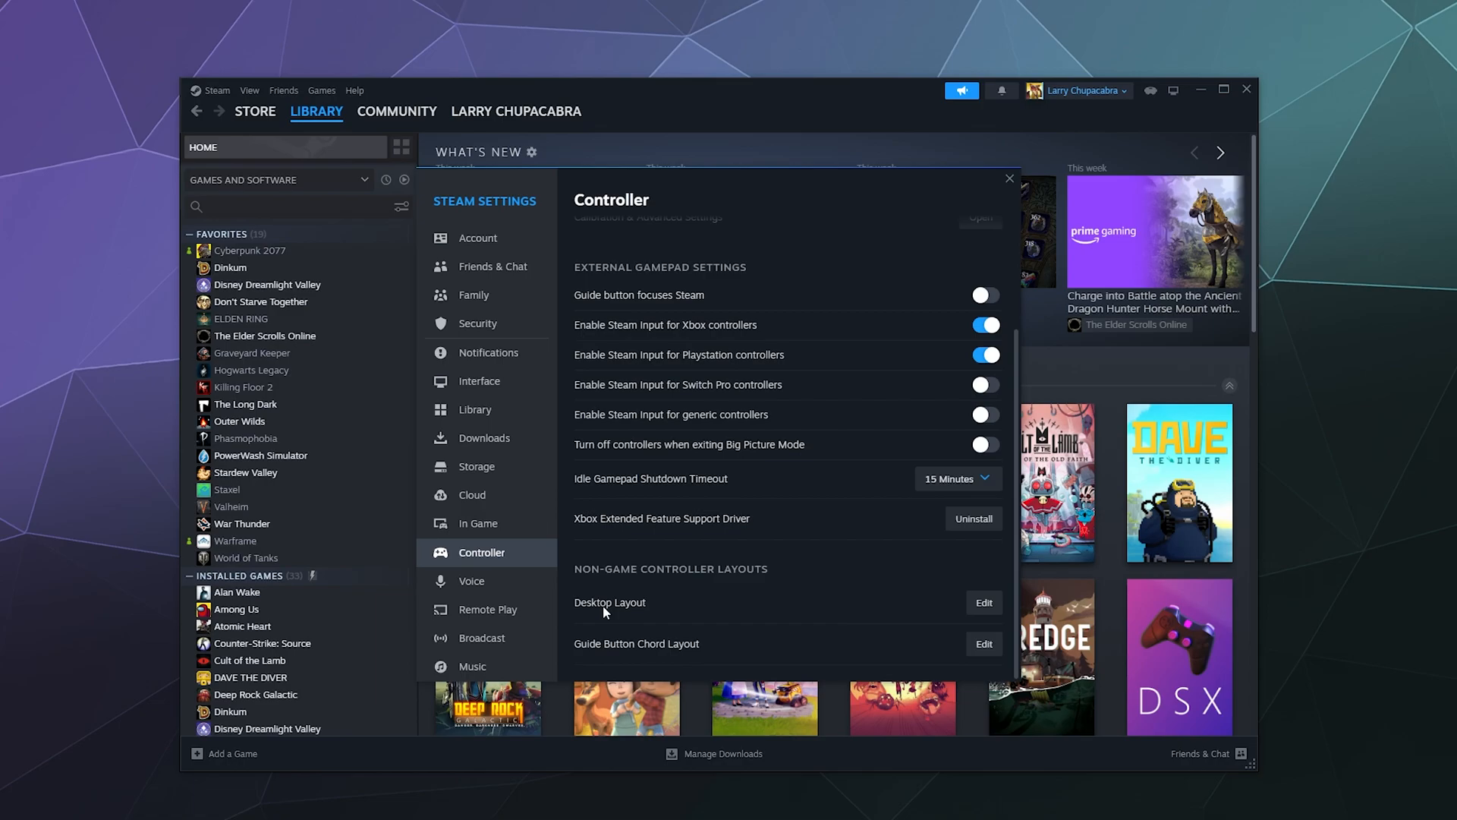
mouse_move(644, 648)
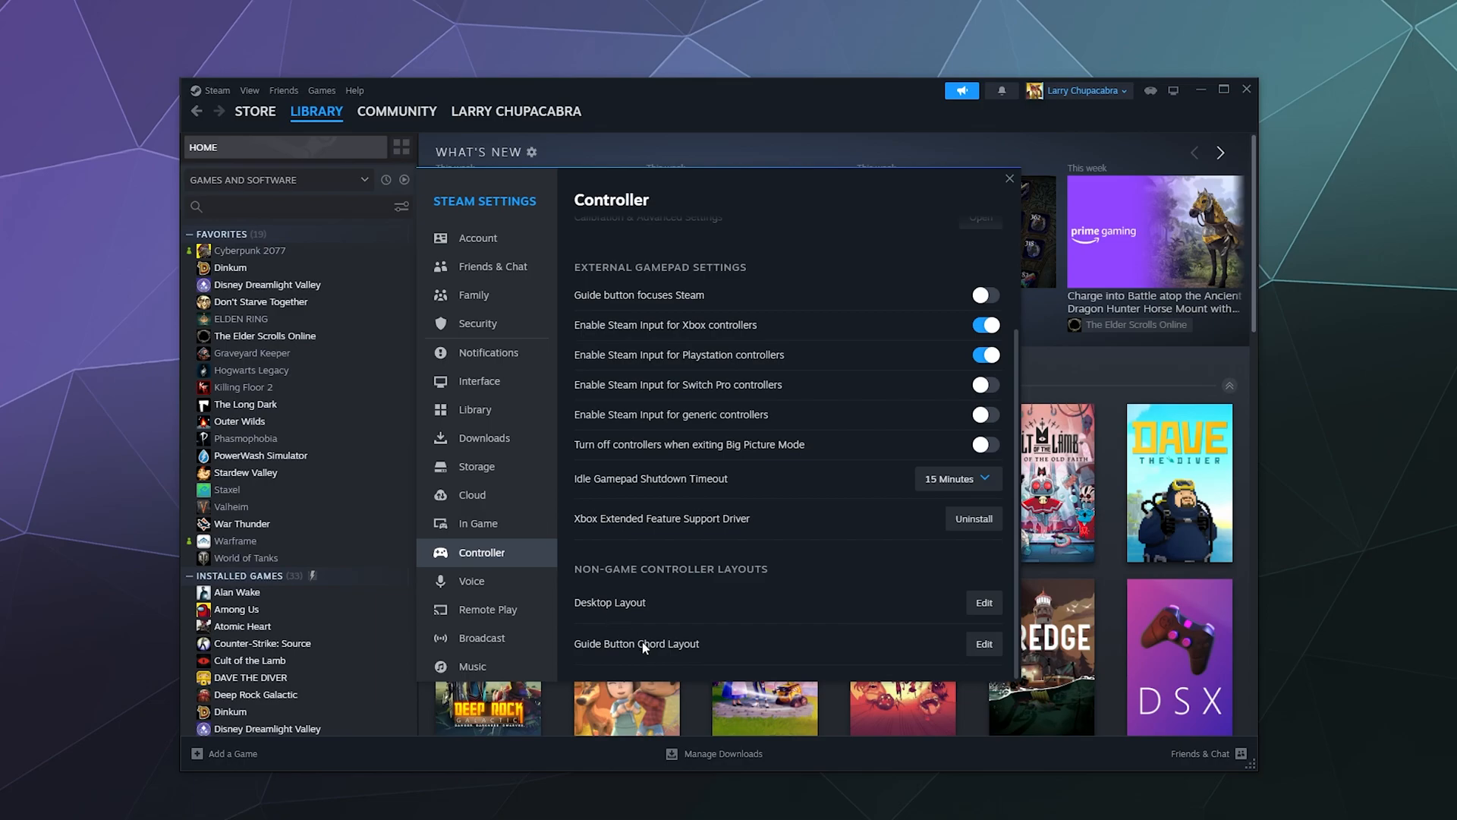
mouse_move(593, 650)
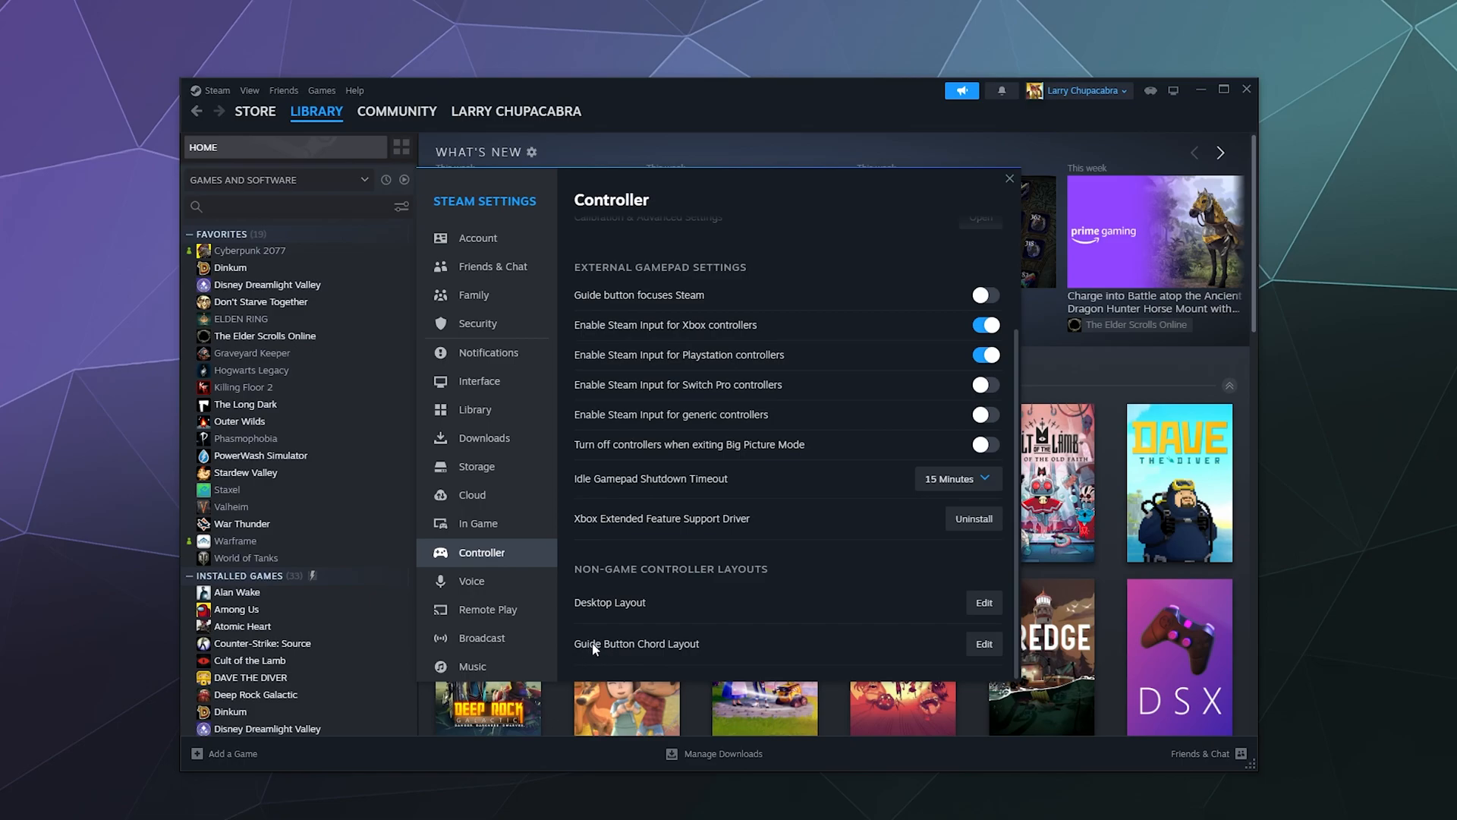
mouse_move(842, 652)
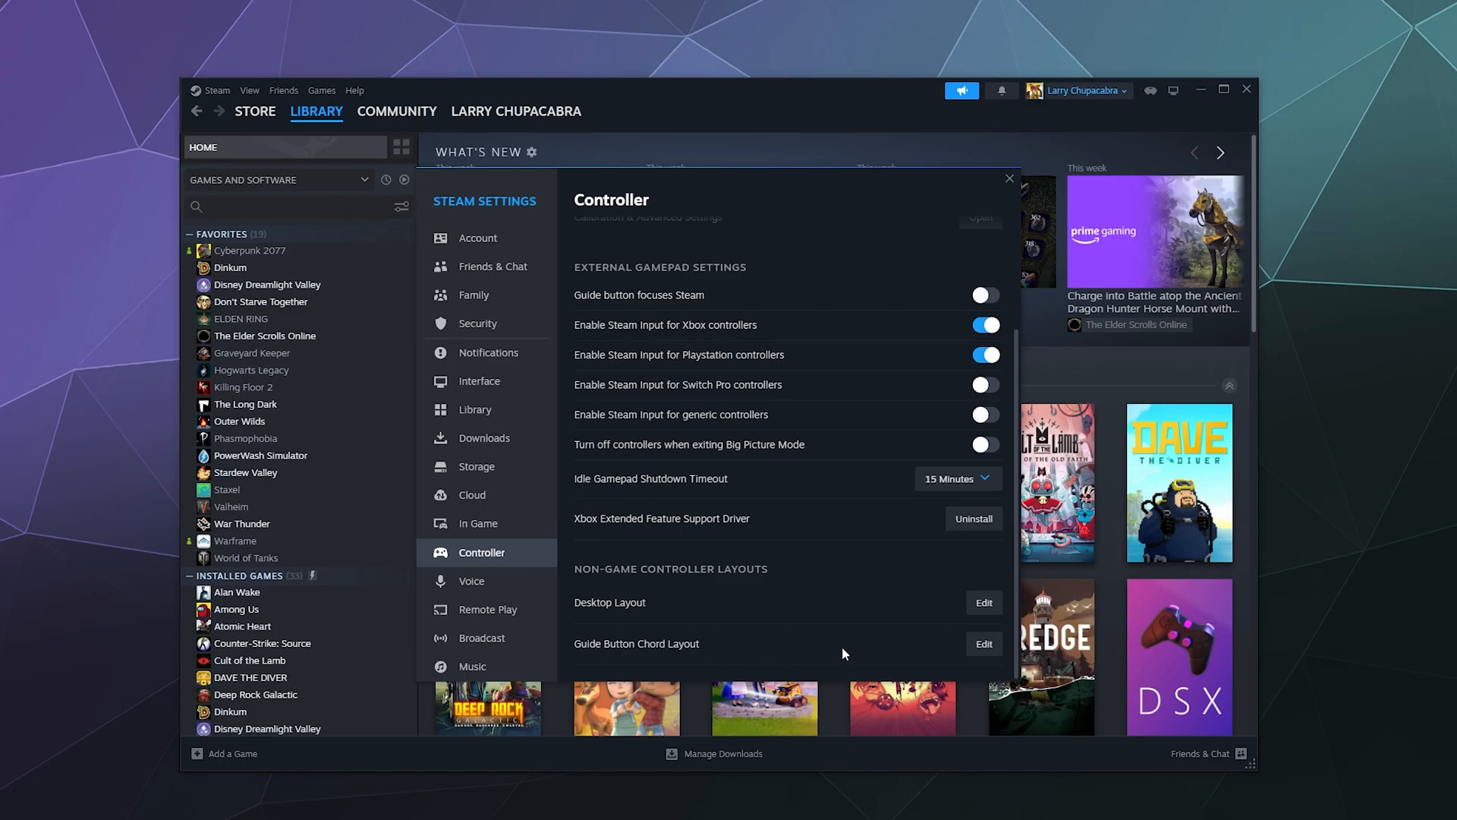
Step: Scroll the Controller settings to the Desktop and Guide Button Chord layouts
click(983, 643)
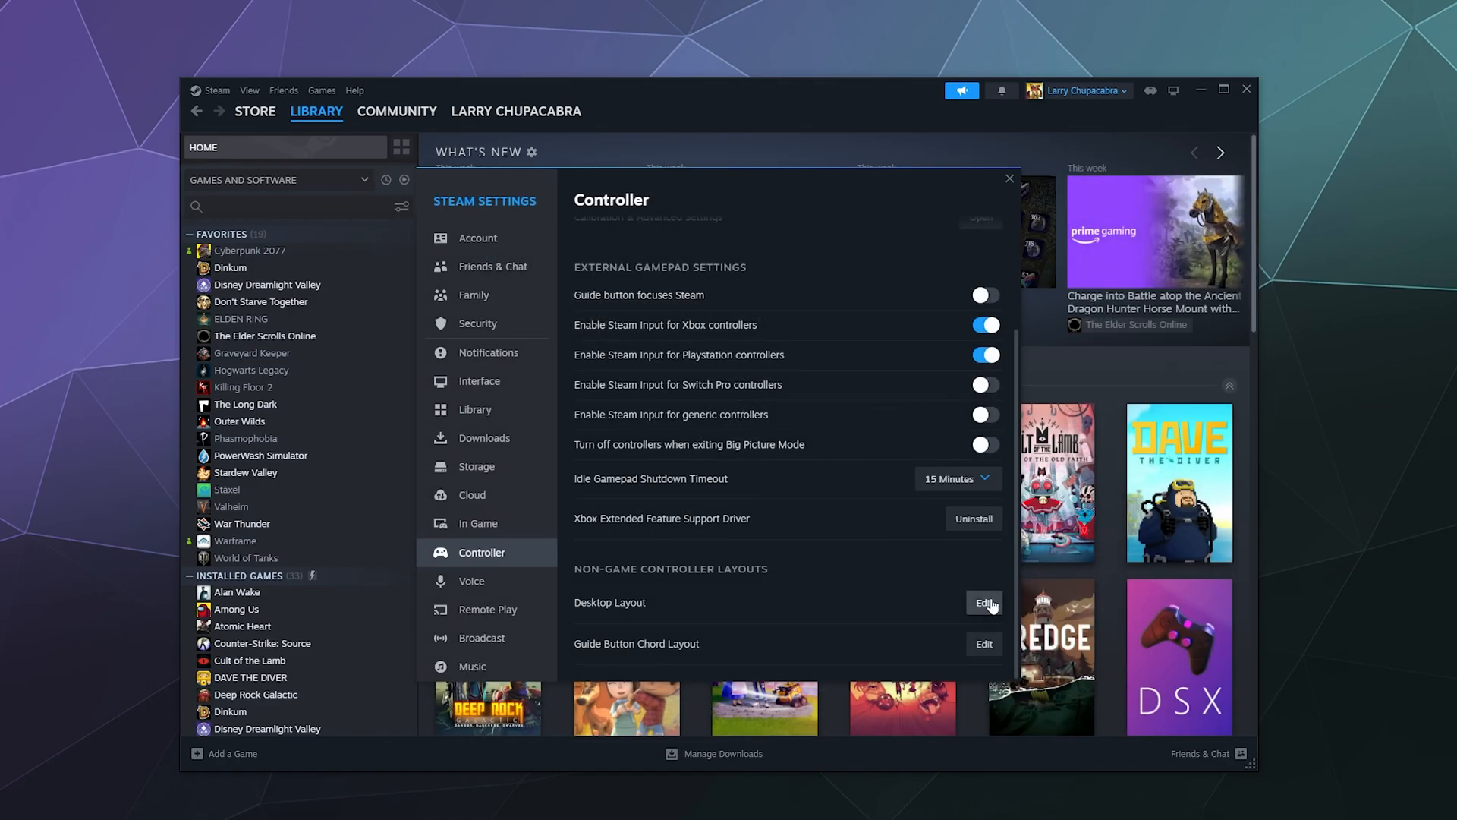
click(984, 603)
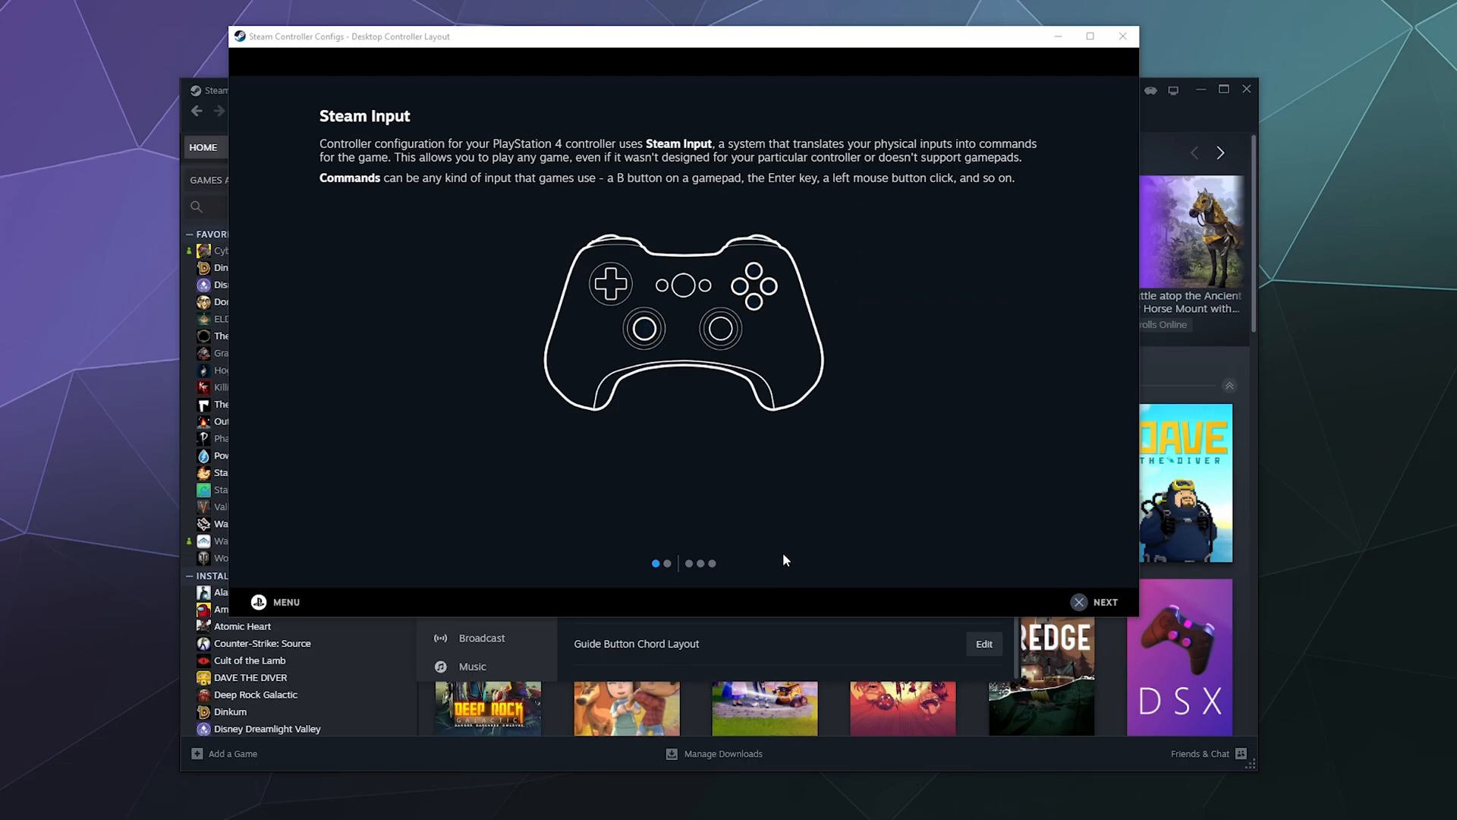
click(1105, 602)
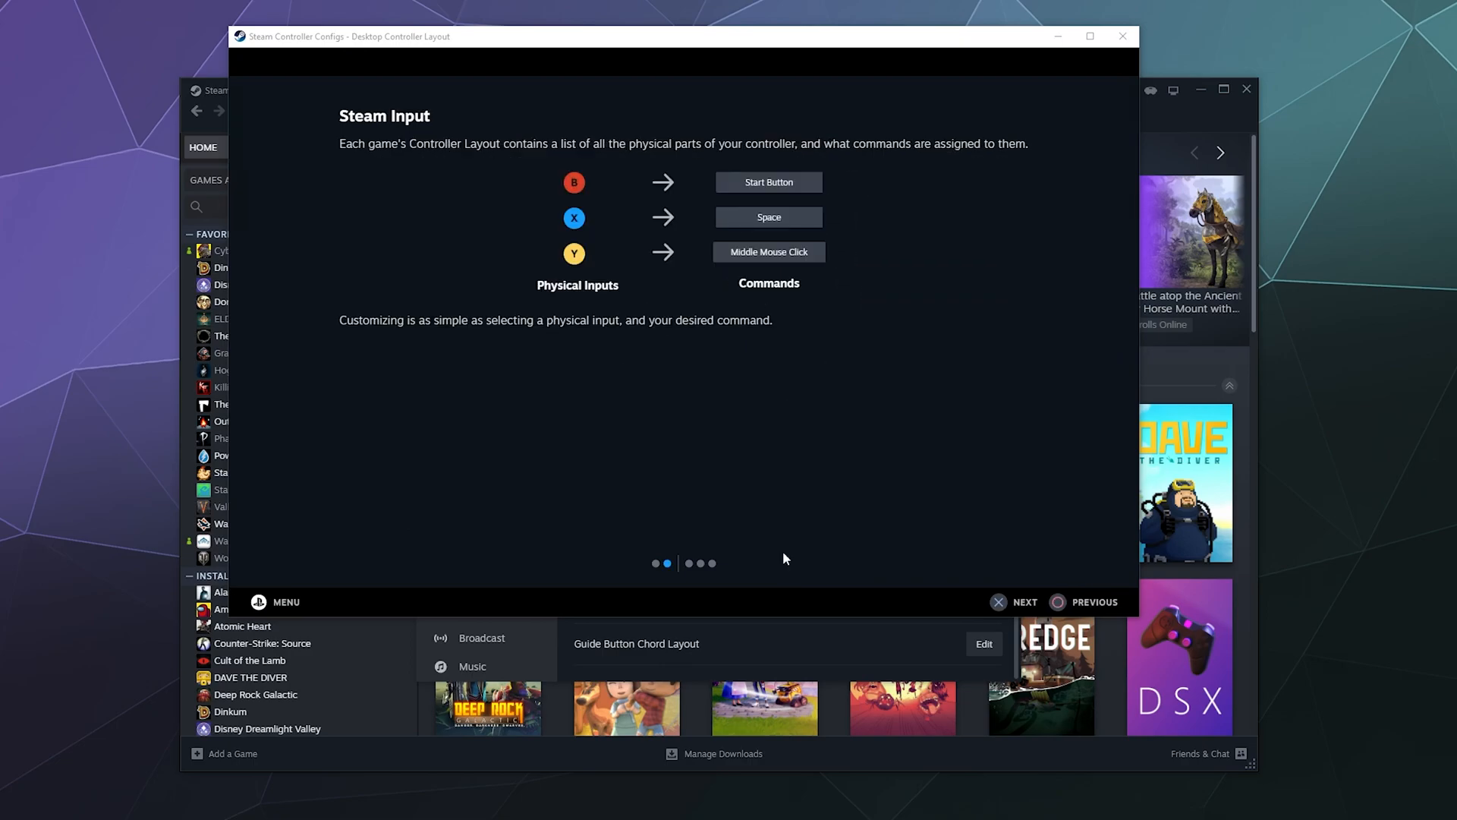
mouse_move(718, 247)
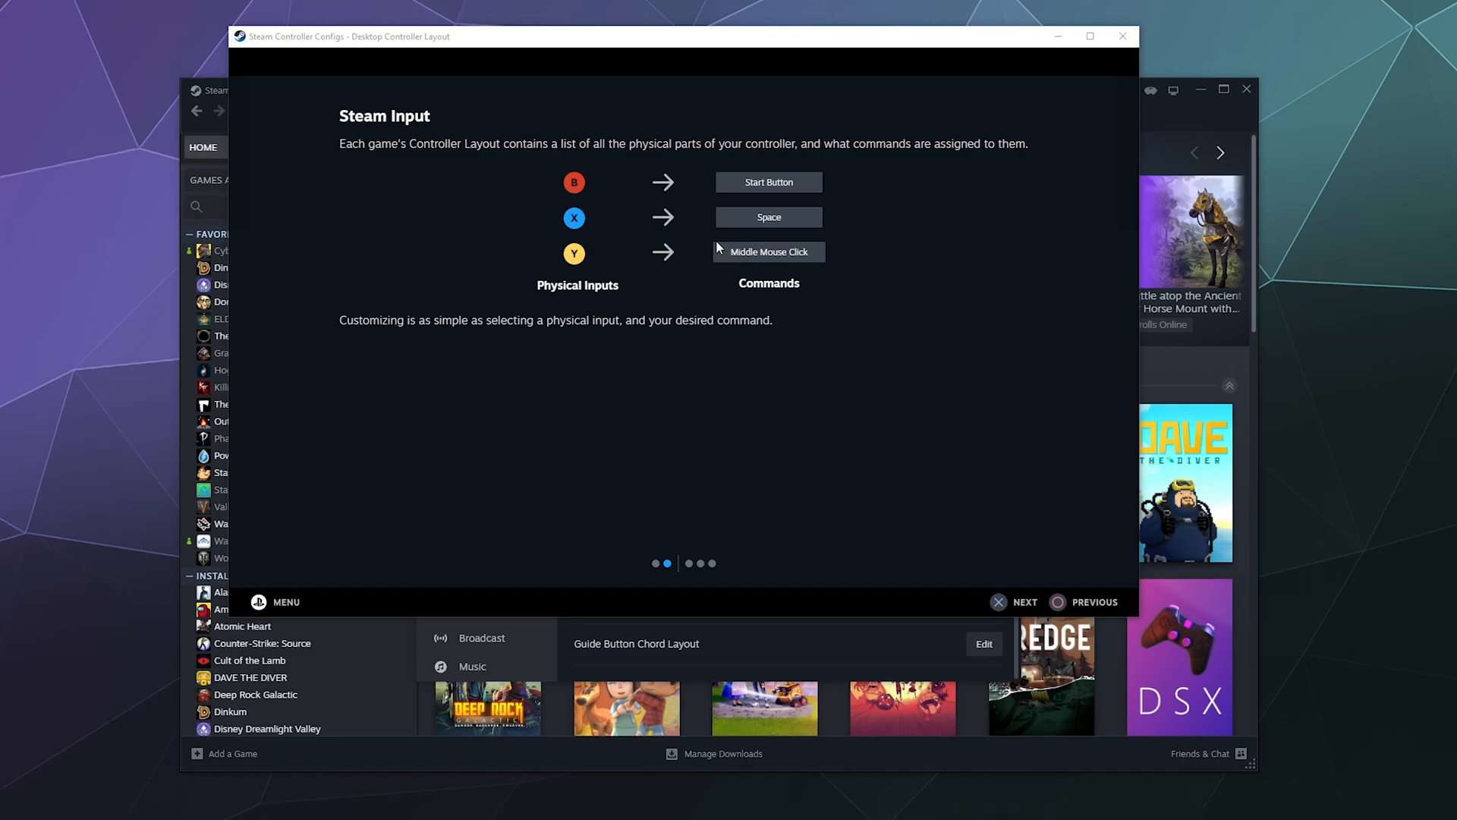
mouse_move(698, 264)
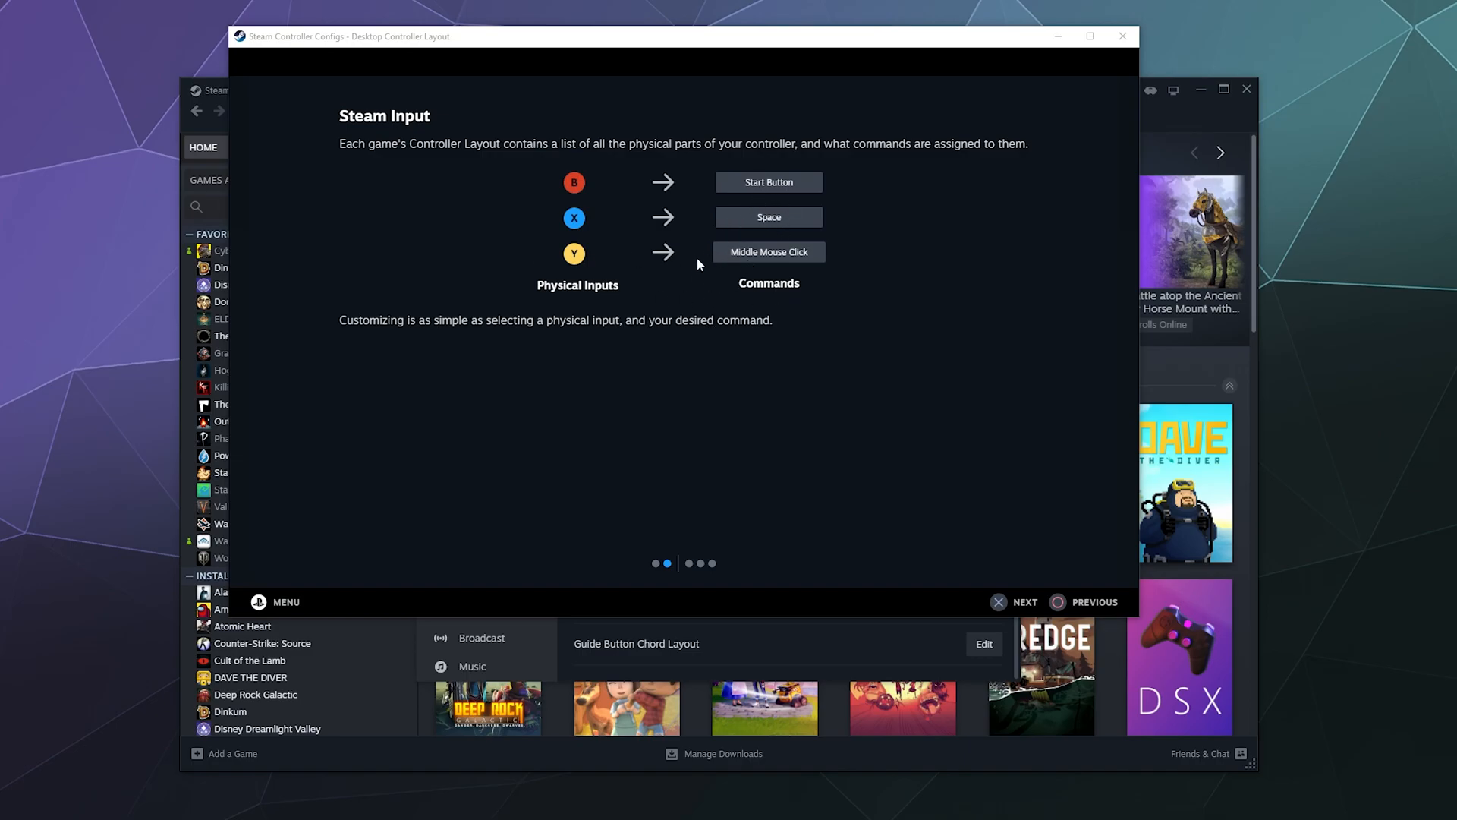
click(1023, 601)
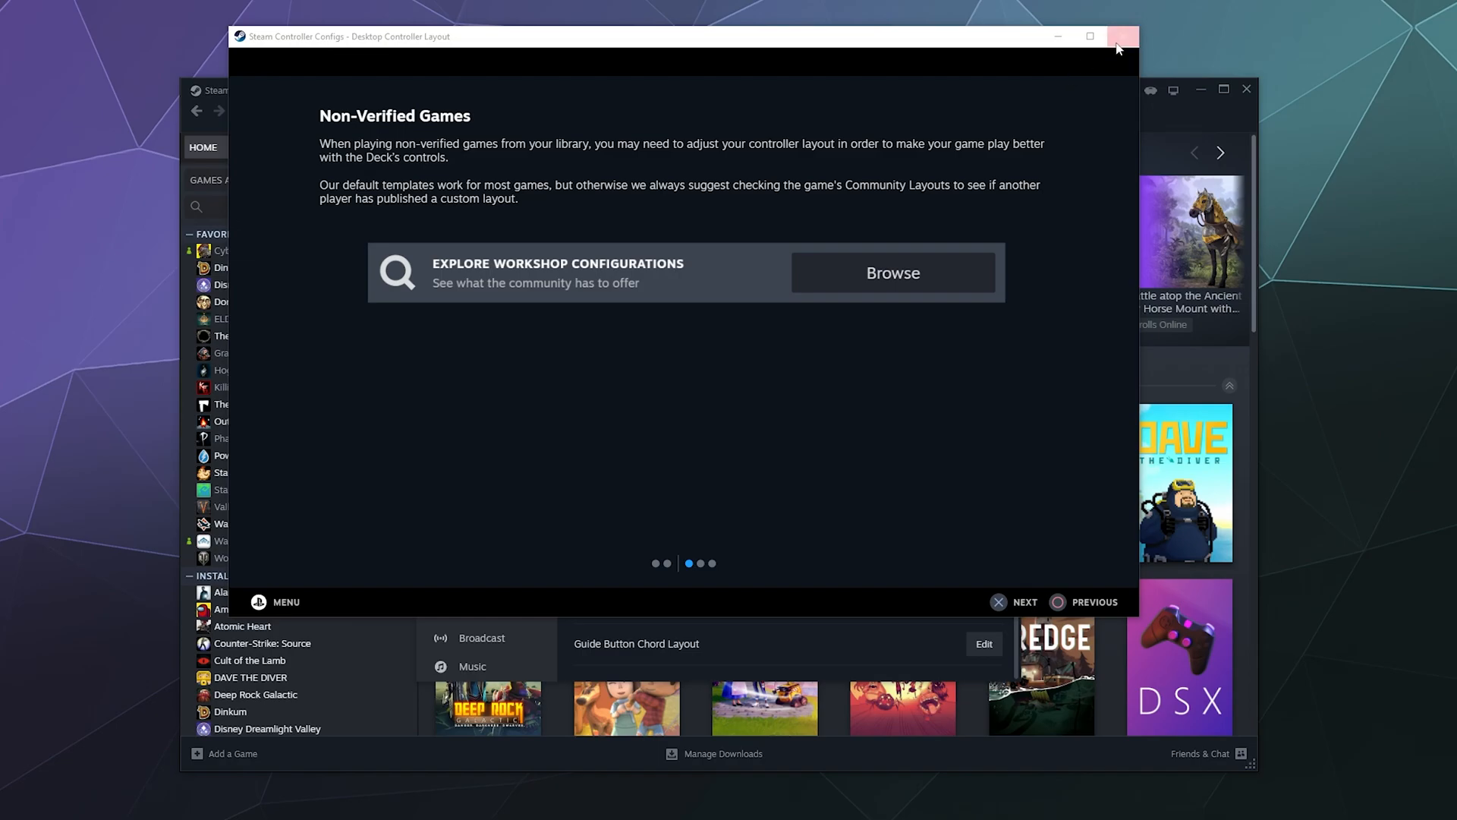
click(1123, 36)
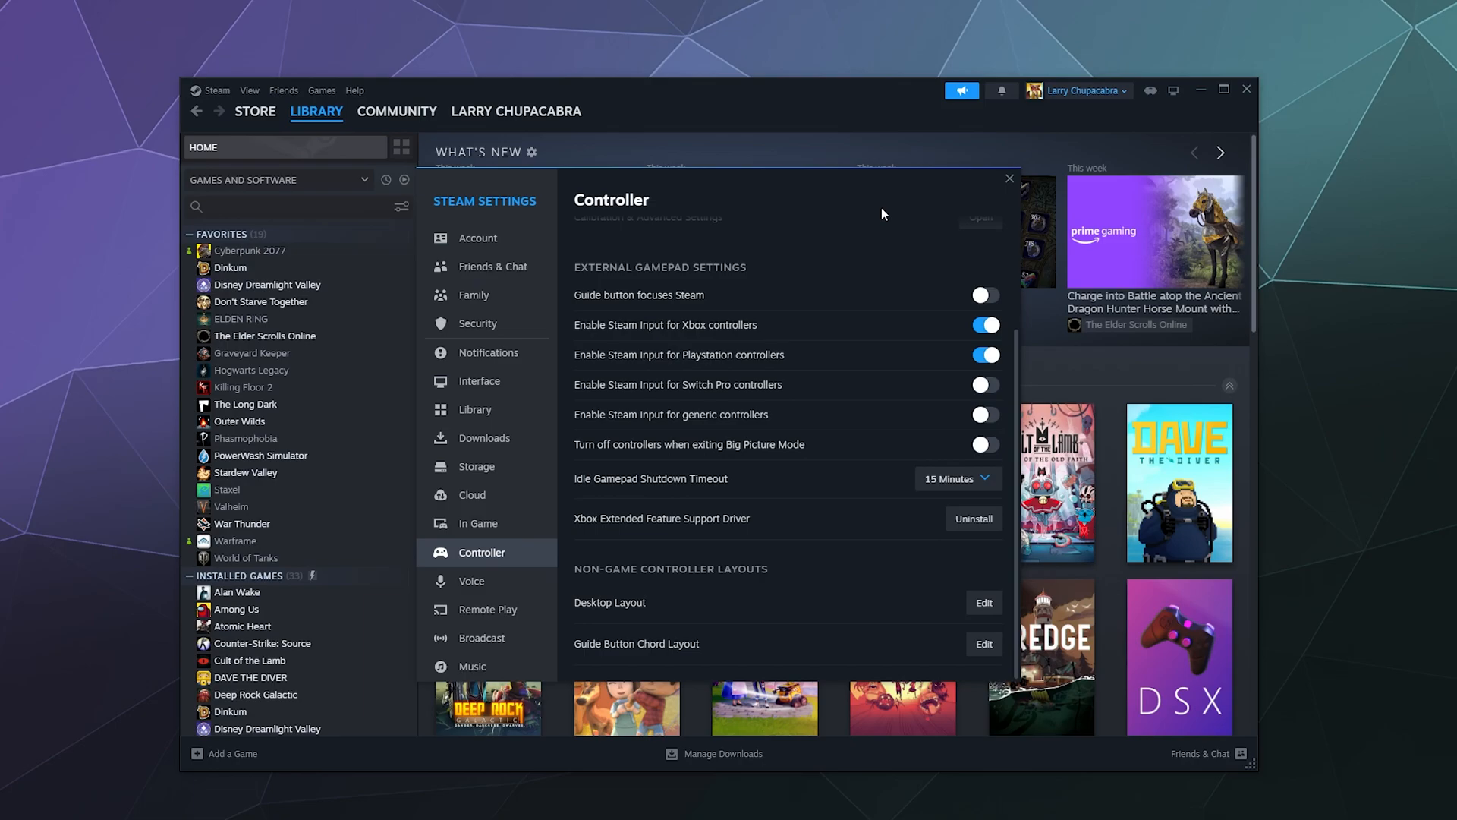
mouse_move(682, 620)
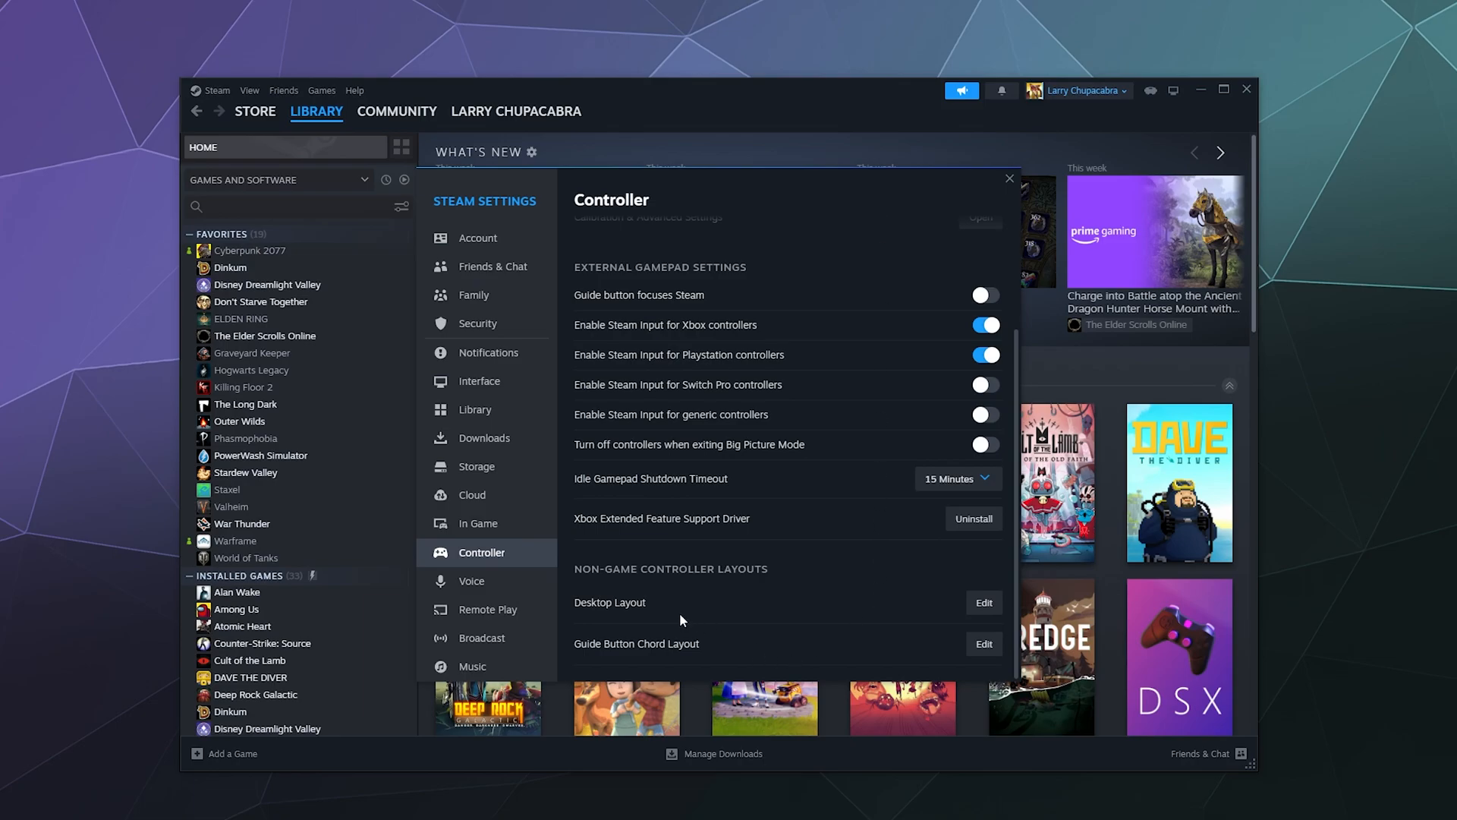
mouse_move(651, 481)
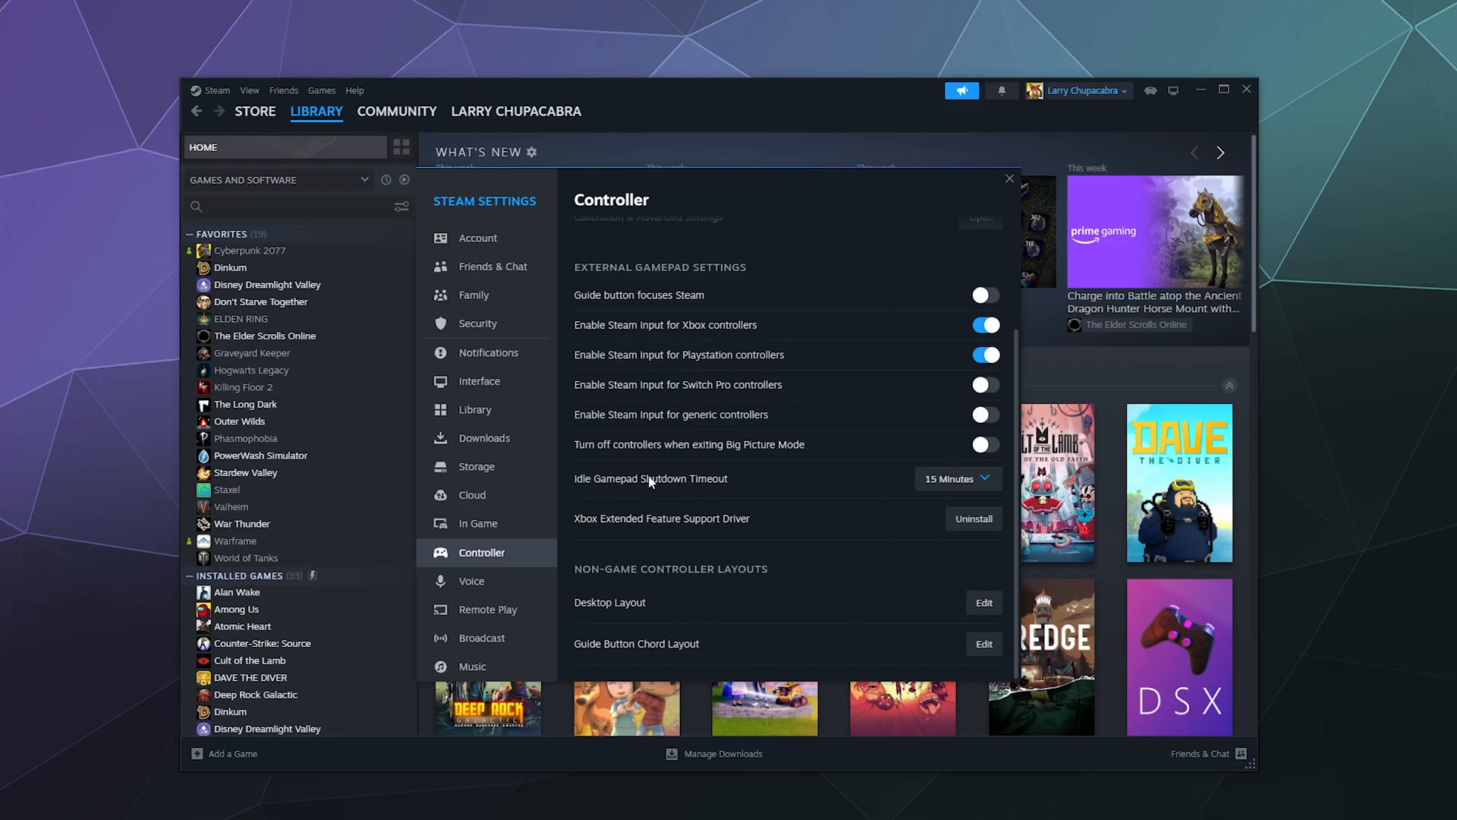
mouse_move(605, 485)
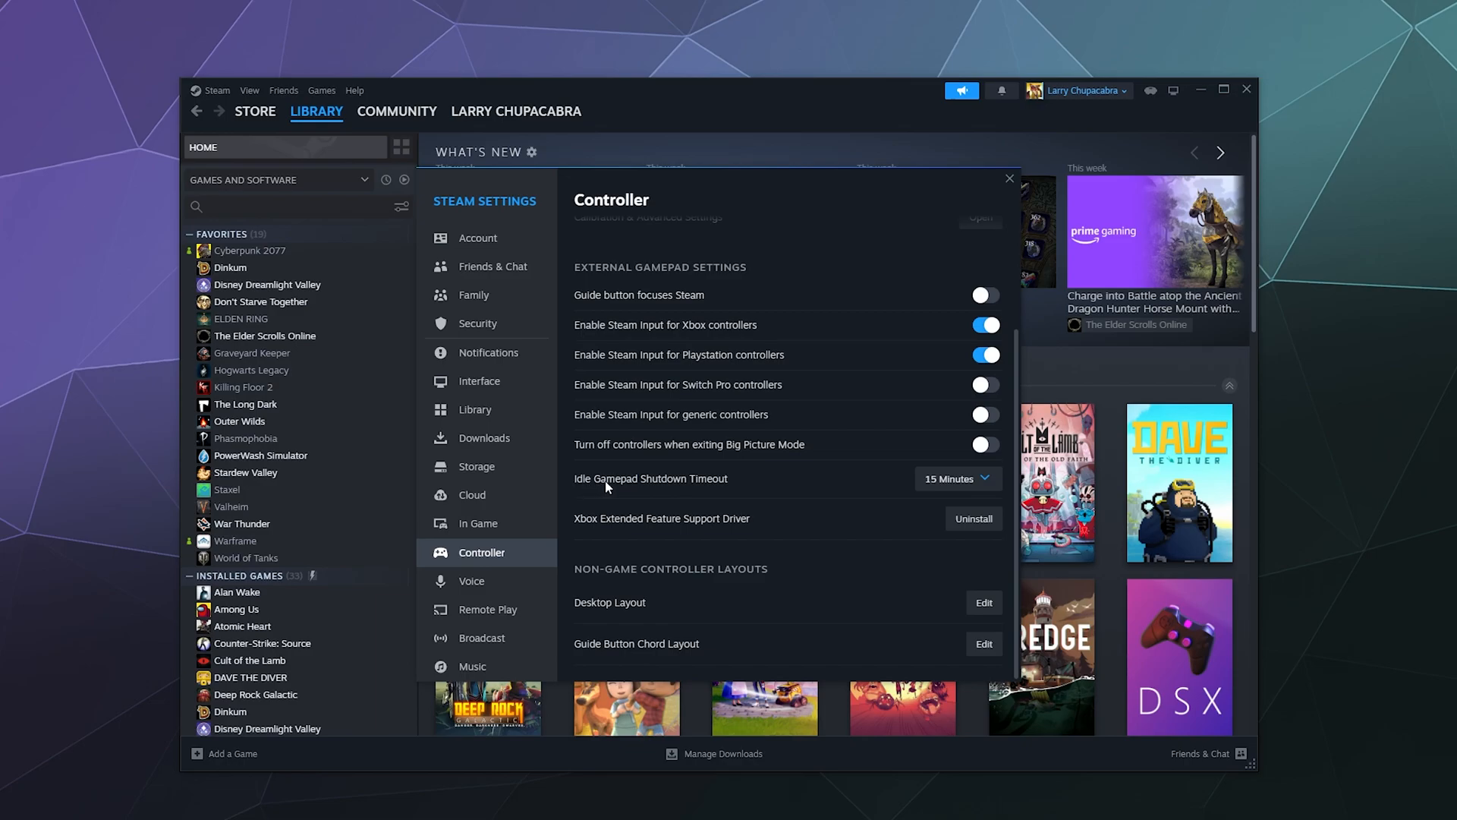
mouse_move(628, 490)
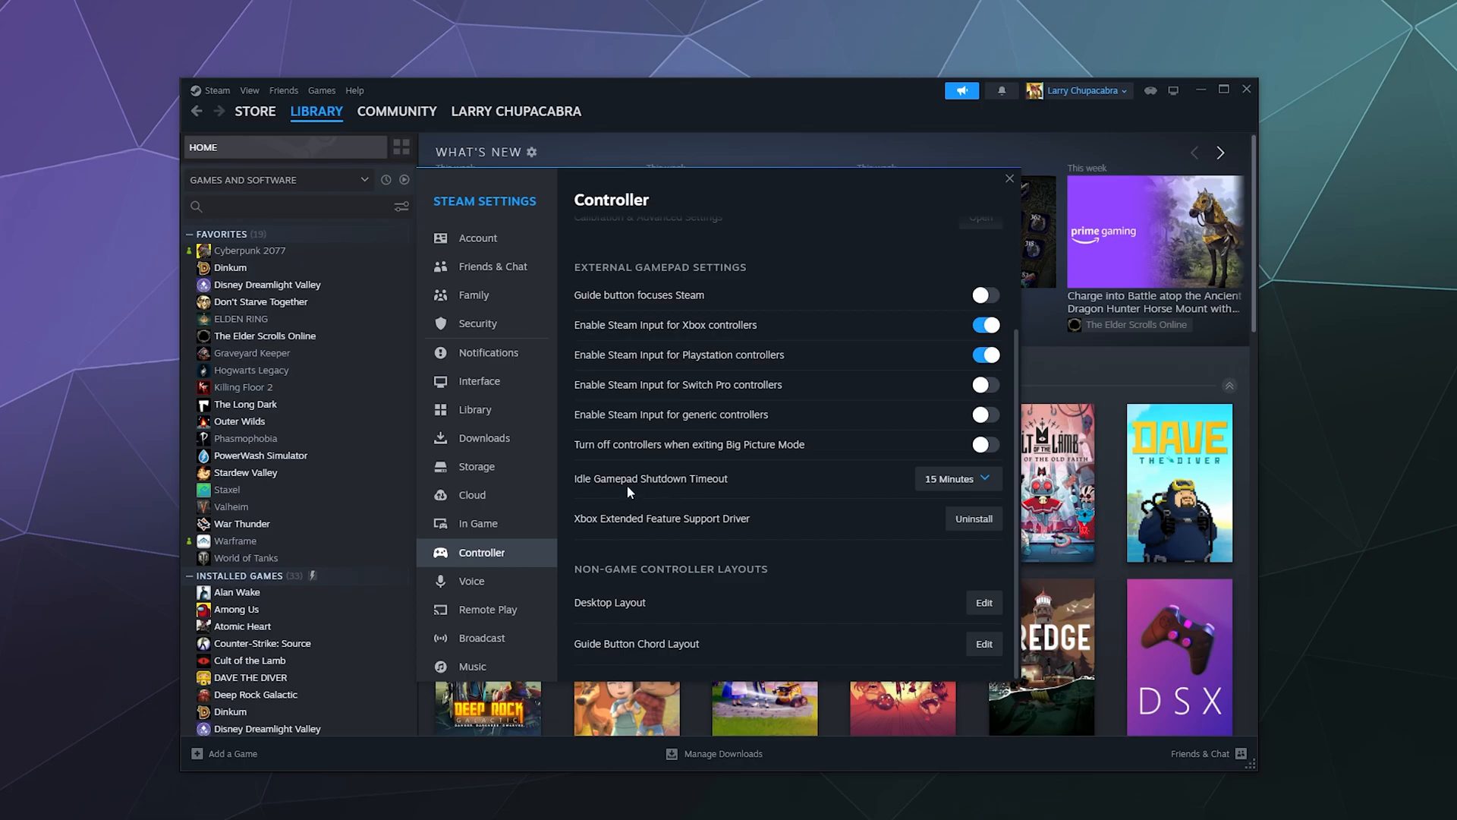
click(953, 478)
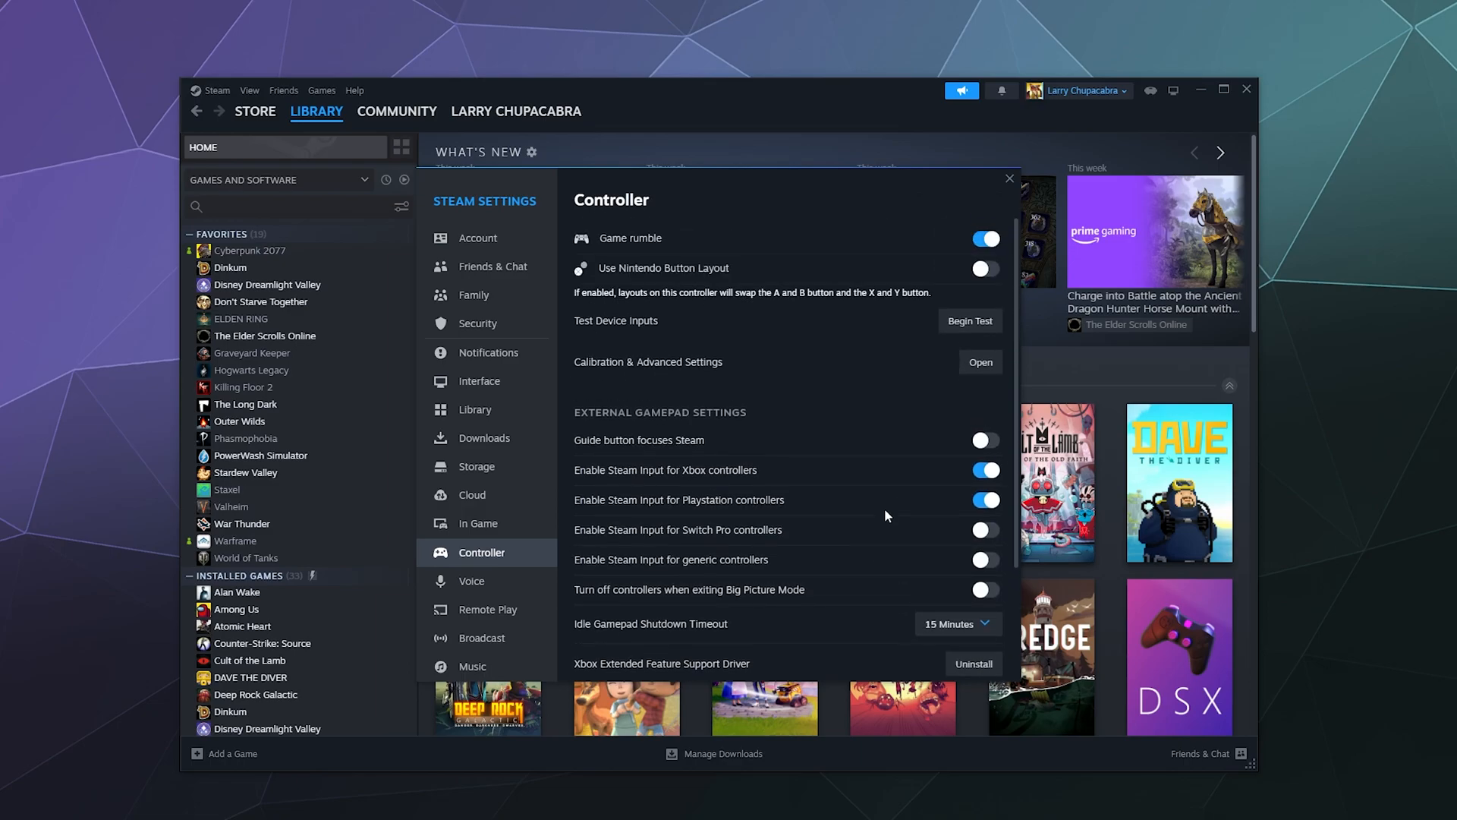
mouse_move(884, 407)
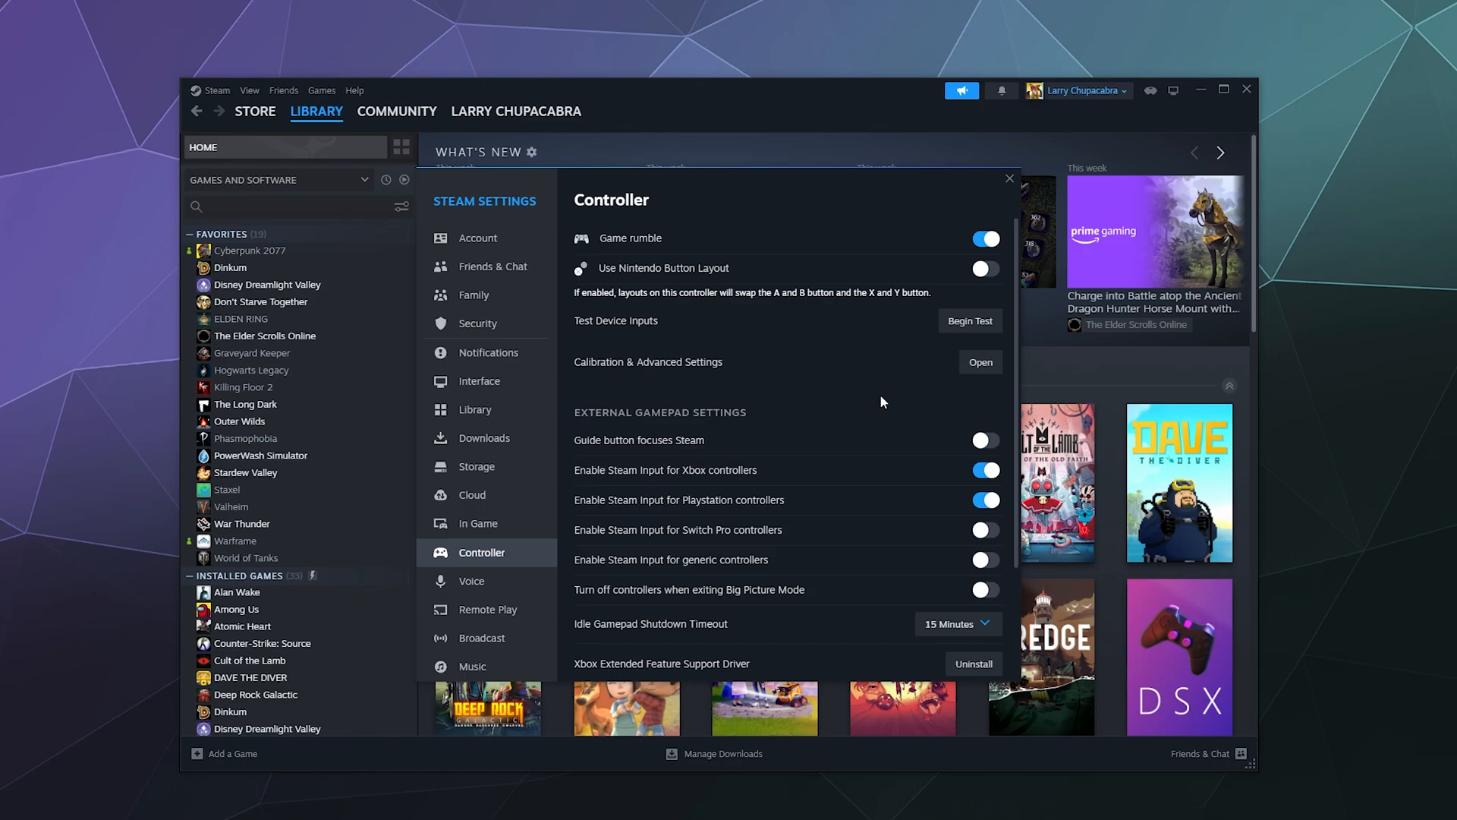
scroll(down, 3)
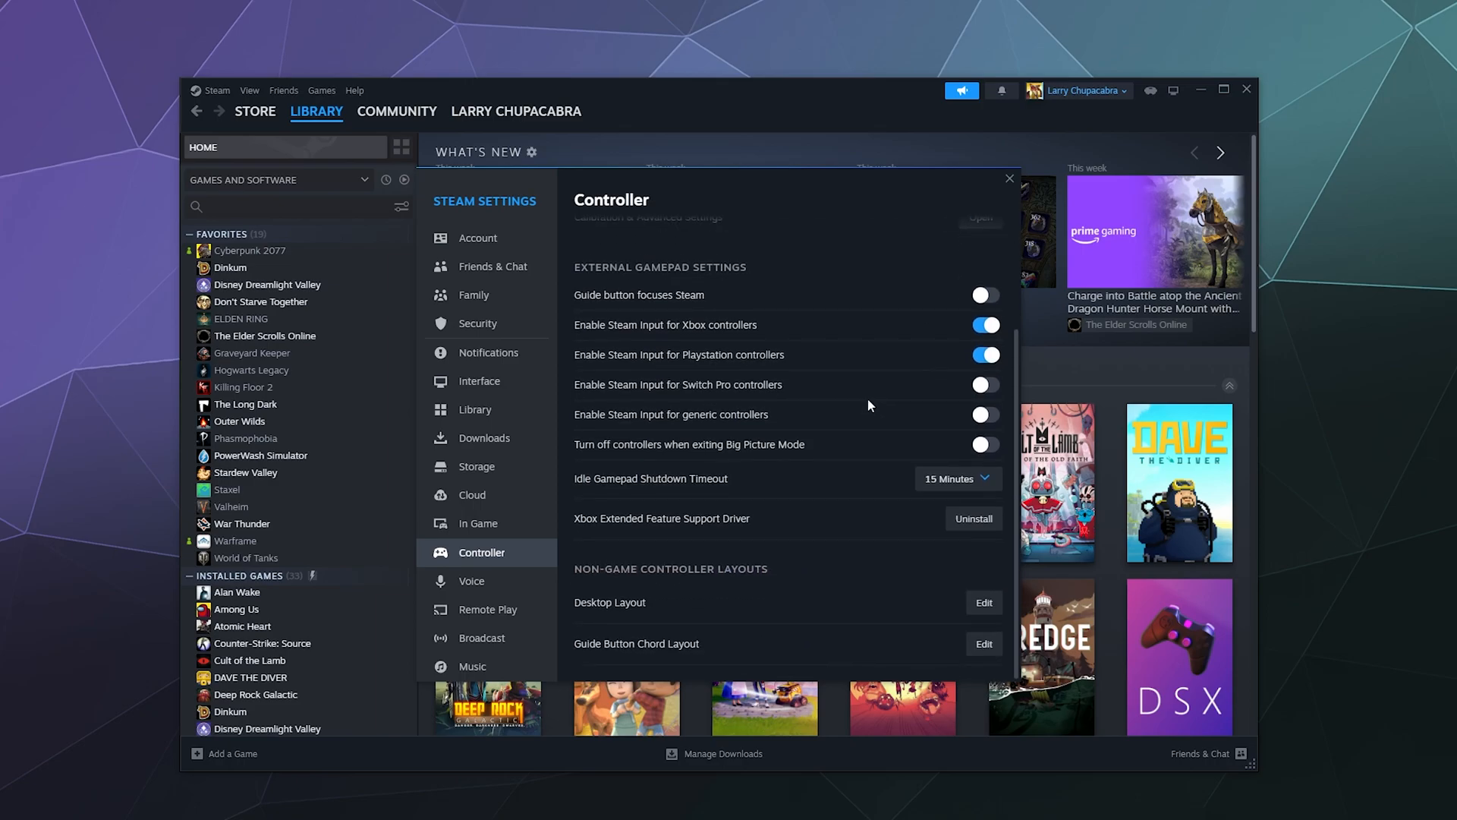
mouse_move(821, 557)
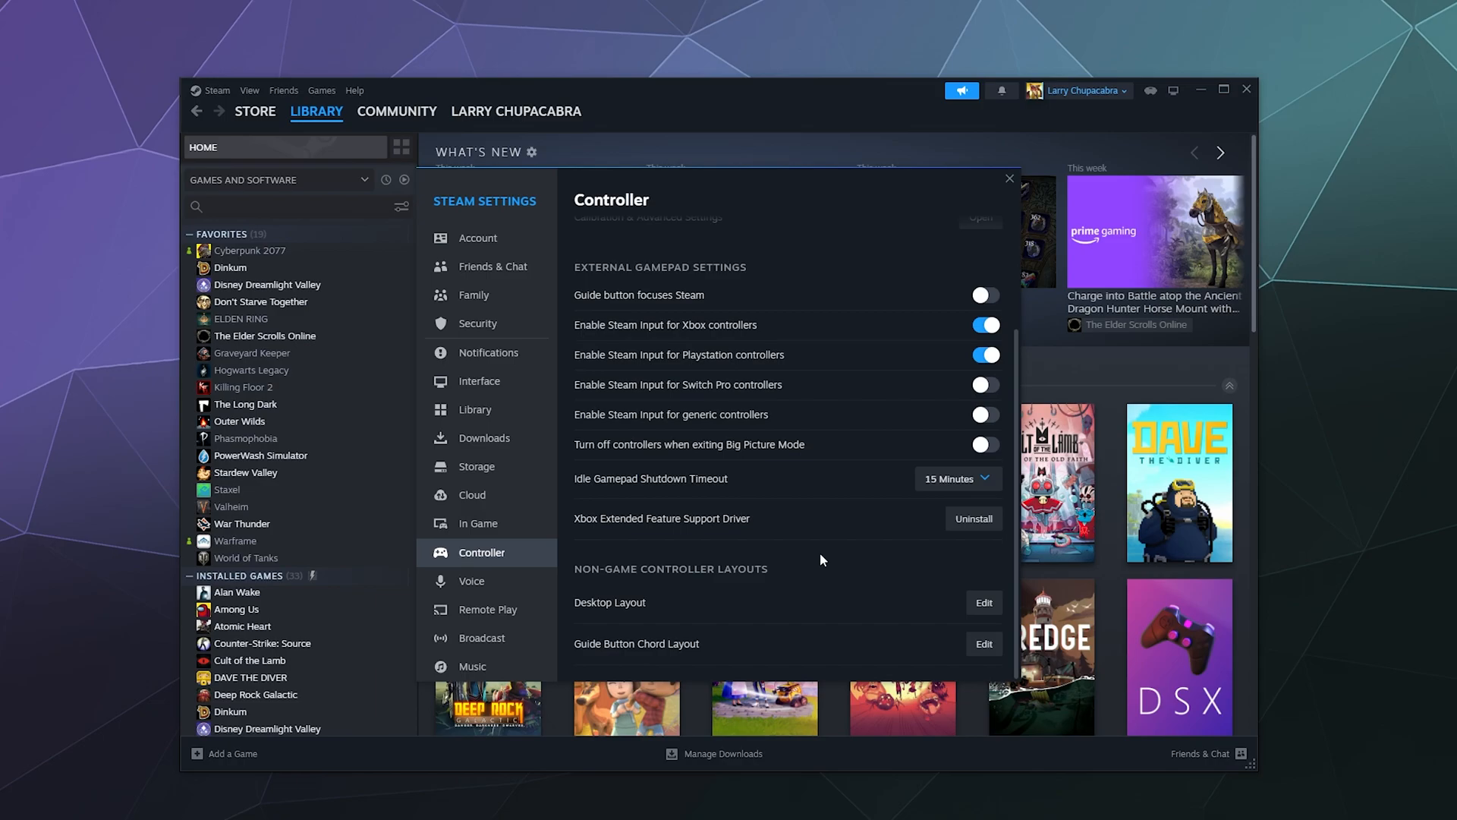
scroll(up, 3)
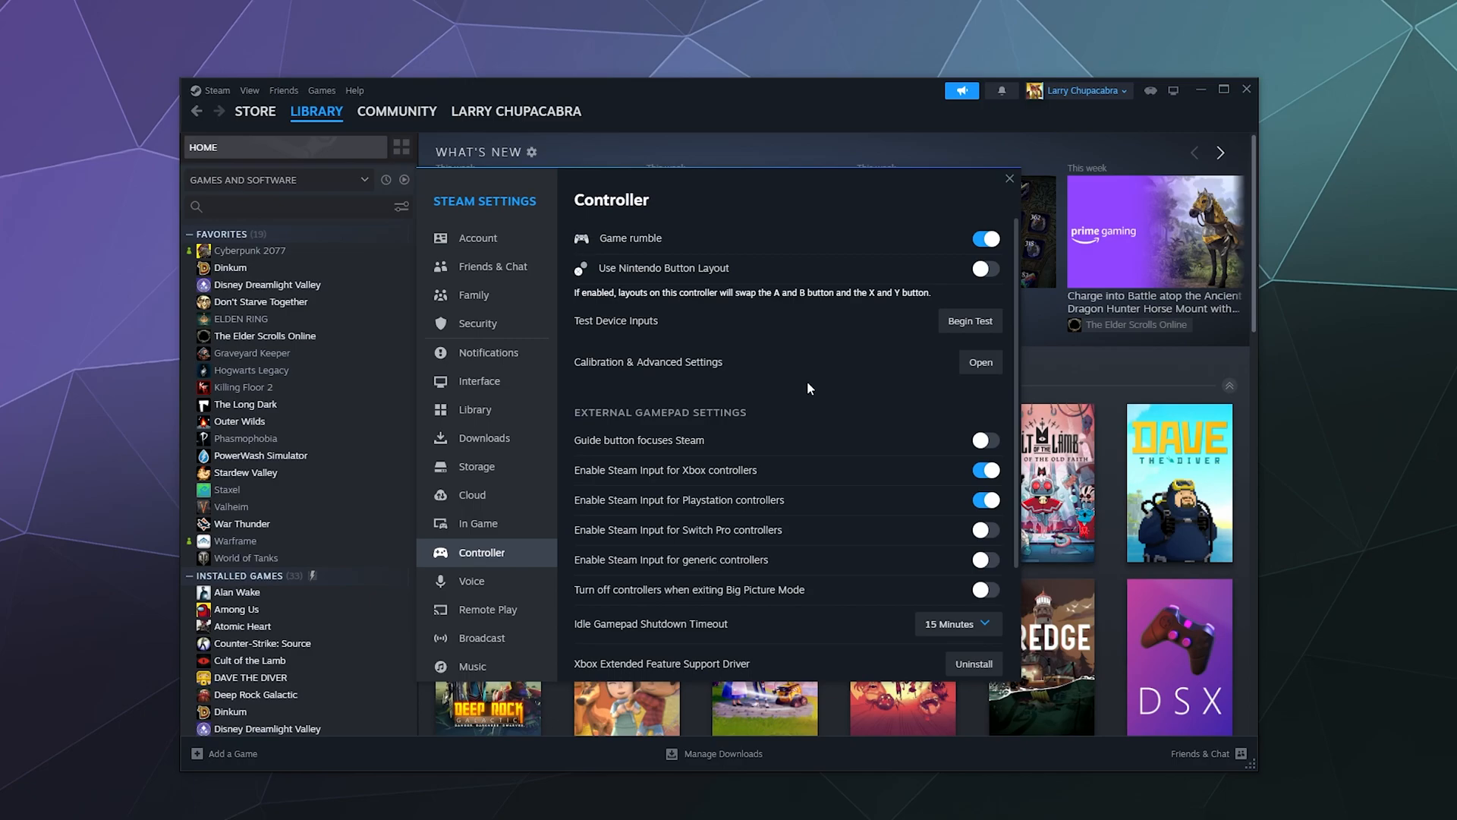
Step: Close the Steam Settings window to return to the library home
click(1009, 179)
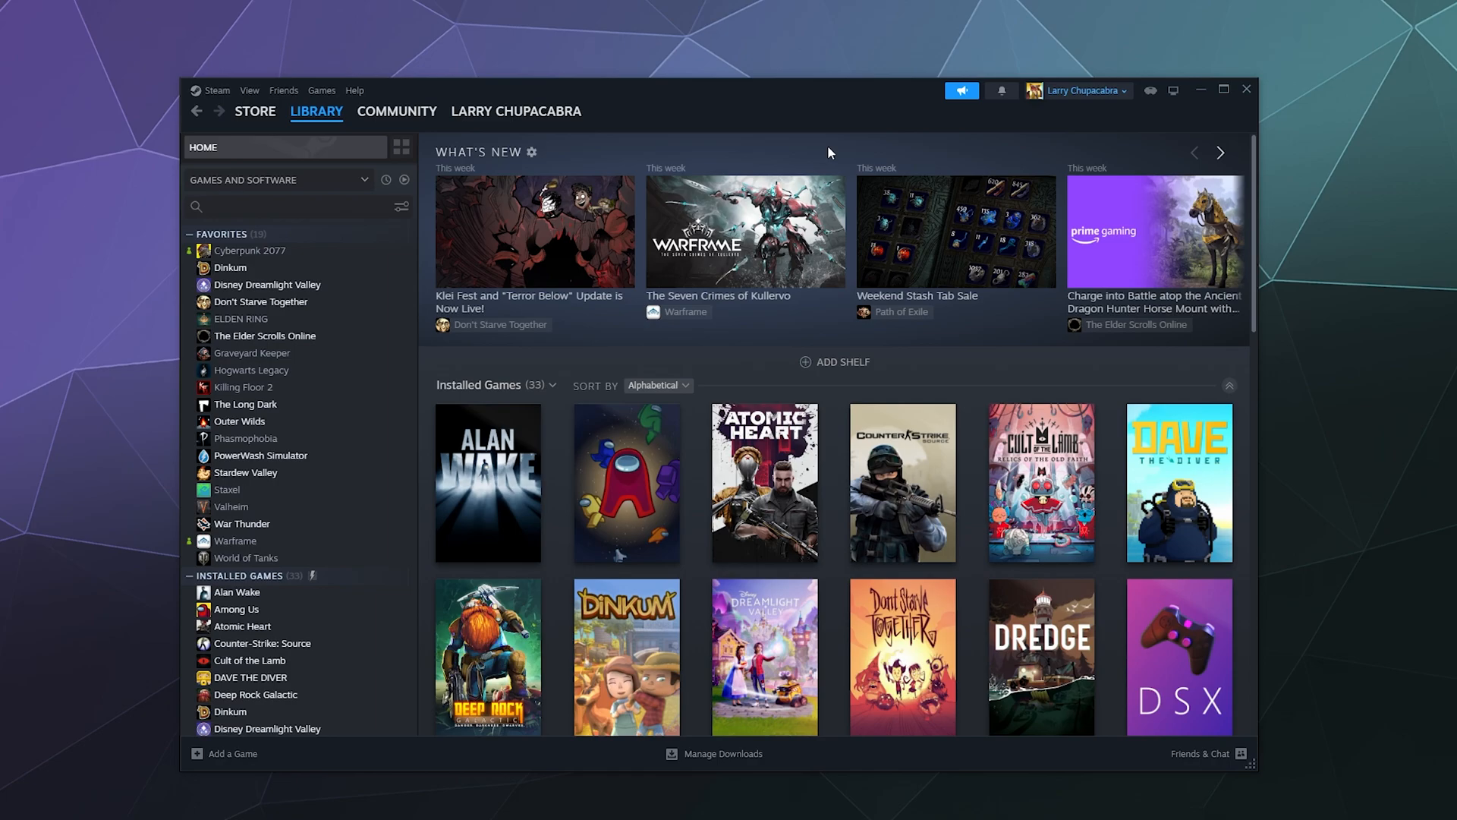
mouse_move(829, 153)
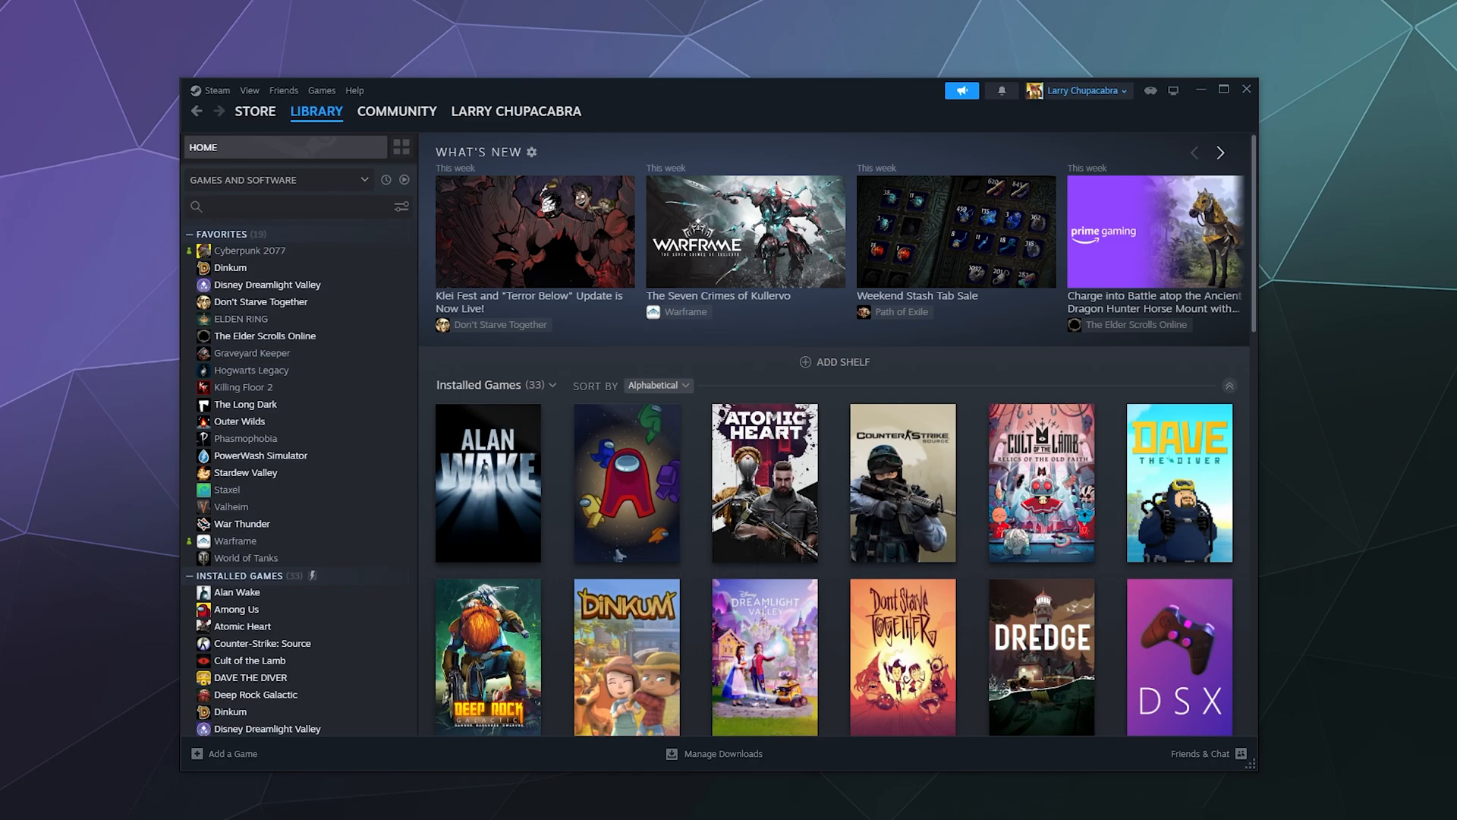